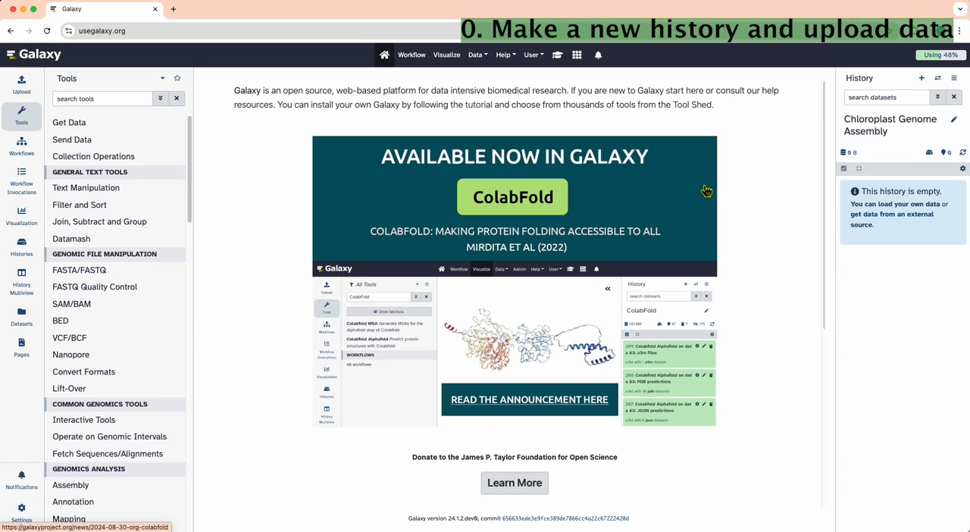
{"action": "mouse_move", "coordinate": [133, 117]}
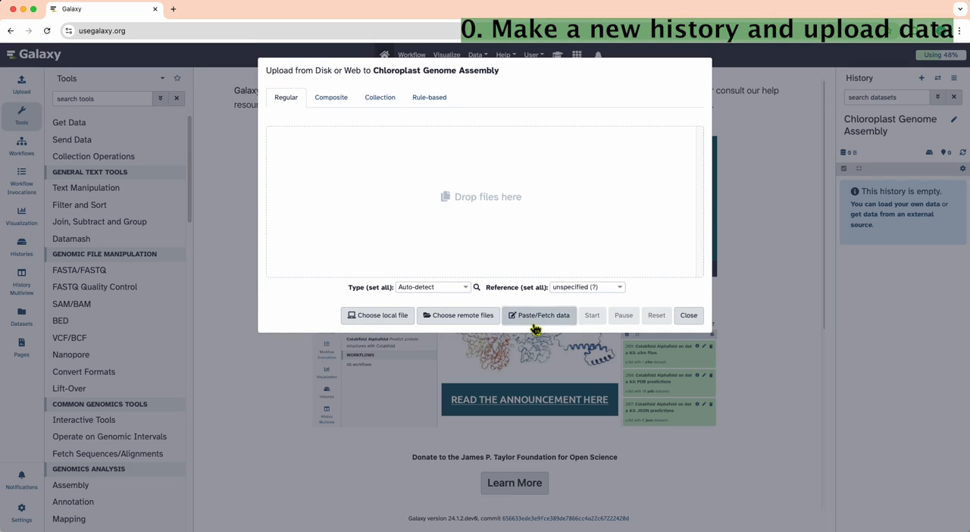
Step: Fetch the two Sweet Potato read files from their Zenodo URLs and finish the upload
{"action": "left_click", "coordinate": [538, 316]}
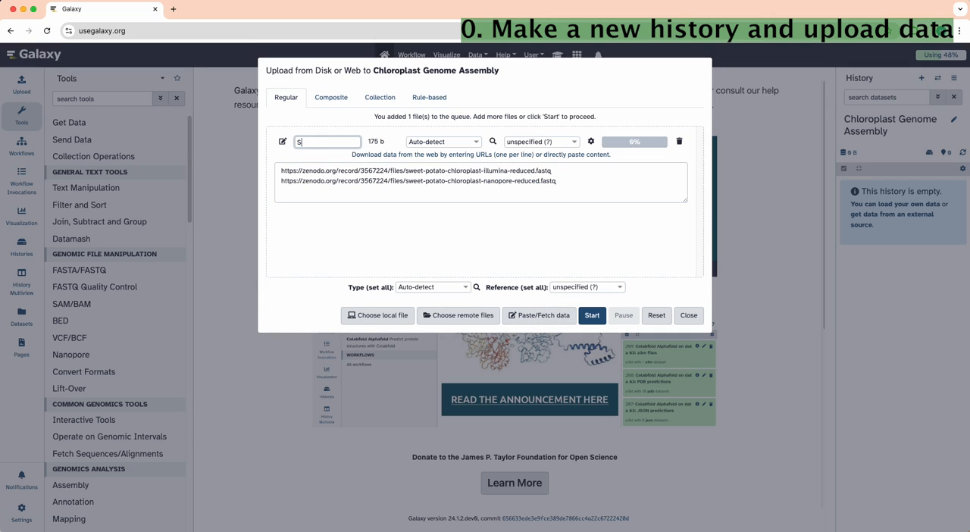
{"action": "type", "text": "Sweet O"}
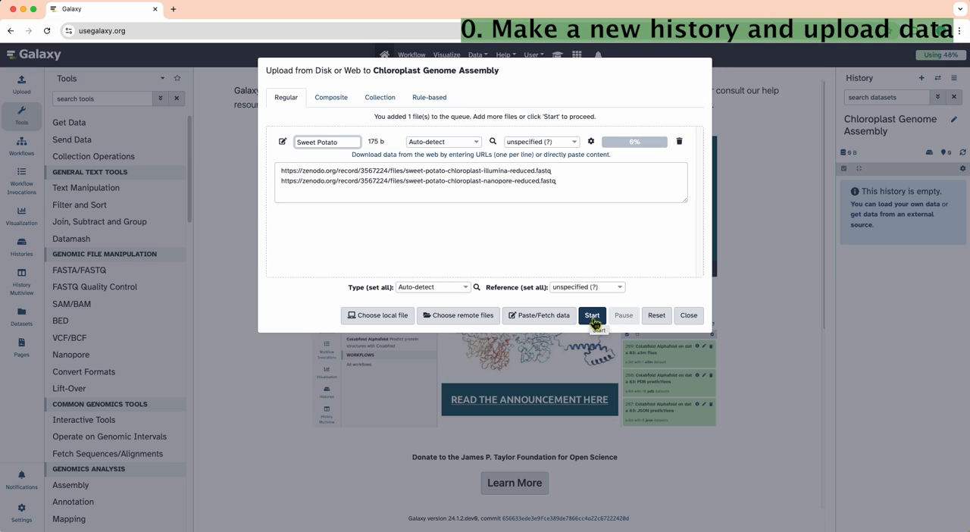
{"action": "left_click", "coordinate": [591, 315]}
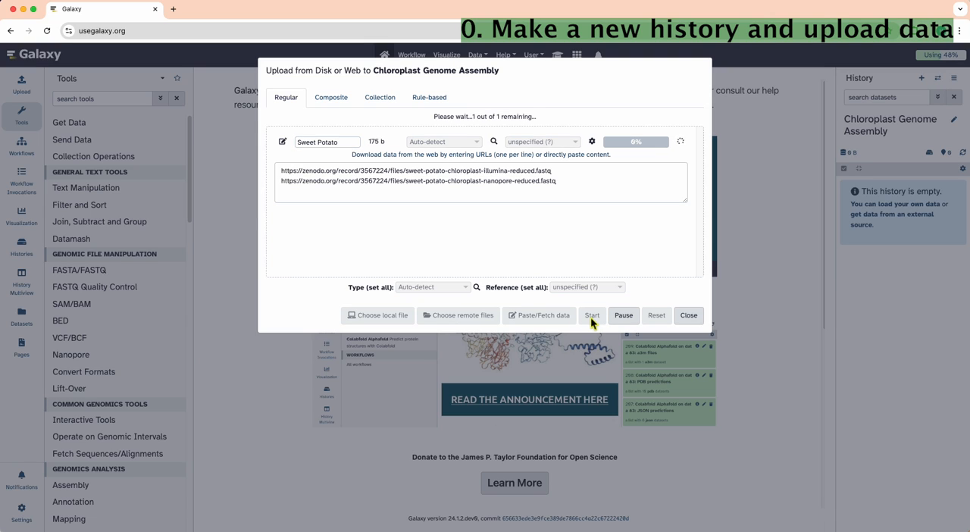
{"action": "left_click", "coordinate": [591, 315]}
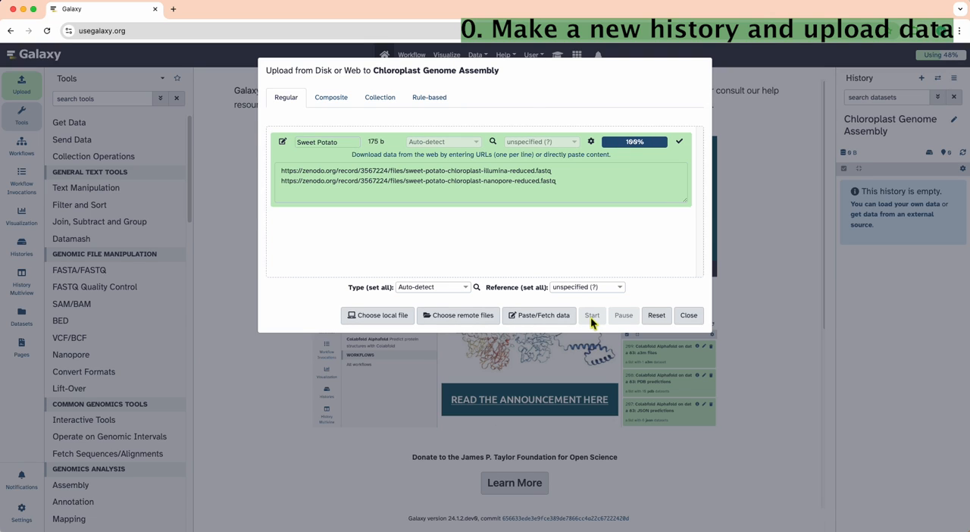
{"action": "left_click", "coordinate": [592, 315]}
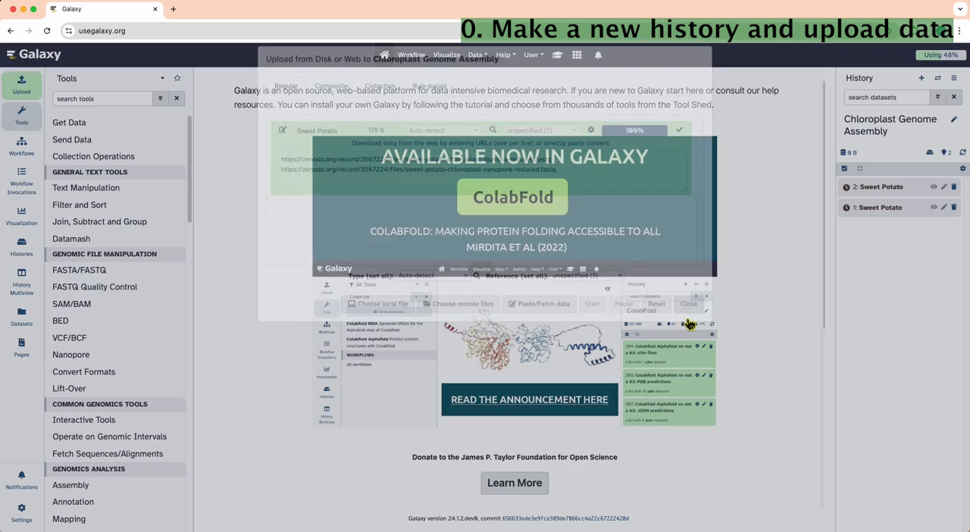
Step: Rename the datasets Sweet Potato Nanopore and Sweet Potato Illumina via their attributes
{"action": "type", "text": "Nanop"}
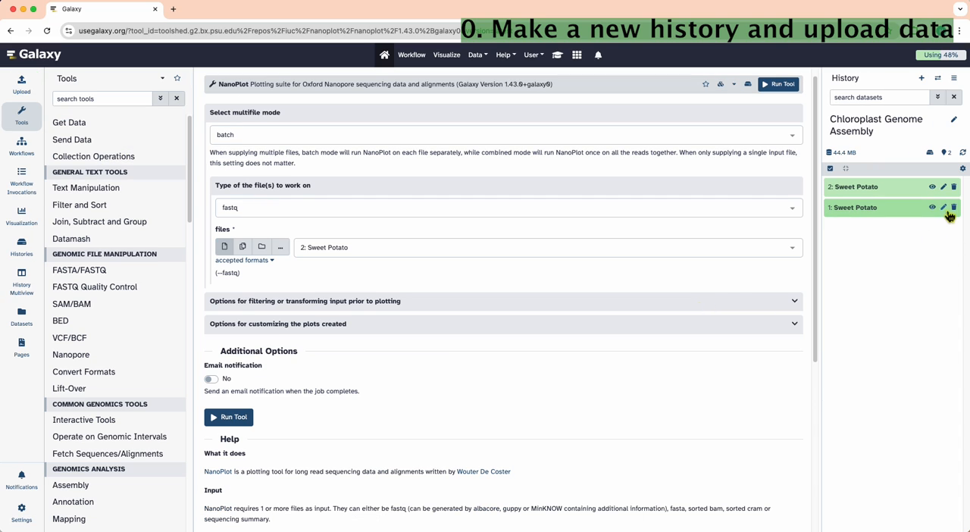
{"action": "left_click", "coordinate": [943, 206]}
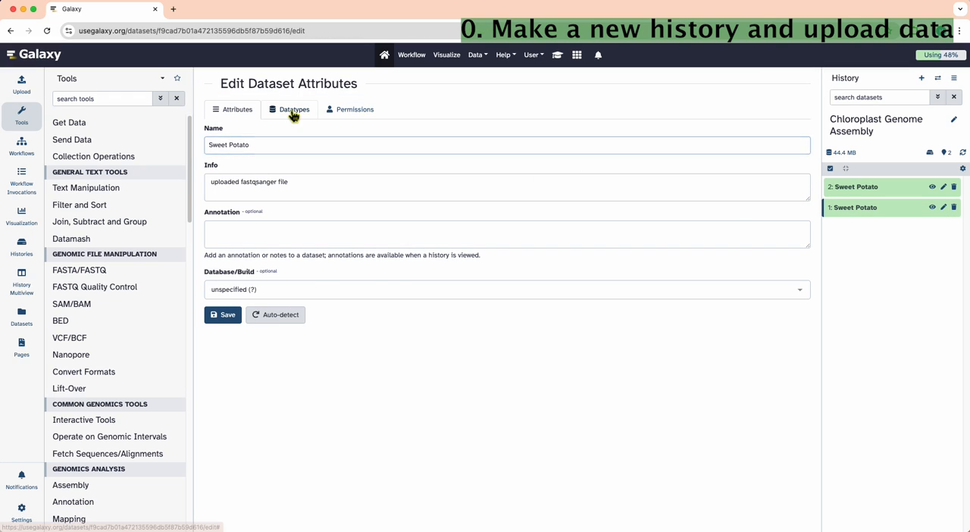
{"action": "left_click", "coordinate": [355, 109]}
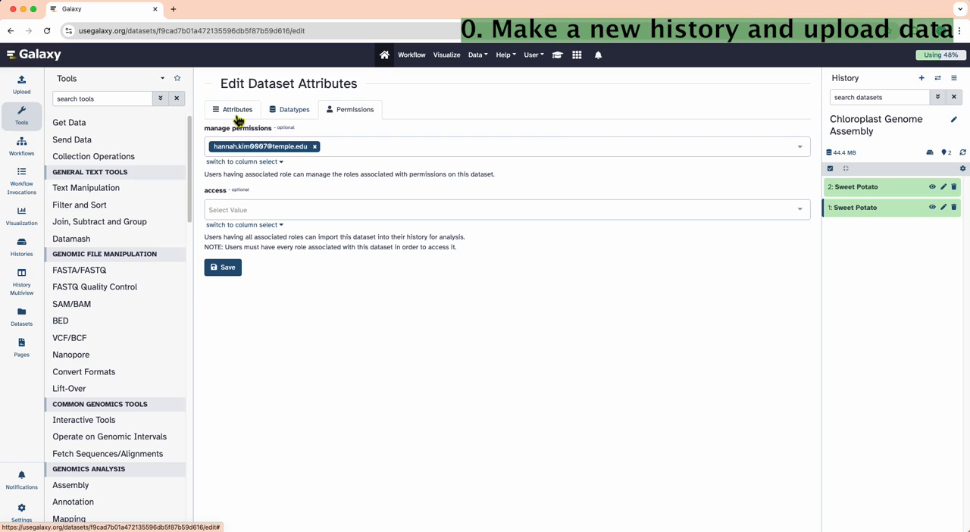
{"action": "left_click", "coordinate": [237, 109]}
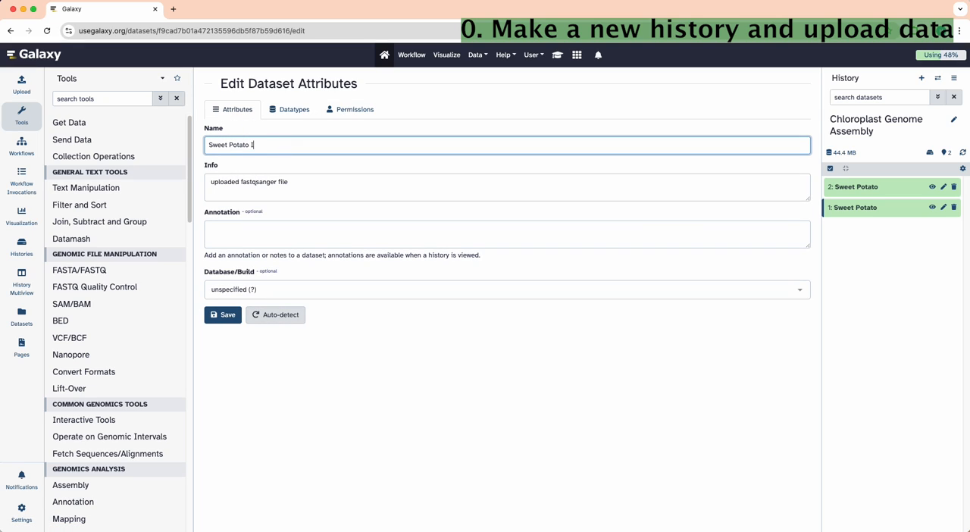
{"action": "type", "text": "llumin"}
{"action": "left_click", "coordinate": [101, 99]}
{"action": "type", "text": "Nano"}
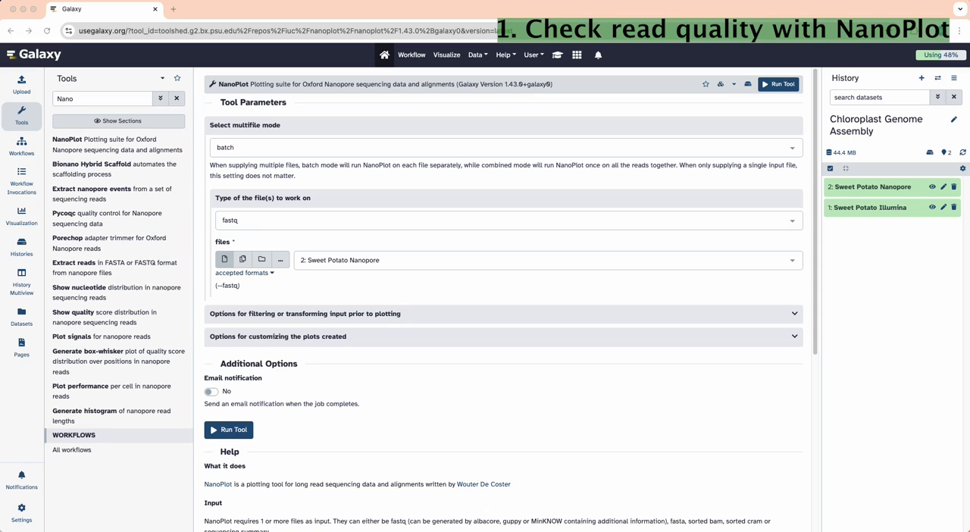
{"action": "mouse_move", "coordinate": [194, 255]}
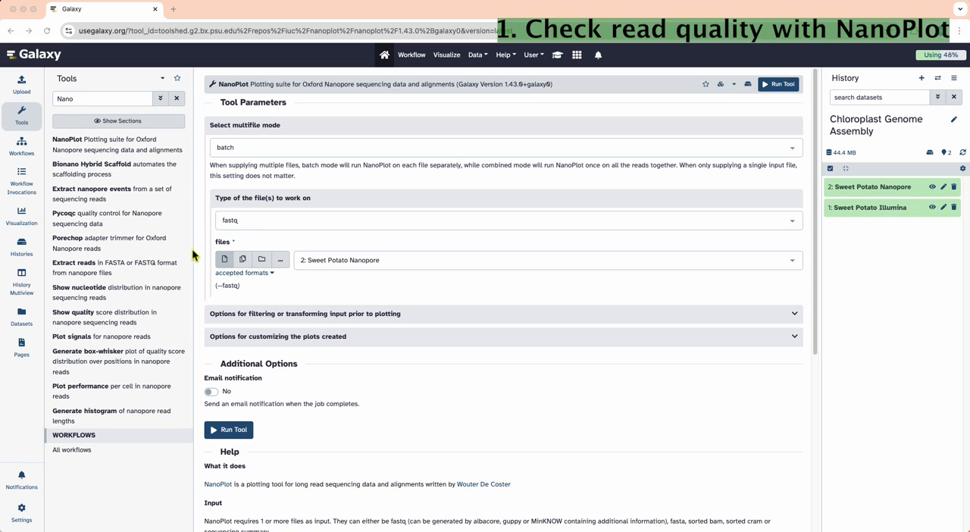
Step: Run NanoPlot with fastq input on the Sweet Potato Nanopore reads
{"action": "scroll", "scroll_direction": "down", "scroll_amount": 3}
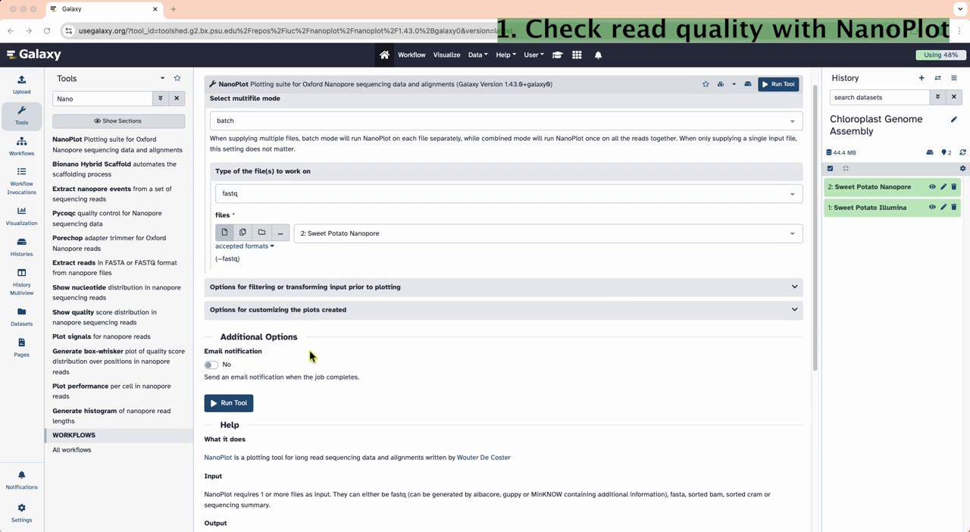
{"action": "mouse_move", "coordinate": [227, 403]}
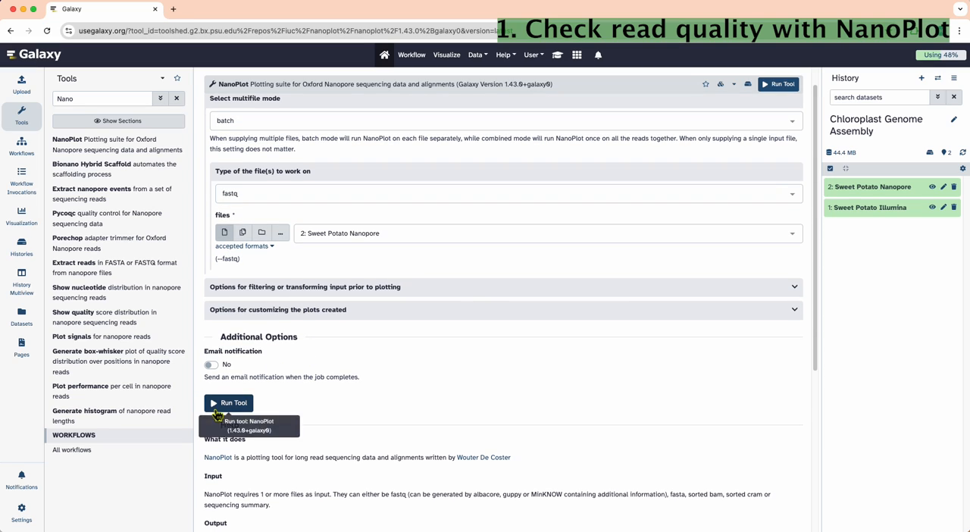
{"action": "left_click", "coordinate": [228, 403]}
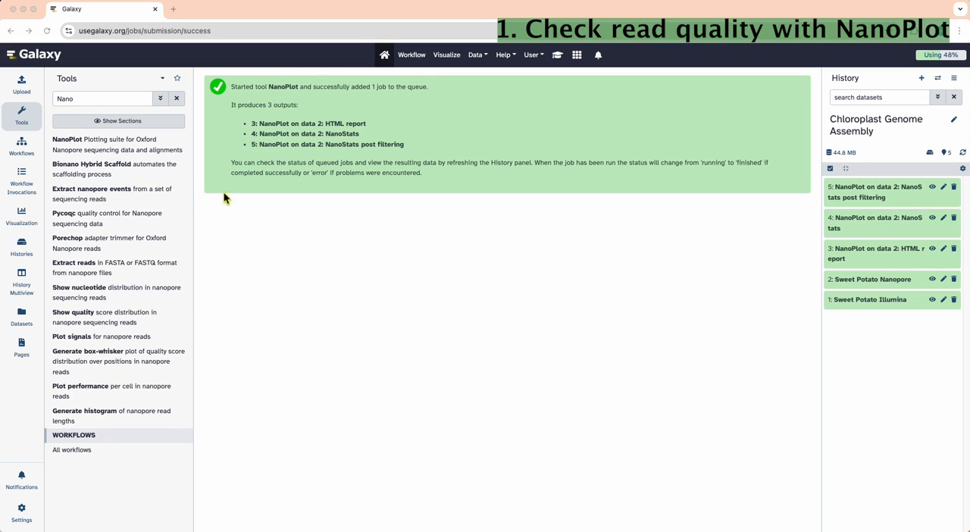
Step: Expand the NanoPlot HTML report and review its dataset details, tool parameters and job metrics
{"action": "left_click", "coordinate": [876, 253]}
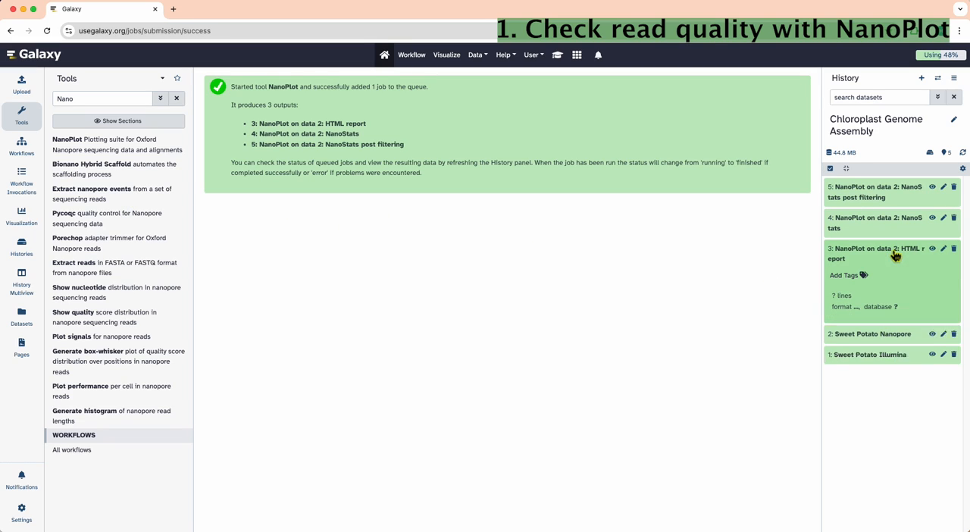
{"action": "left_click", "coordinate": [879, 253]}
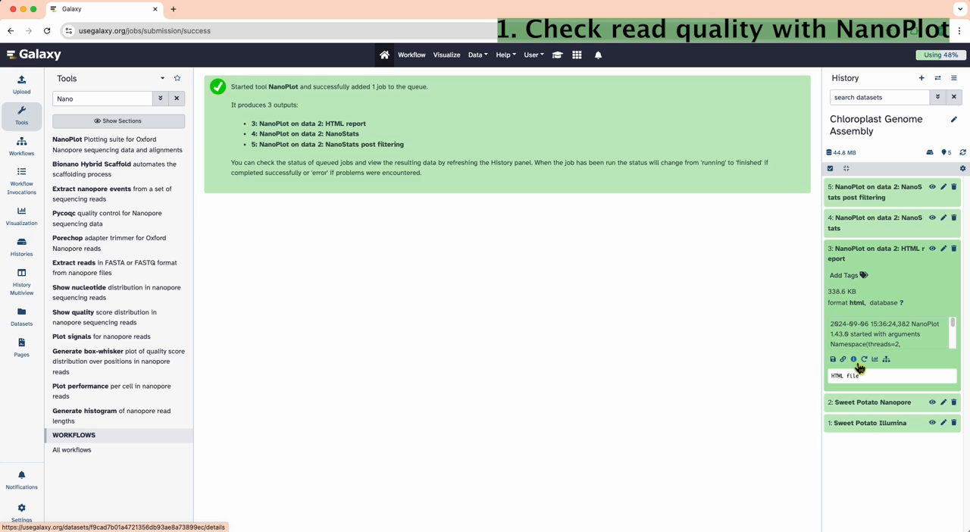
{"action": "left_click", "coordinate": [852, 358]}
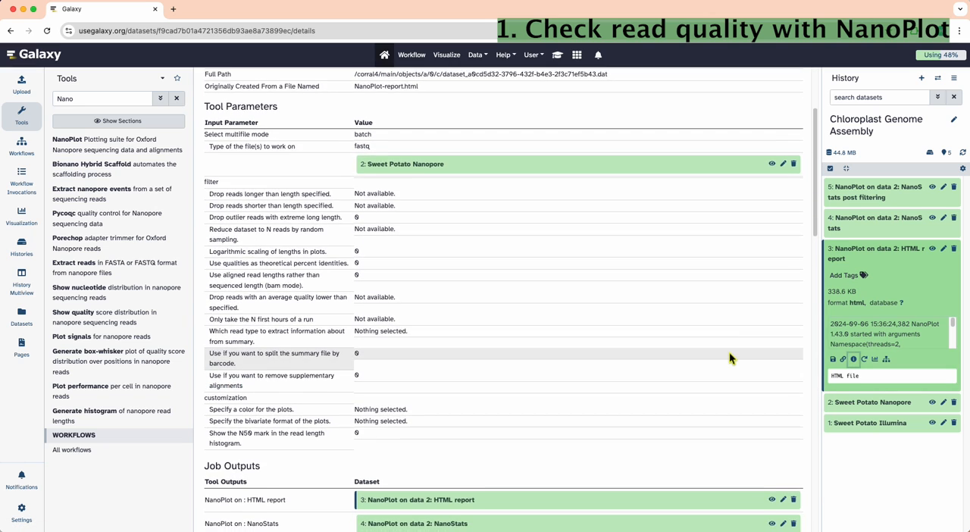
{"action": "scroll", "scroll_direction": "down", "scroll_amount": 3}
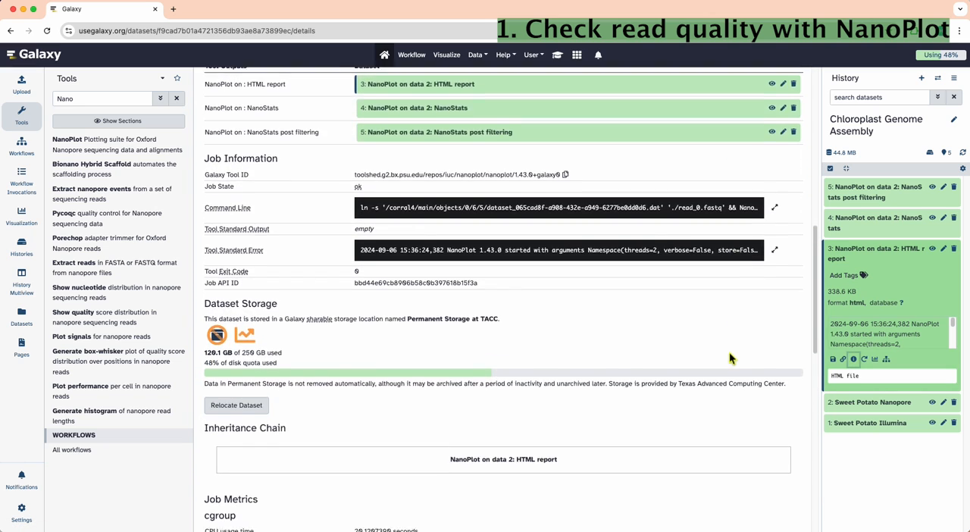
{"action": "scroll", "scroll_direction": "down", "scroll_amount": 3}
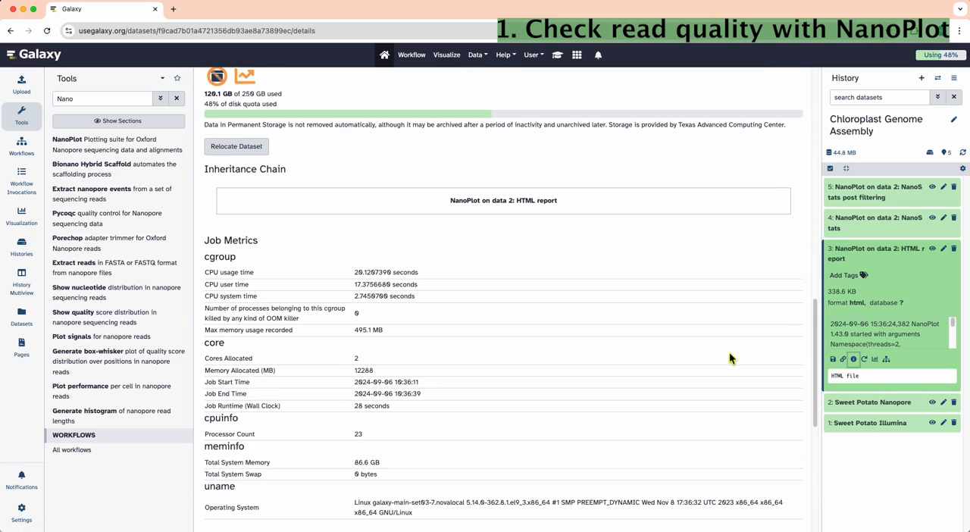
{"action": "scroll", "scroll_direction": "down", "scroll_amount": 3}
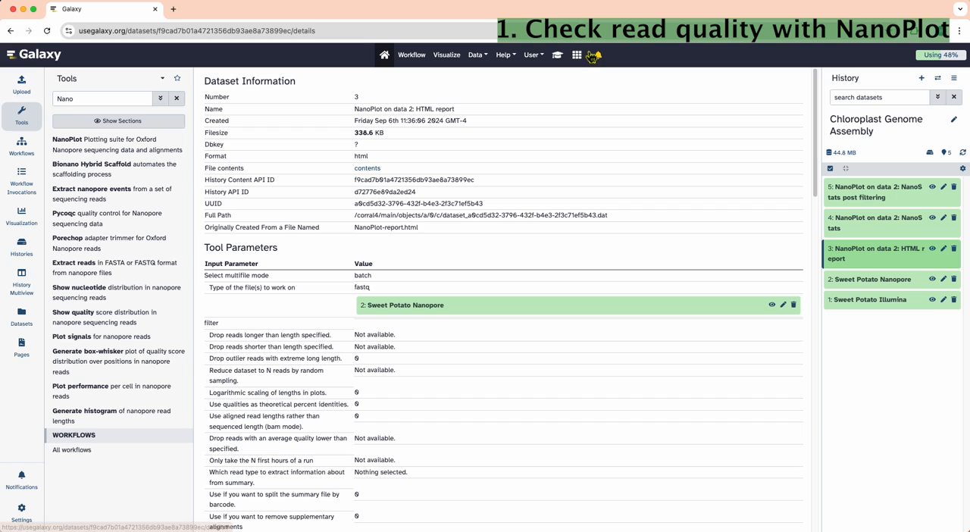
{"action": "left_click", "coordinate": [934, 249]}
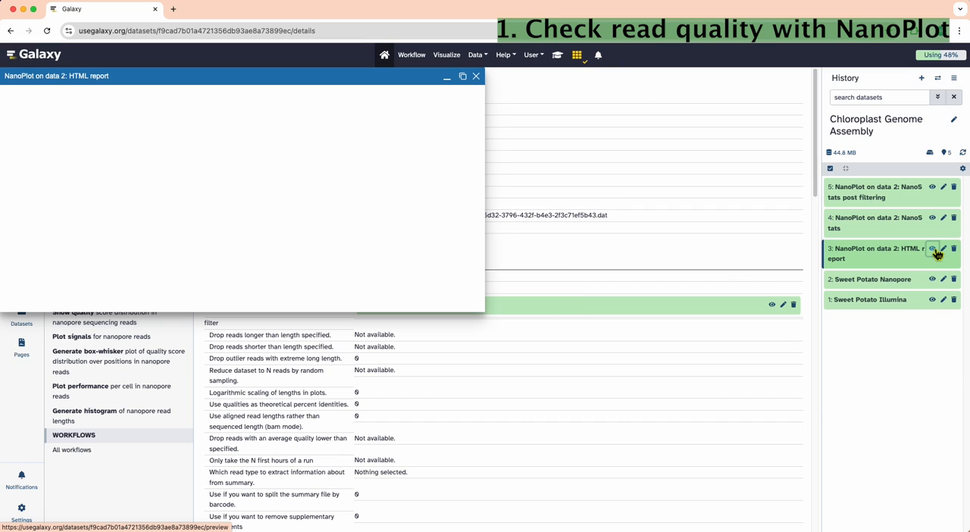
{"action": "left_click", "coordinate": [932, 248]}
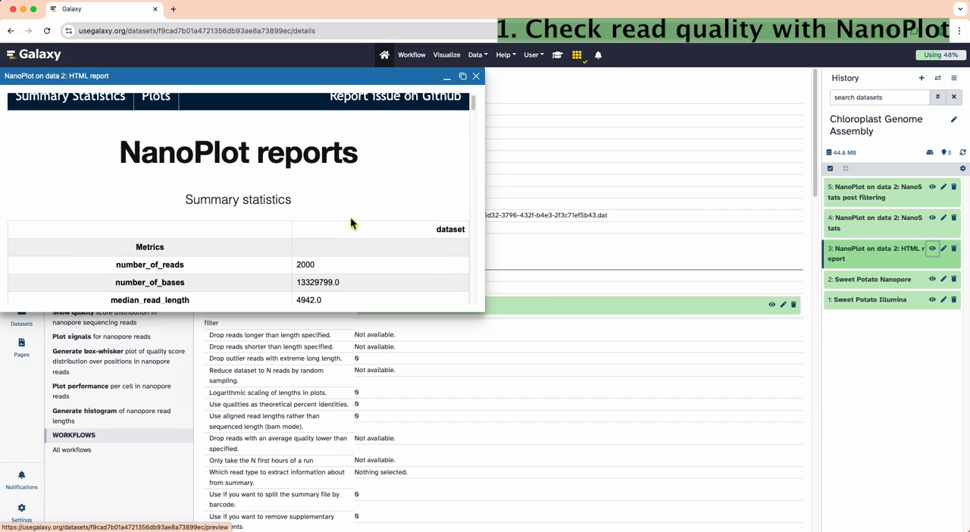
{"action": "scroll", "scroll_direction": "down", "scroll_amount": 3}
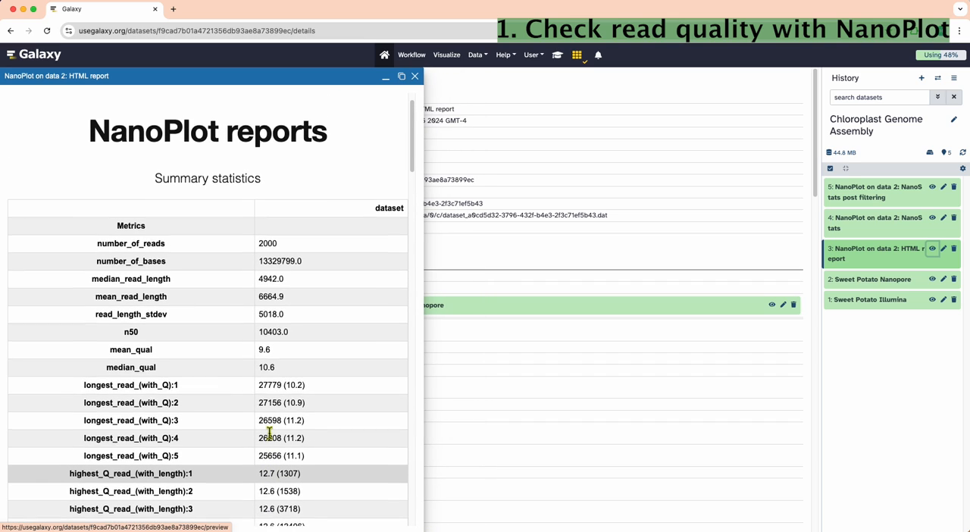
{"action": "scroll", "scroll_direction": "down", "scroll_amount": 3}
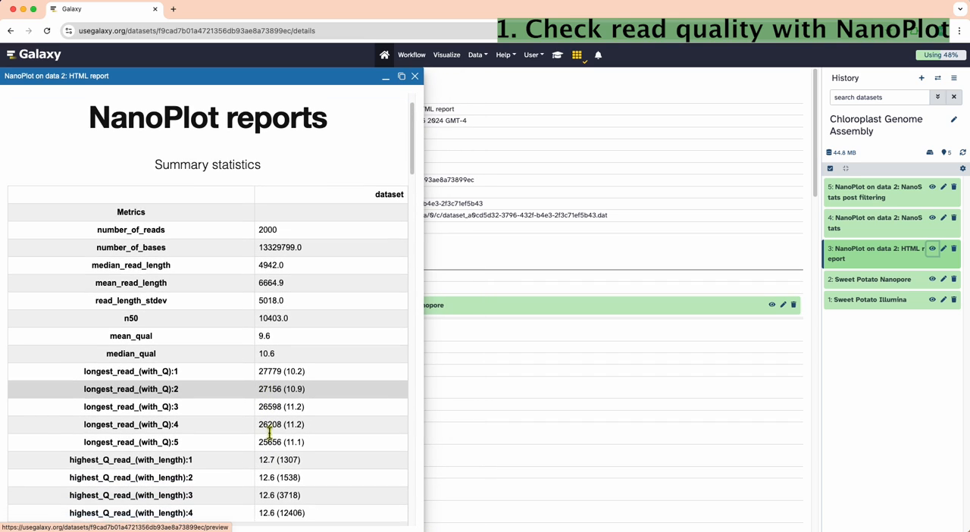
{"action": "scroll", "scroll_direction": "down", "scroll_amount": 3}
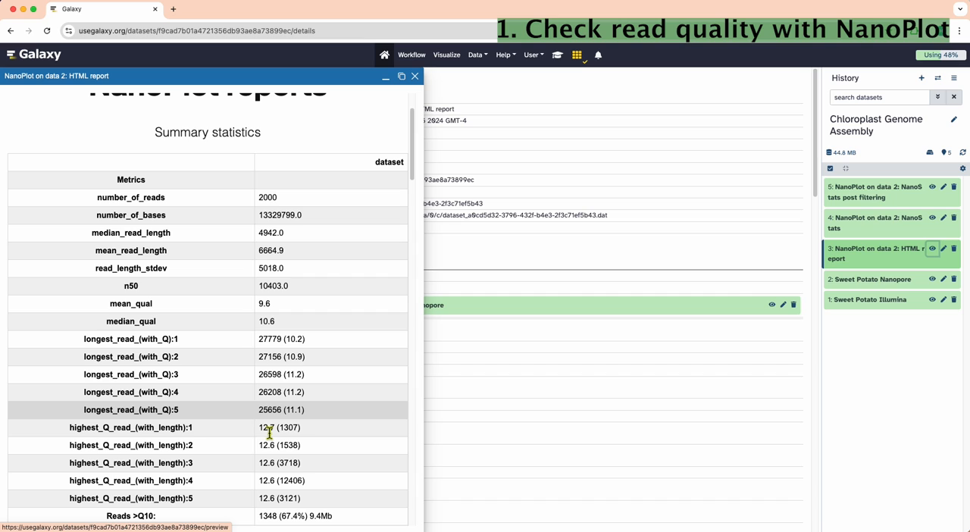
{"action": "mouse_move", "coordinate": [165, 406]}
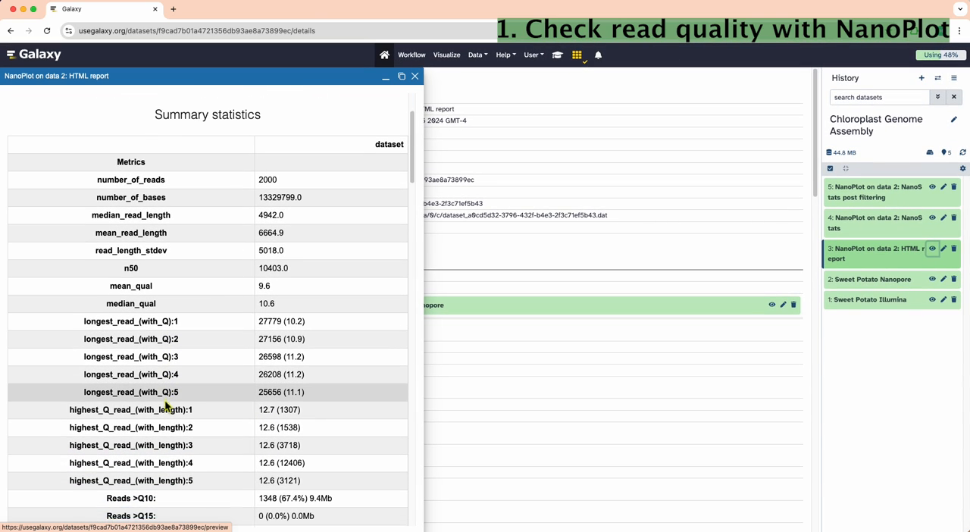
{"action": "scroll", "scroll_direction": "down", "scroll_amount": 3}
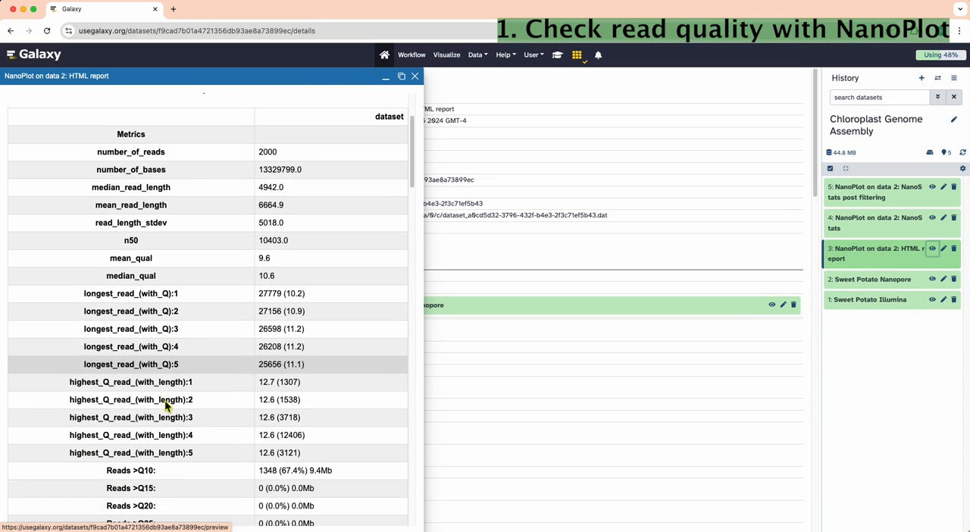
{"action": "scroll", "scroll_direction": "down", "scroll_amount": 3}
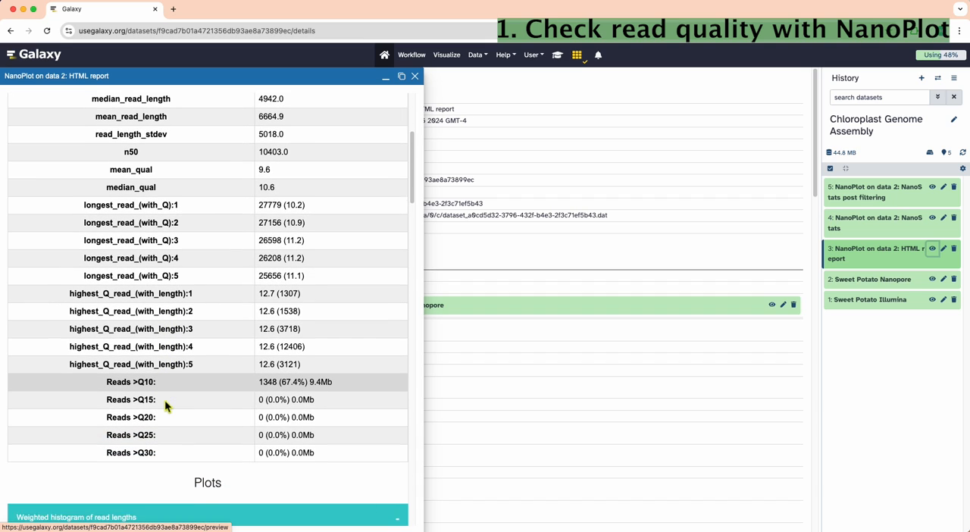
{"action": "scroll", "scroll_direction": "down", "scroll_amount": 3}
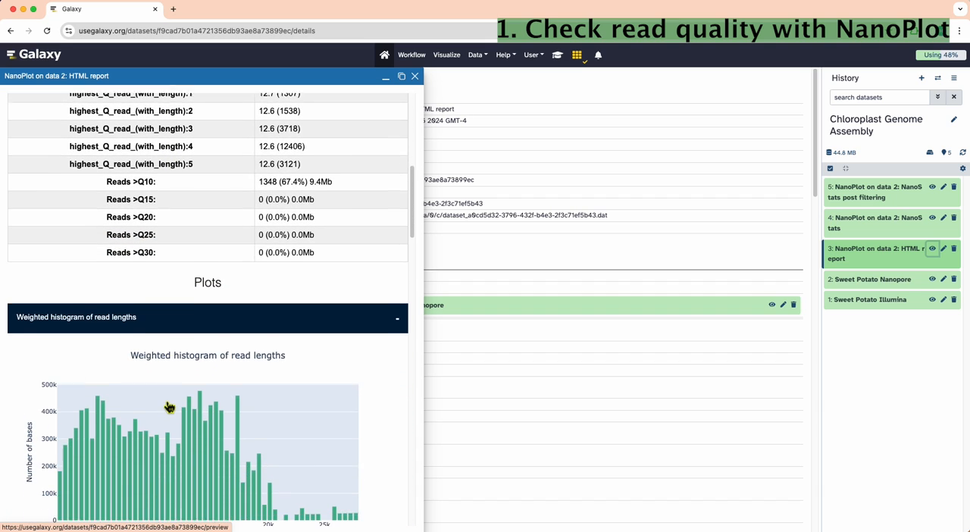
{"action": "scroll", "scroll_direction": "down", "scroll_amount": 3}
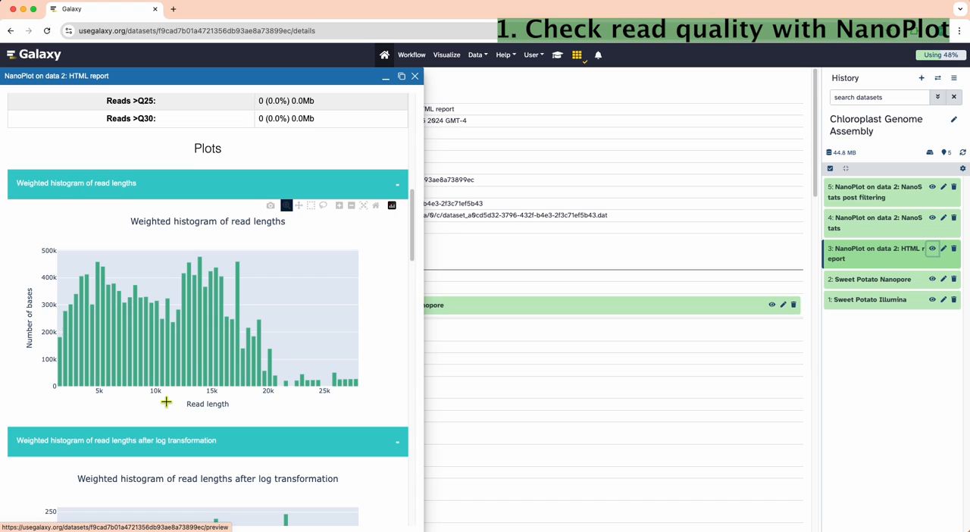
{"action": "scroll", "scroll_direction": "down", "scroll_amount": 3}
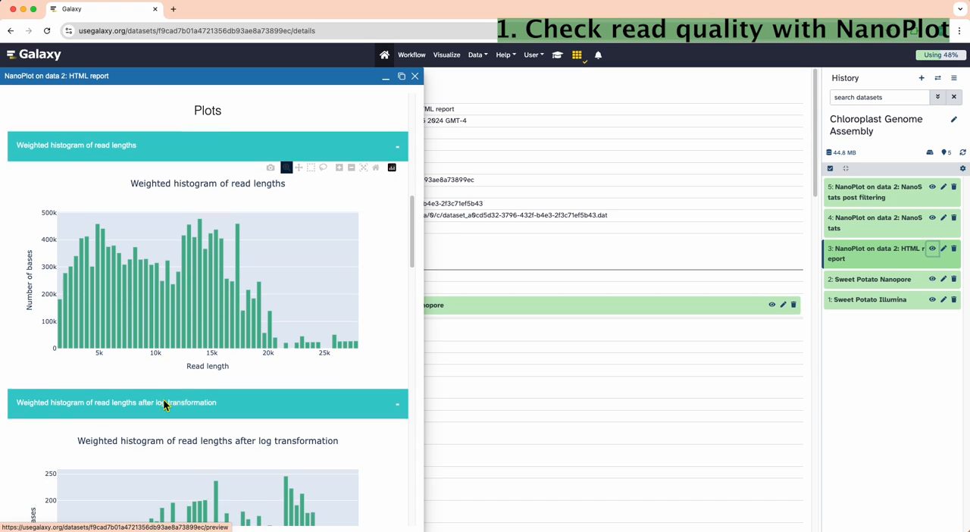
{"action": "scroll", "scroll_direction": "down", "scroll_amount": 3}
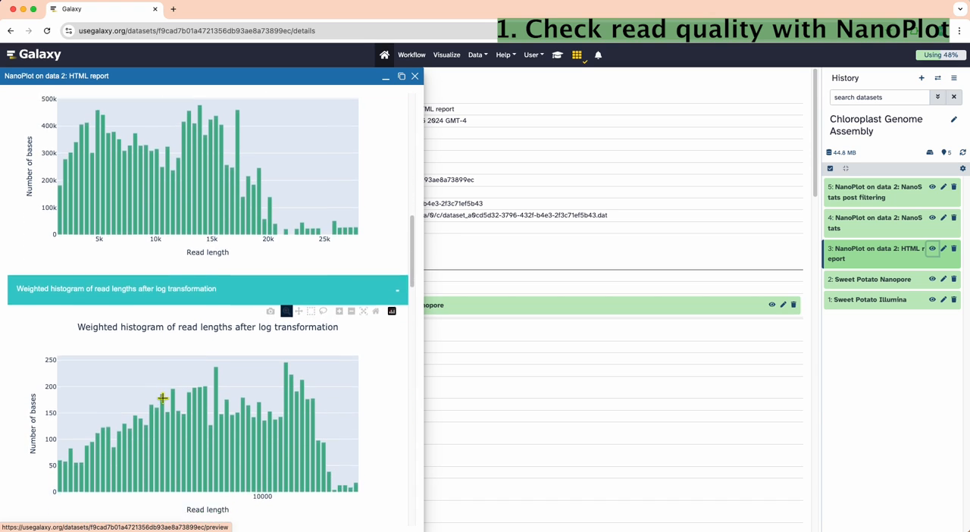
{"action": "scroll", "scroll_direction": "down", "scroll_amount": 3}
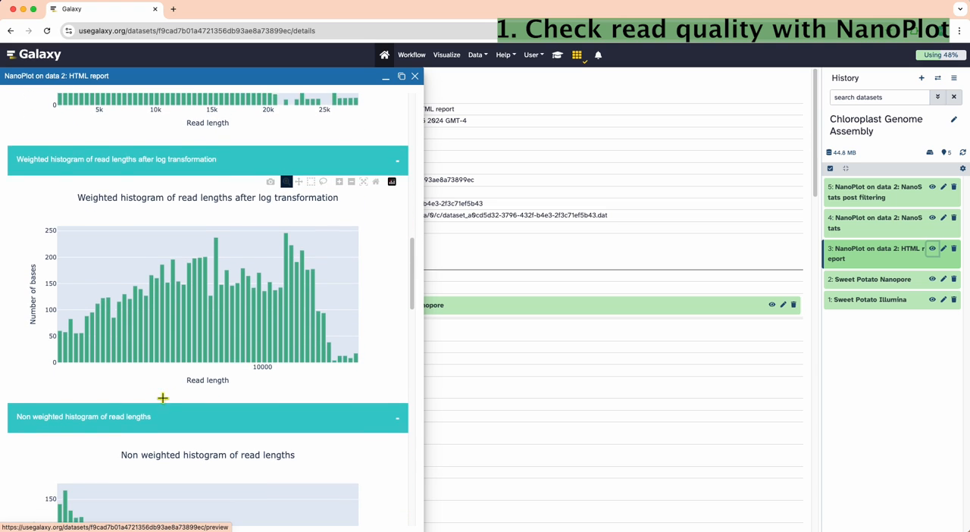
{"action": "scroll", "scroll_direction": "down", "scroll_amount": 3}
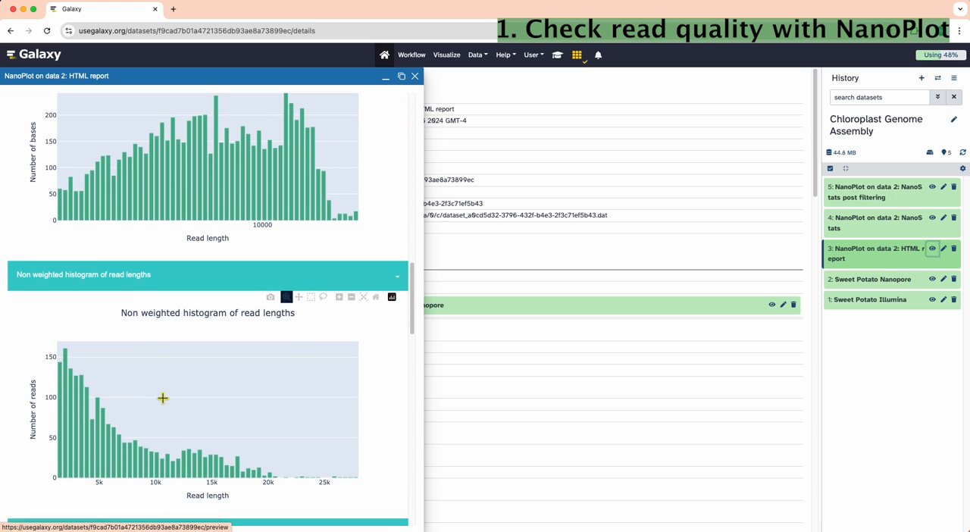
{"action": "scroll", "scroll_direction": "down", "scroll_amount": 3}
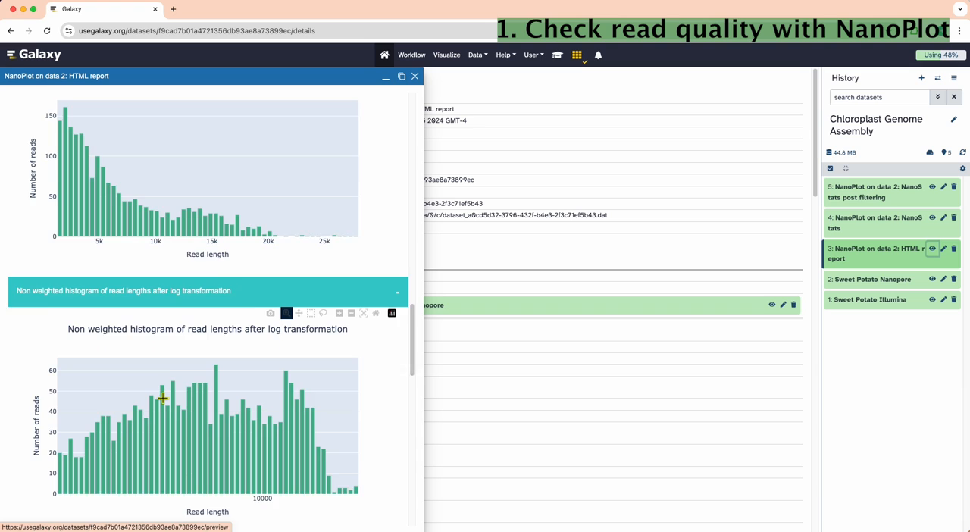
{"action": "scroll", "scroll_direction": "down", "scroll_amount": 3}
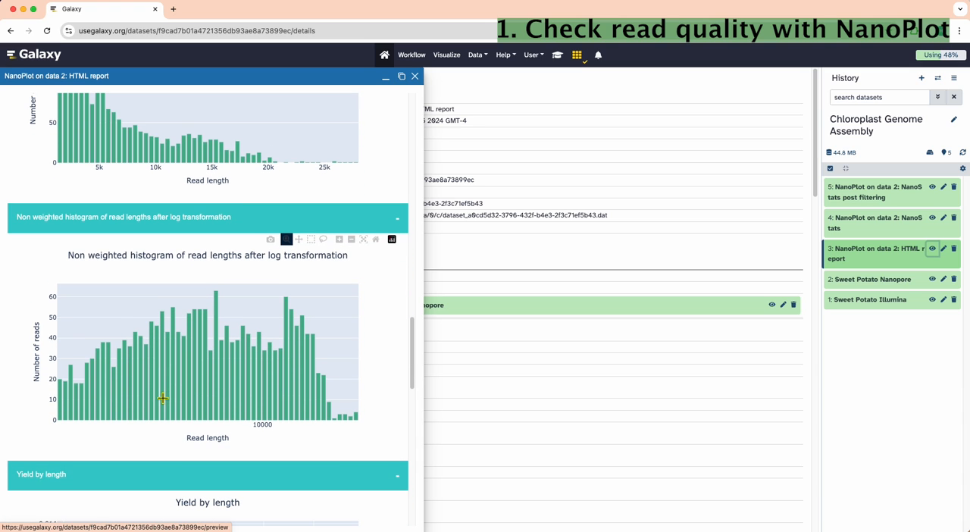
{"action": "scroll", "scroll_direction": "down", "scroll_amount": 3}
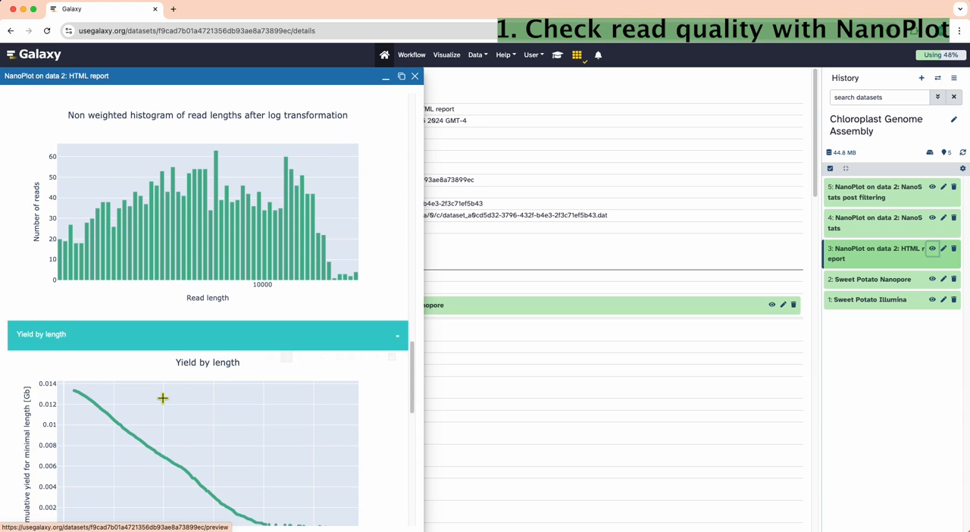
{"action": "scroll", "scroll_direction": "down", "scroll_amount": 3}
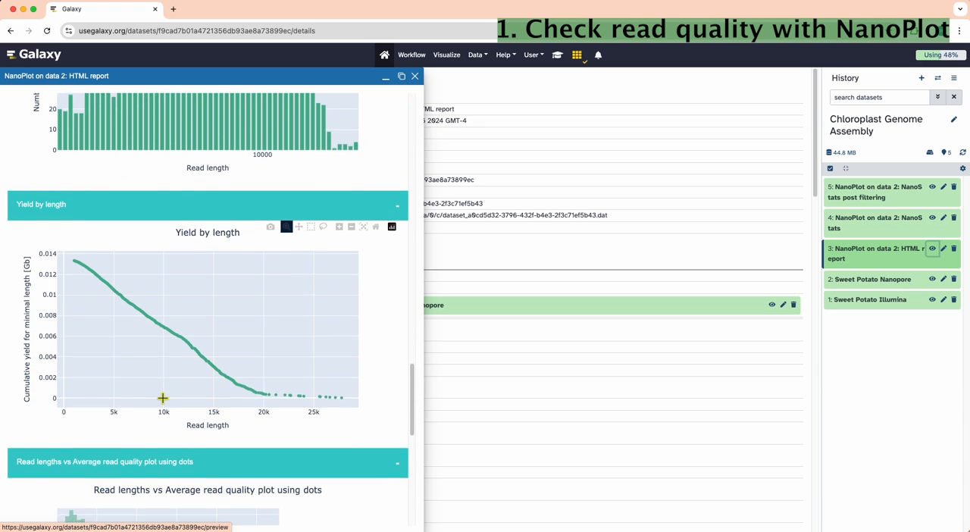
{"action": "scroll", "scroll_direction": "down", "scroll_amount": 3}
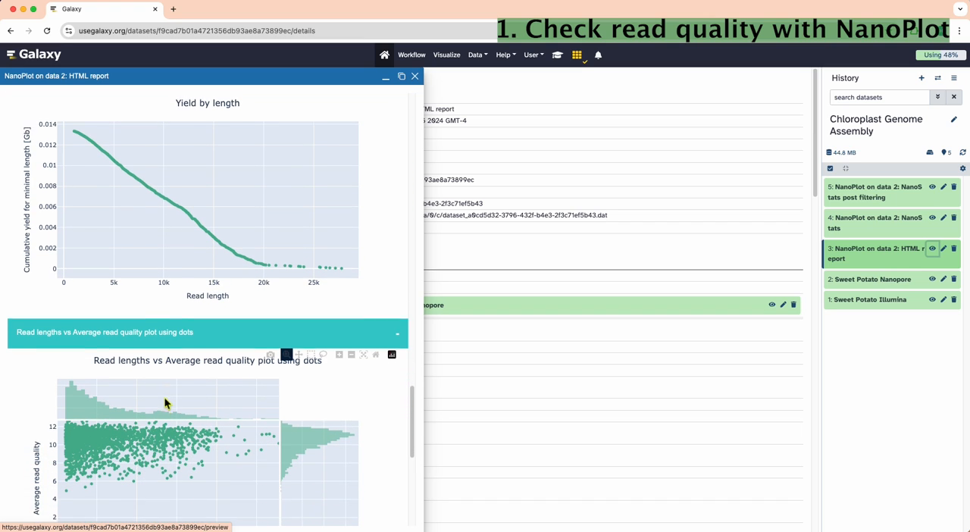
{"action": "scroll", "scroll_direction": "down", "scroll_amount": 3}
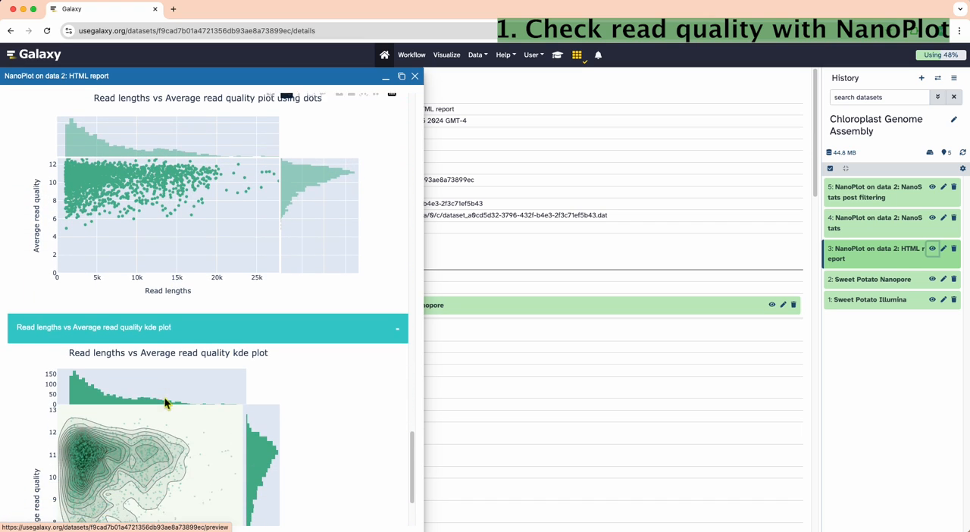
Step: View the NanoStats table showing 2900 reads, read-length statistics and N50
{"action": "left_click", "coordinate": [877, 221]}
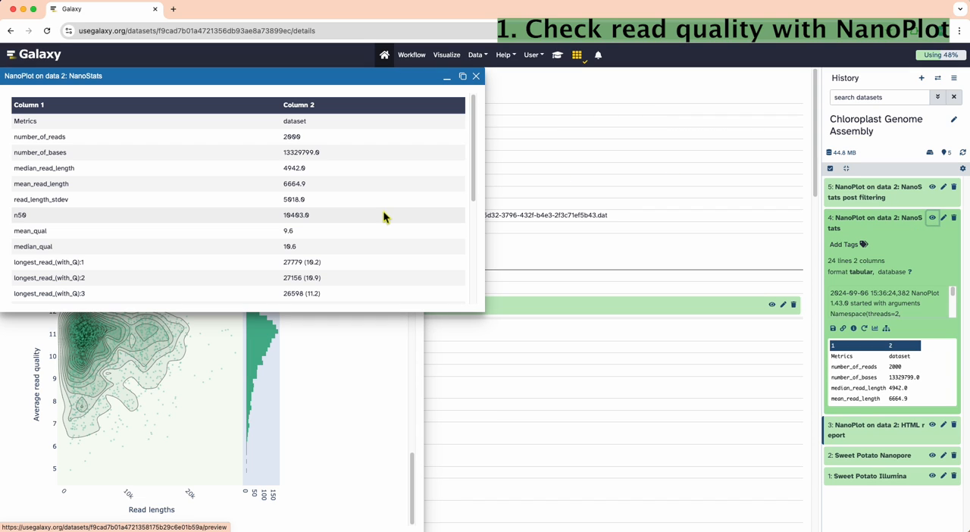
{"action": "scroll", "scroll_direction": "down", "scroll_amount": 3}
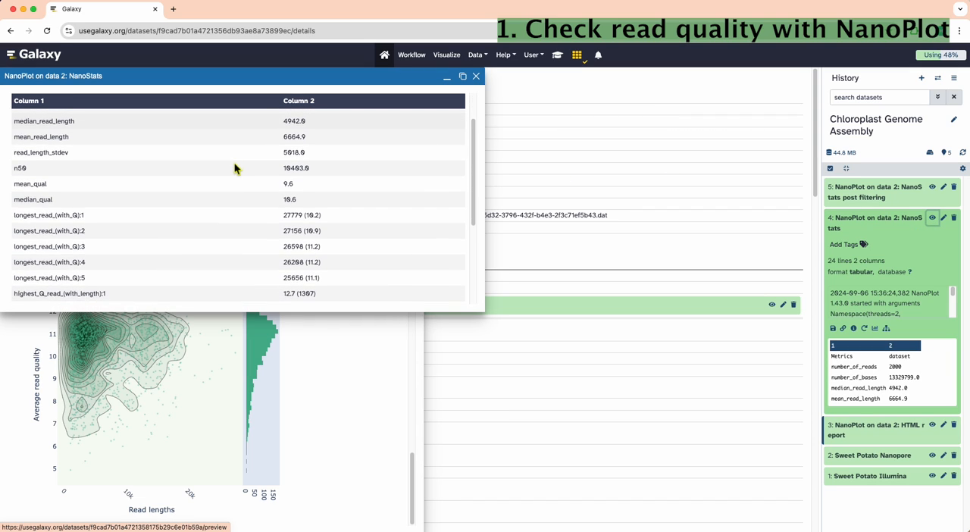
{"action": "scroll", "scroll_direction": "down", "scroll_amount": 3}
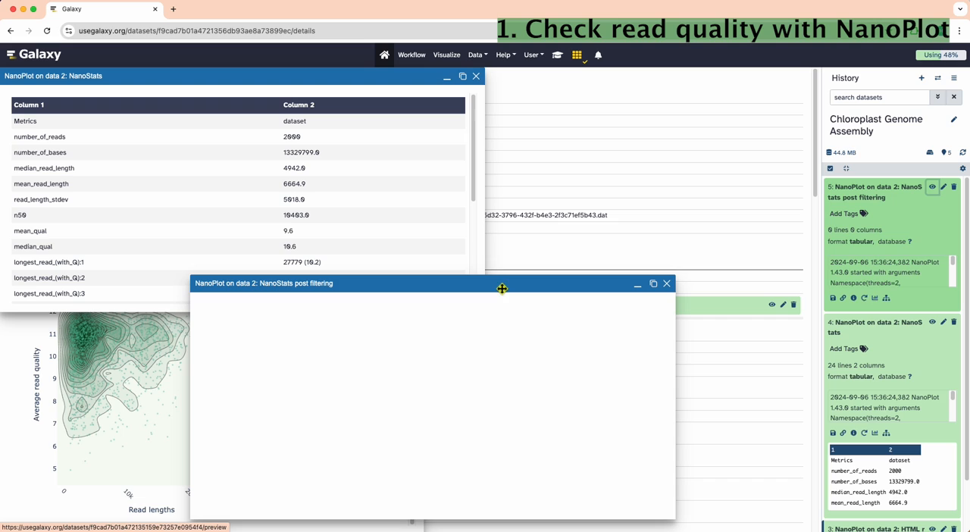
{"action": "mouse_move", "coordinate": [437, 397]}
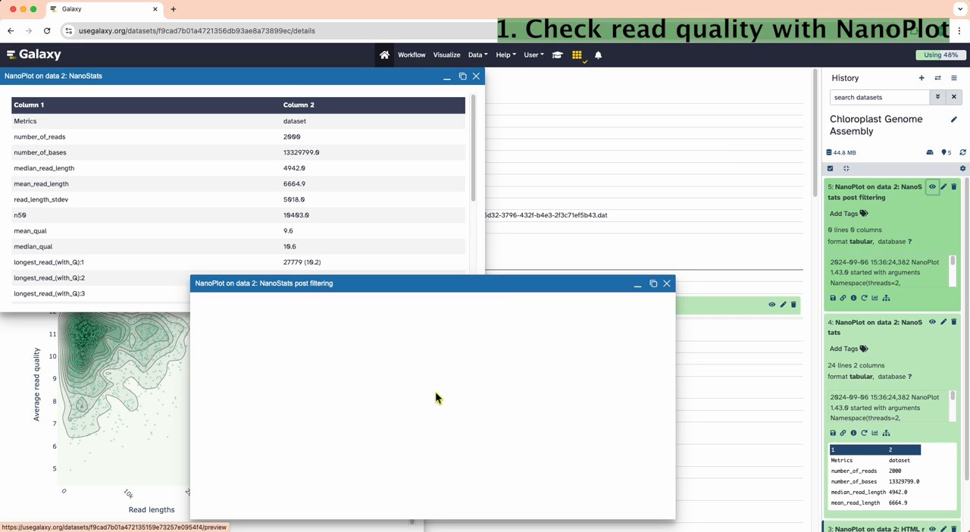
{"action": "mouse_move", "coordinate": [670, 294]}
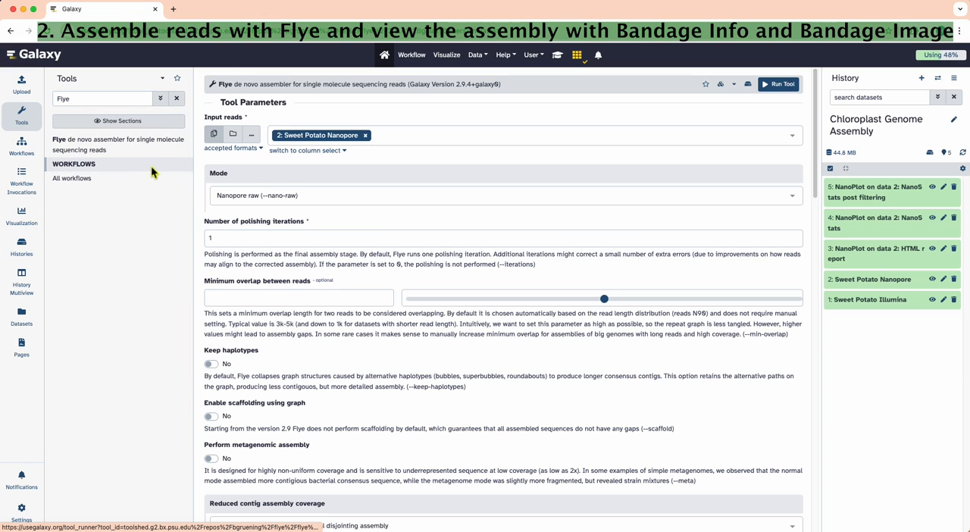
{"action": "mouse_move", "coordinate": [273, 181]}
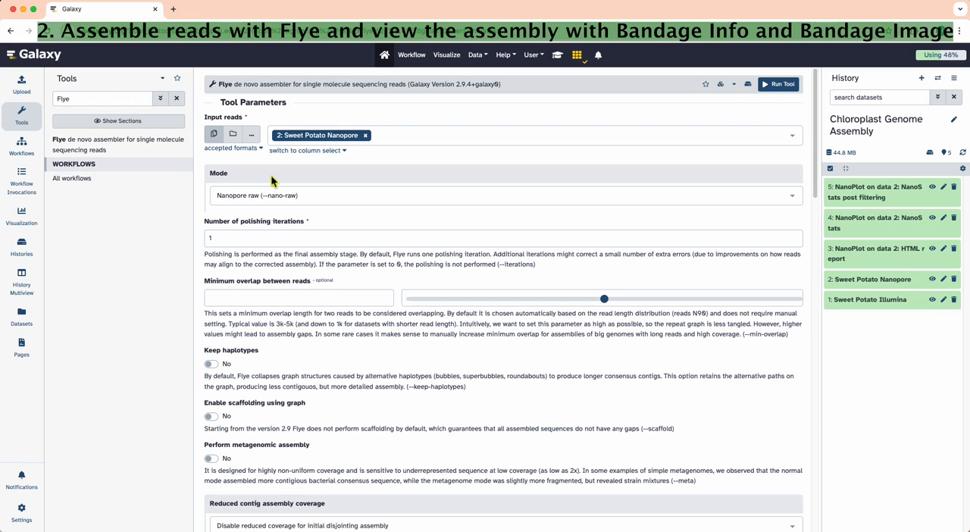
{"action": "mouse_move", "coordinate": [394, 178]}
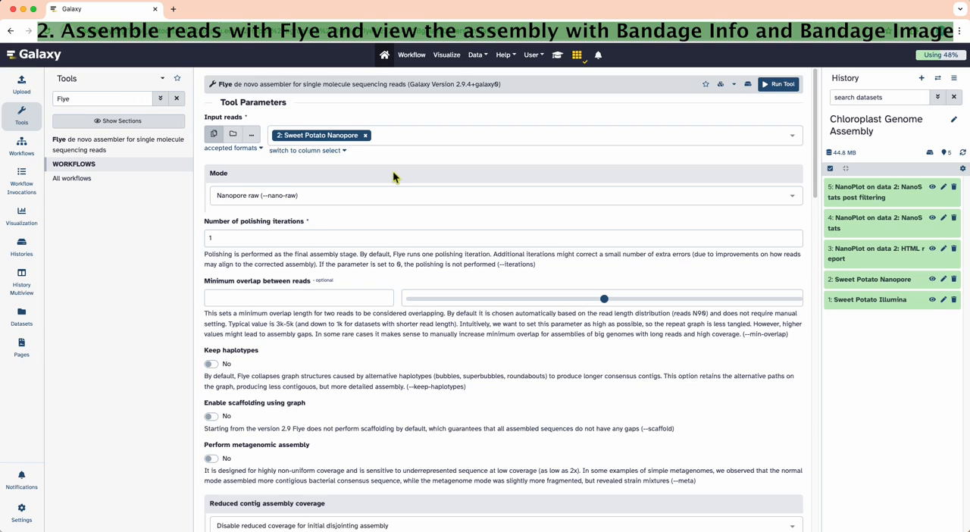
{"action": "mouse_move", "coordinate": [546, 98]}
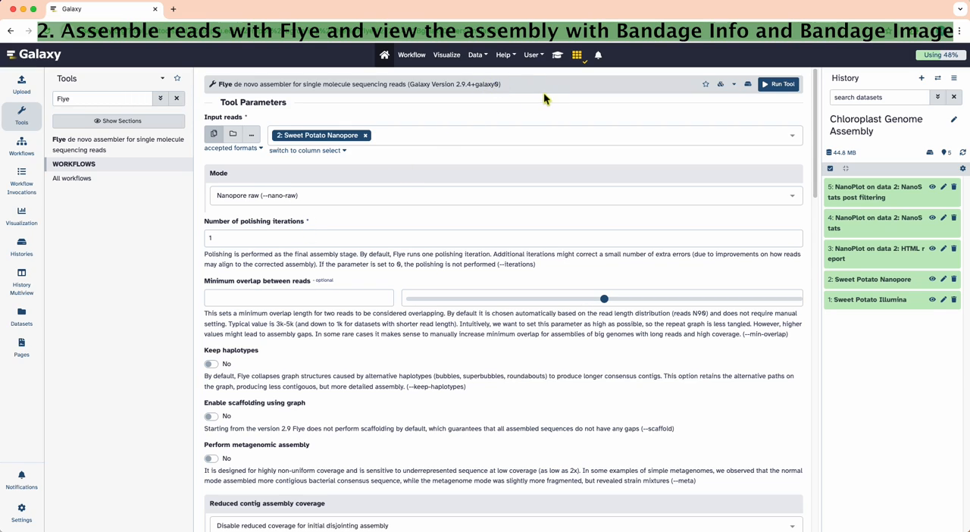
Step: Switch Flye to version 2.6 with the Nanopore reads and genome size 160000
{"action": "left_click", "coordinate": [720, 85]}
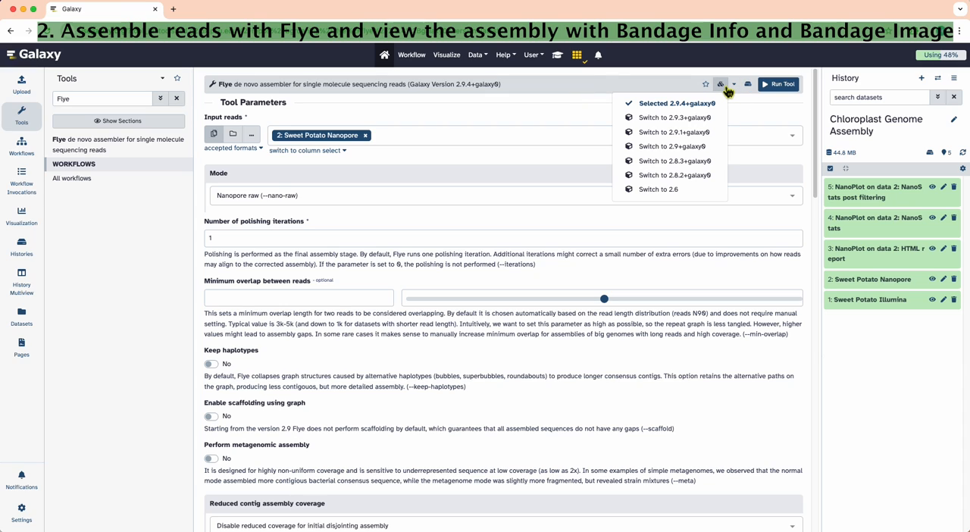
{"action": "mouse_move", "coordinate": [670, 188]}
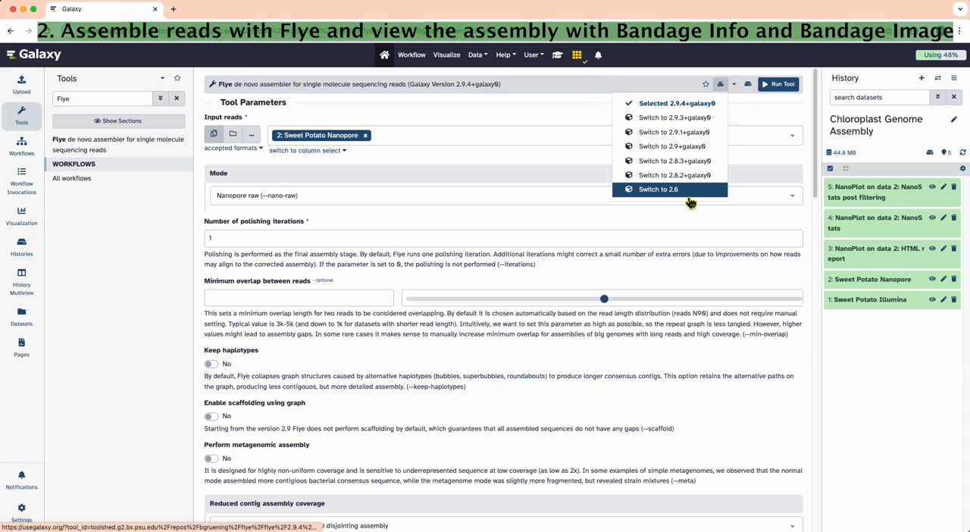
{"action": "left_click", "coordinate": [658, 188]}
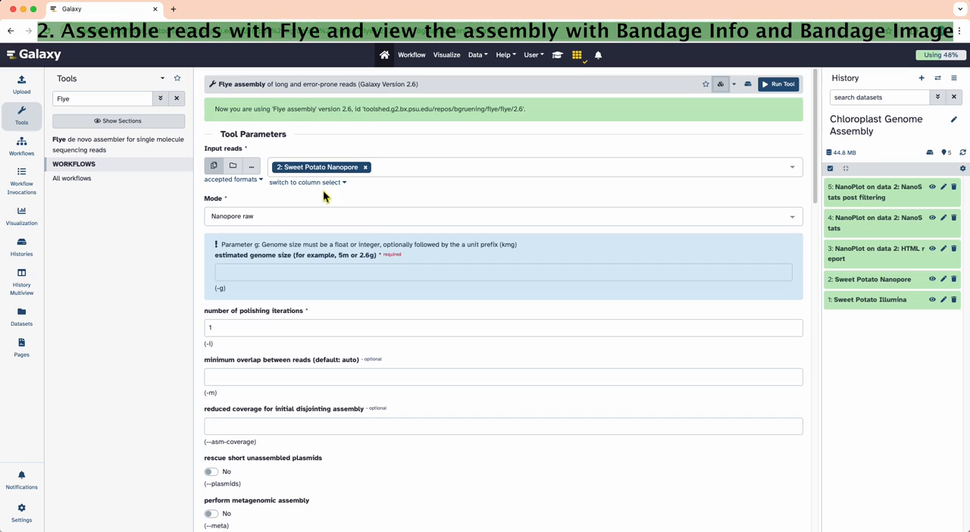
{"action": "left_click", "coordinate": [503, 234]}
{"action": "type", "text": "160000"}
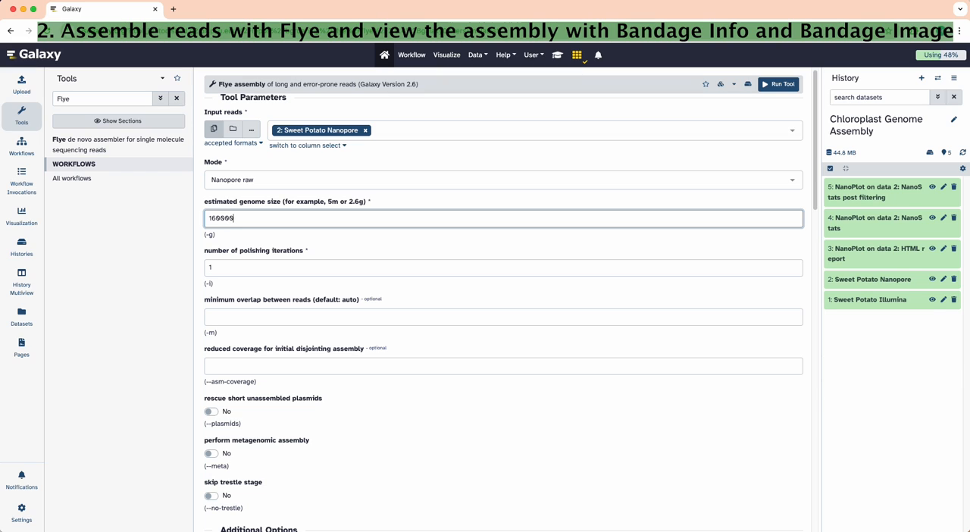
{"action": "mouse_move", "coordinate": [242, 294]}
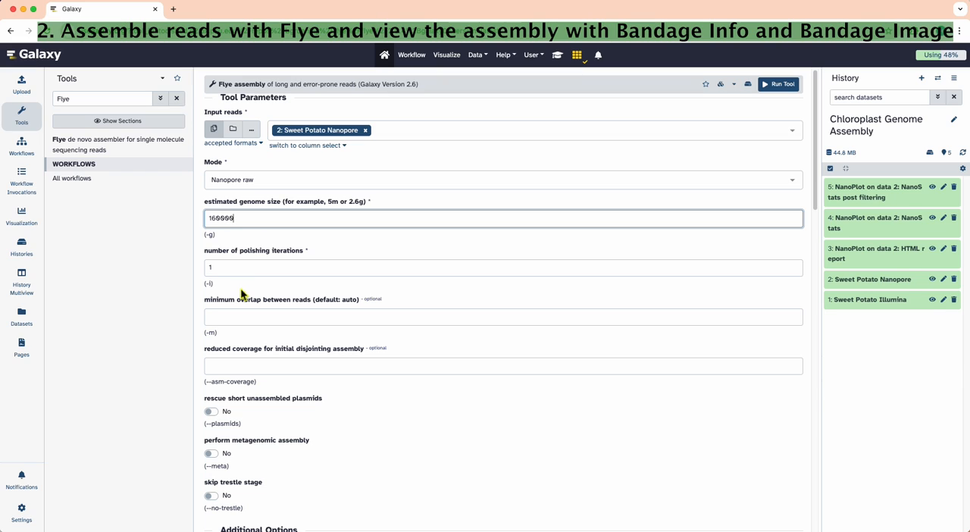
{"action": "scroll", "scroll_direction": "down", "scroll_amount": 3}
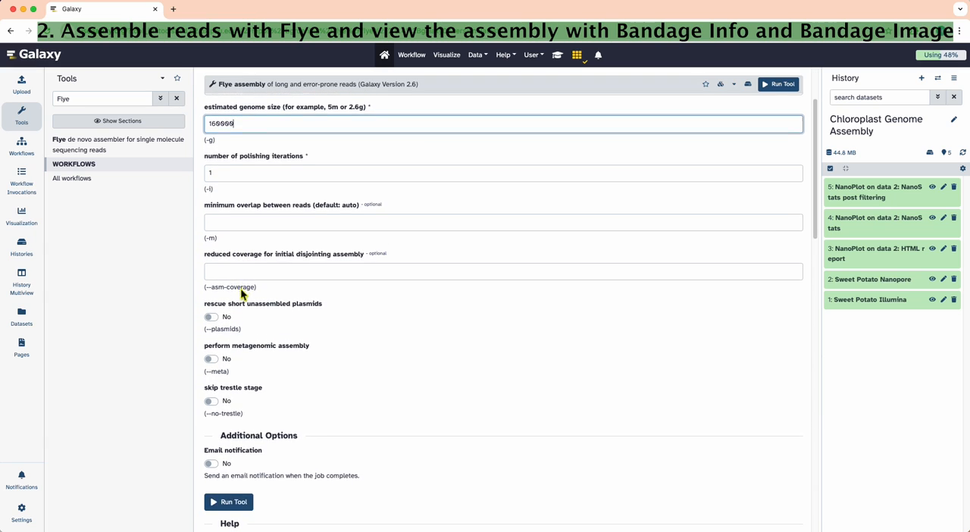
{"action": "scroll", "scroll_direction": "down", "scroll_amount": 3}
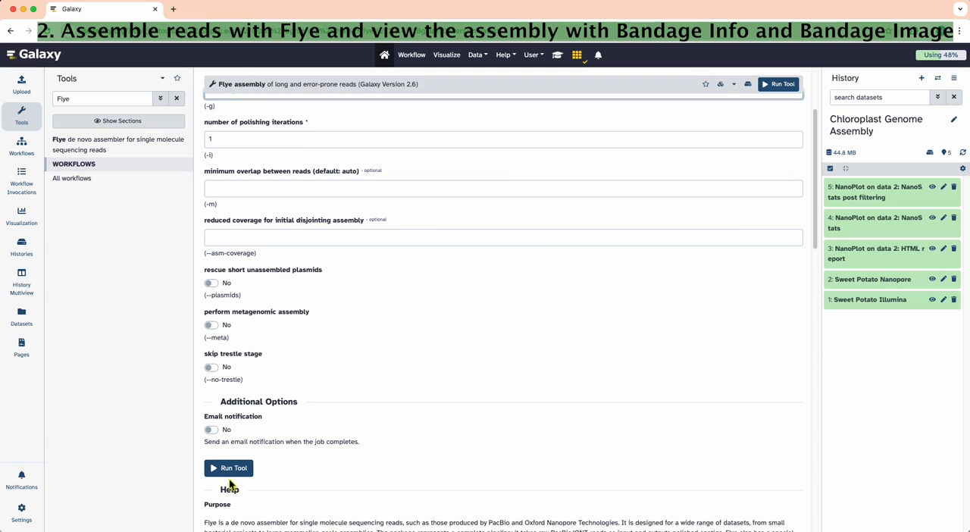
{"action": "left_click", "coordinate": [228, 467]}
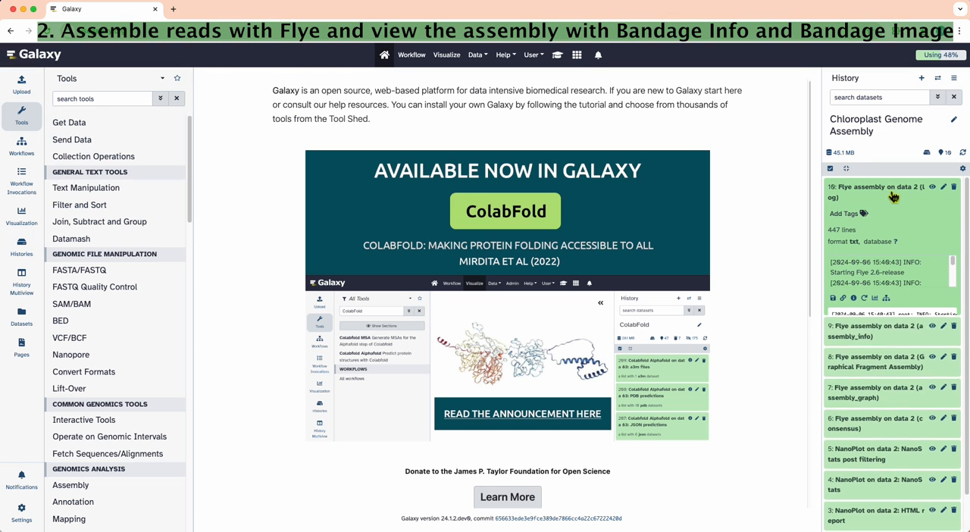
{"action": "left_click", "coordinate": [870, 186]}
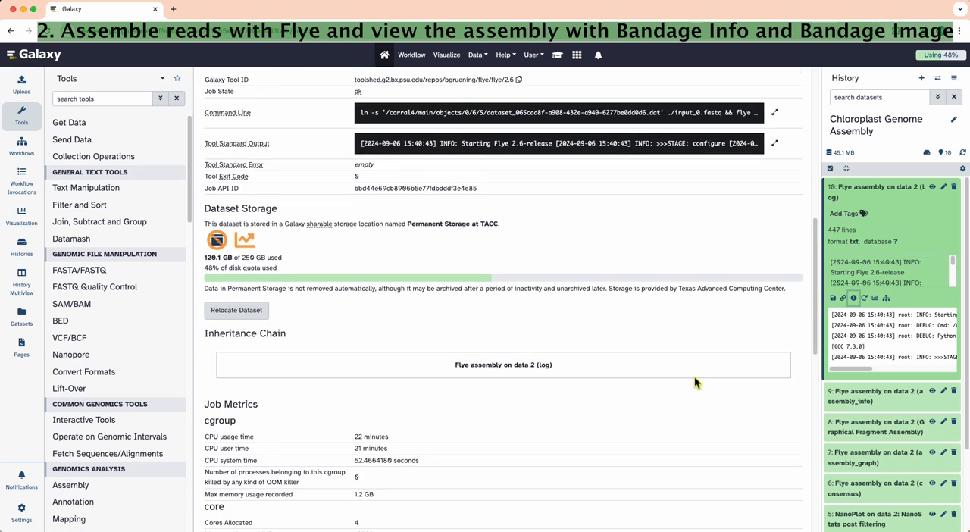
{"action": "scroll", "scroll_direction": "down", "scroll_amount": 3}
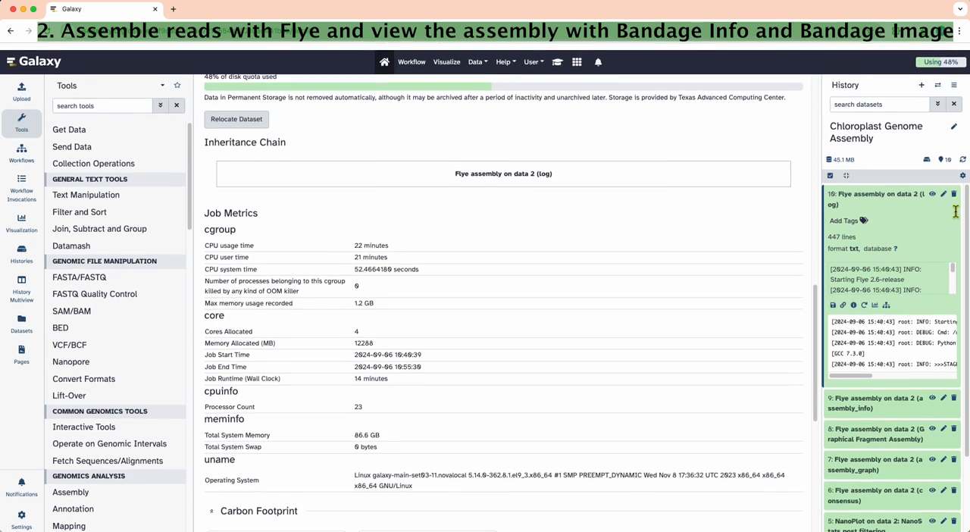
{"action": "left_click", "coordinate": [879, 196]}
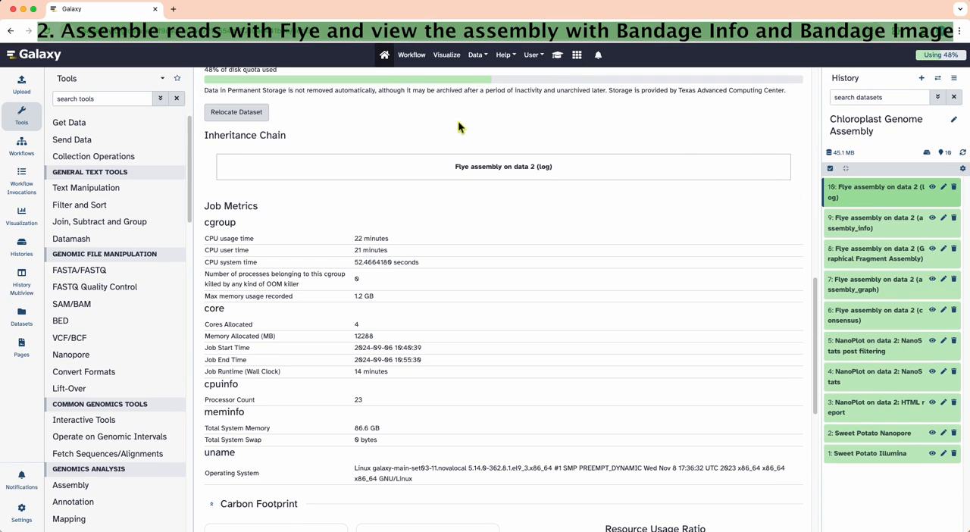
{"action": "scroll", "scroll_direction": "up", "scroll_amount": 3}
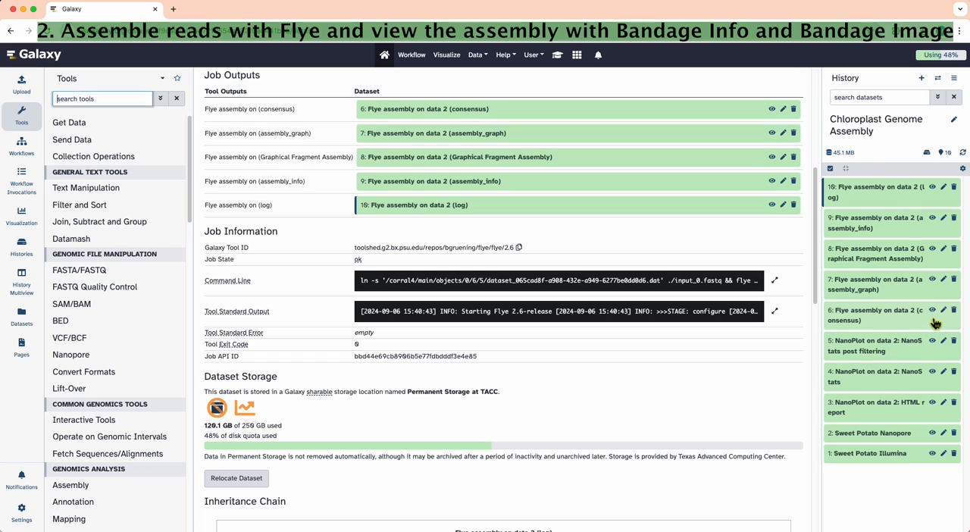
Step: Rename the Flye consensus output to flye-assembly.fasta and save
{"action": "left_click", "coordinate": [944, 310]}
{"action": "type", "text": "flye-"}
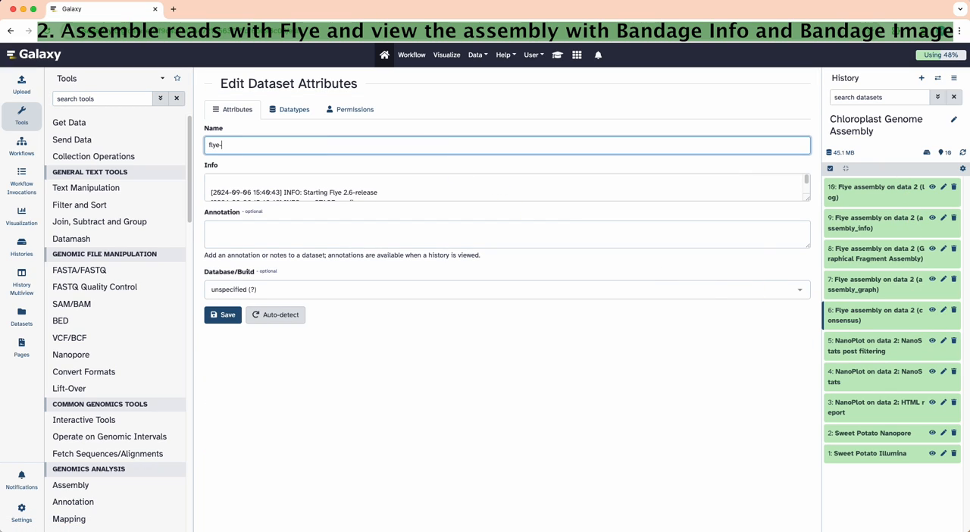
{"action": "type", "text": "assembly.f"}
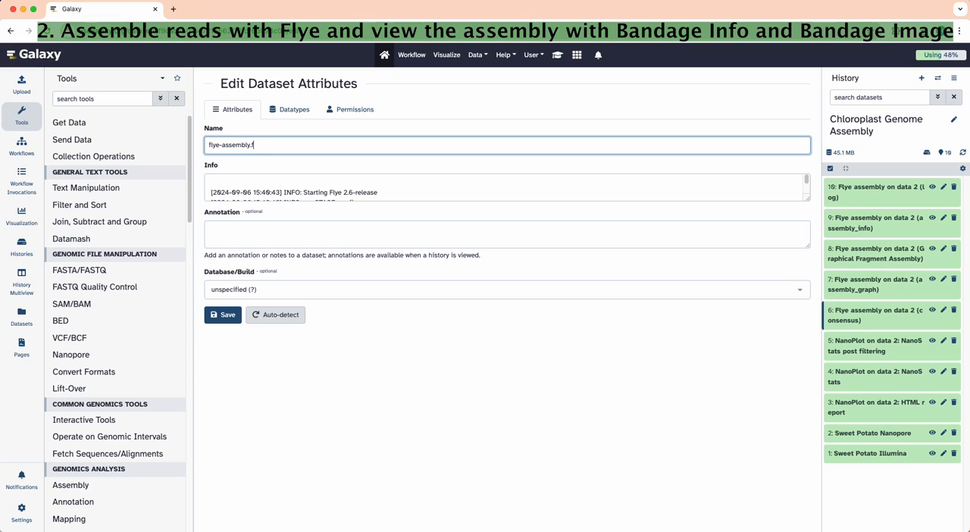
{"action": "type", "text": "asta"}
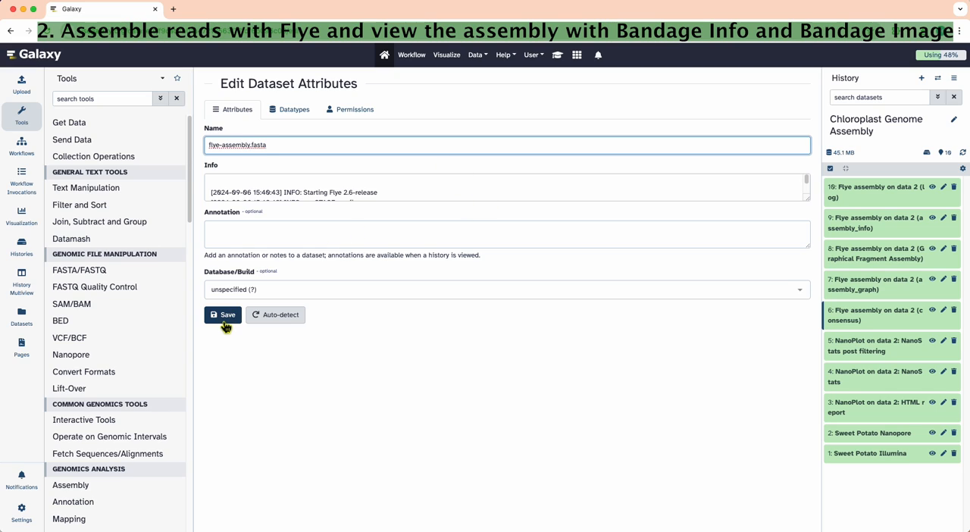
{"action": "left_click", "coordinate": [222, 315]}
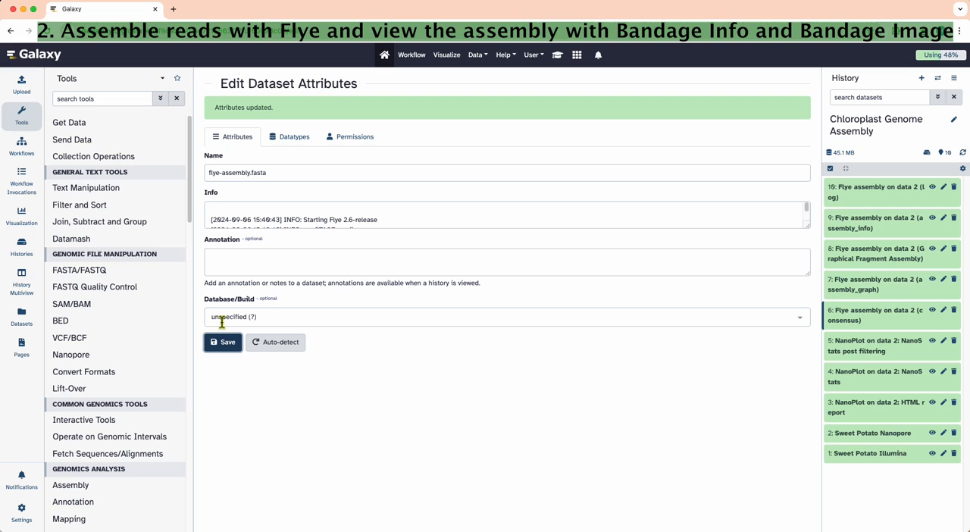
{"action": "left_click", "coordinate": [223, 342]}
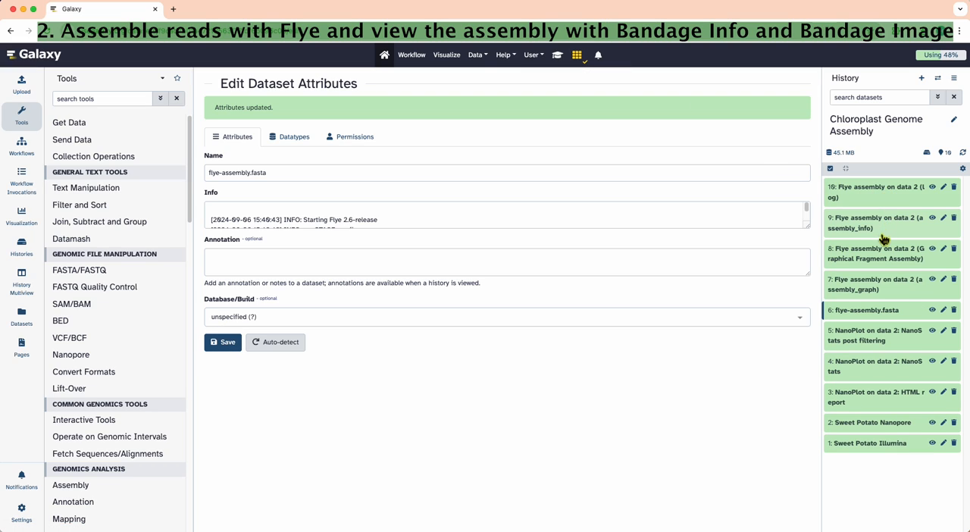
Step: Preview the Flye log and assembly_info table showing a single ~159 kb contig
{"action": "left_click", "coordinate": [933, 188]}
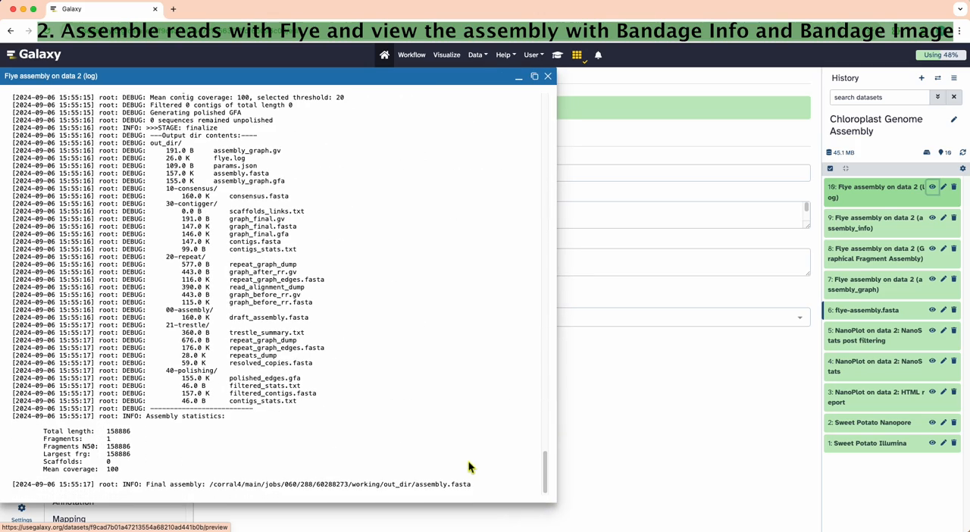
{"action": "mouse_move", "coordinate": [135, 478]}
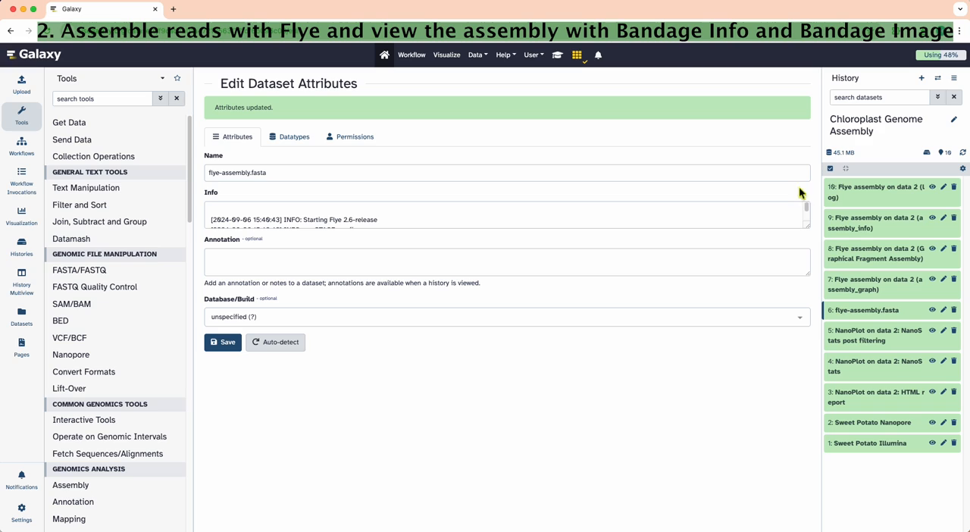
{"action": "left_click", "coordinate": [932, 218]}
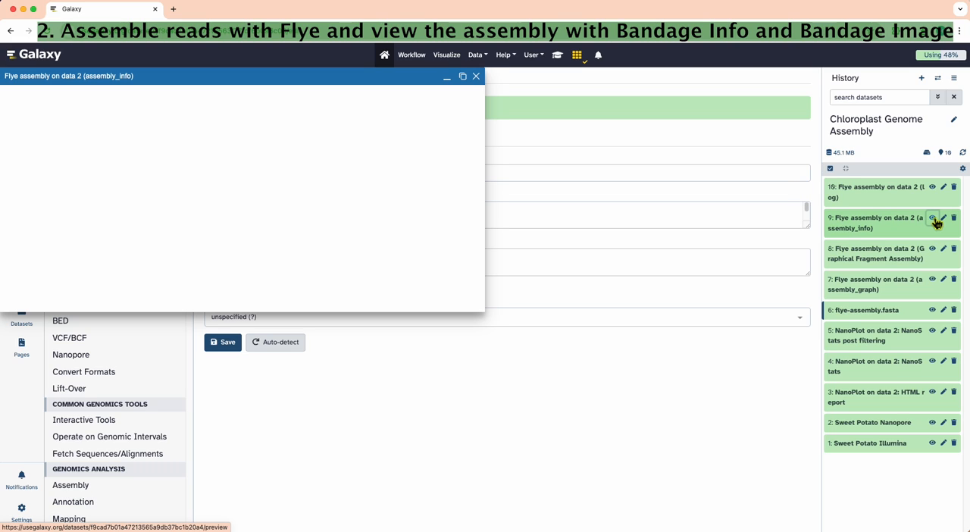
{"action": "left_click", "coordinate": [932, 219]}
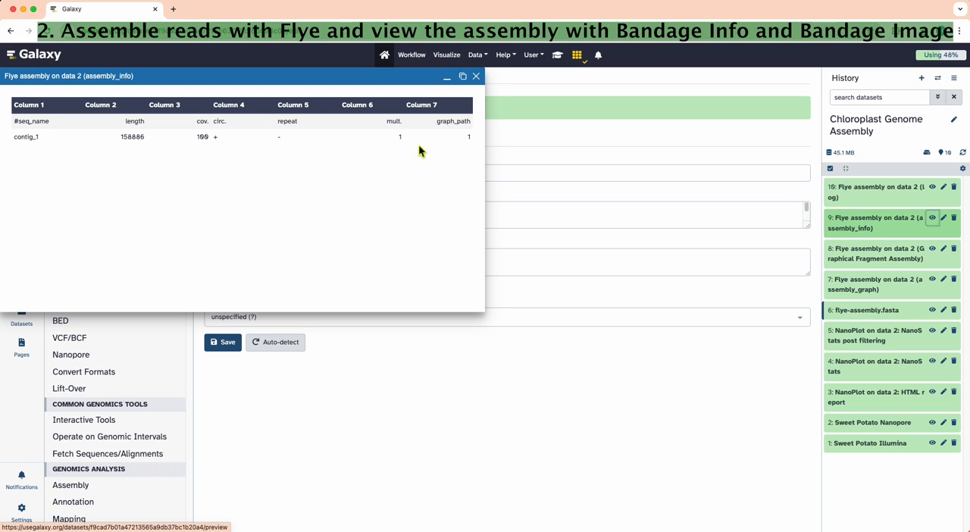
{"action": "mouse_move", "coordinate": [150, 203]}
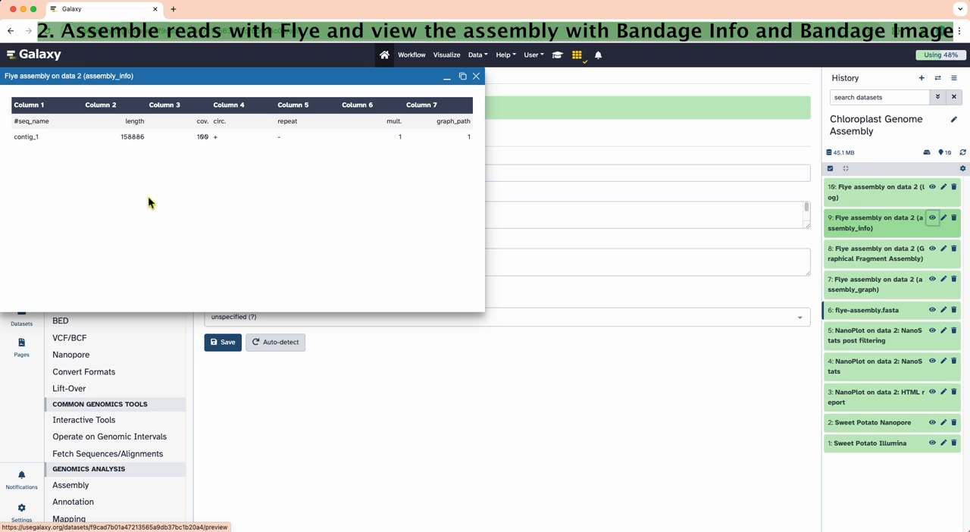
{"action": "mouse_move", "coordinate": [239, 110]}
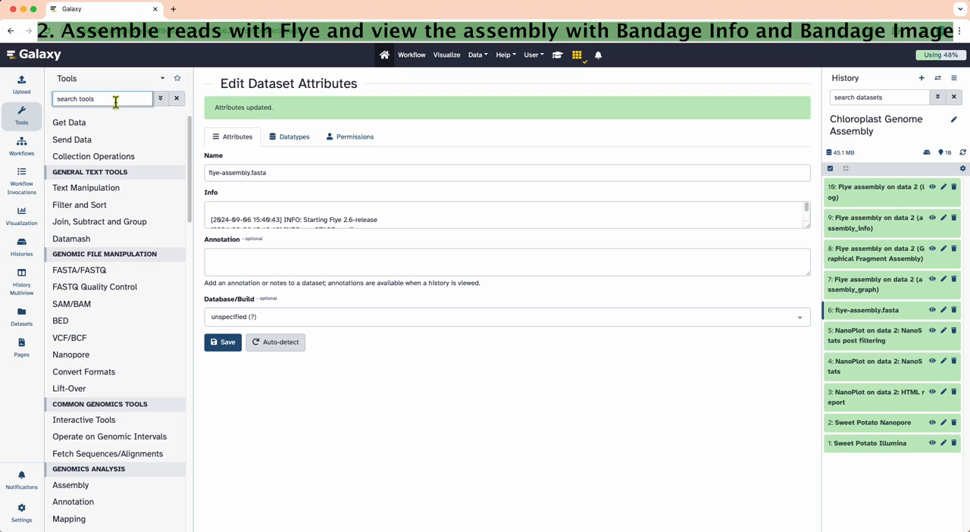
Step: Run Bandage Info on the Flye Graphical Fragment Assembly
{"action": "type", "text": "Bandage"}
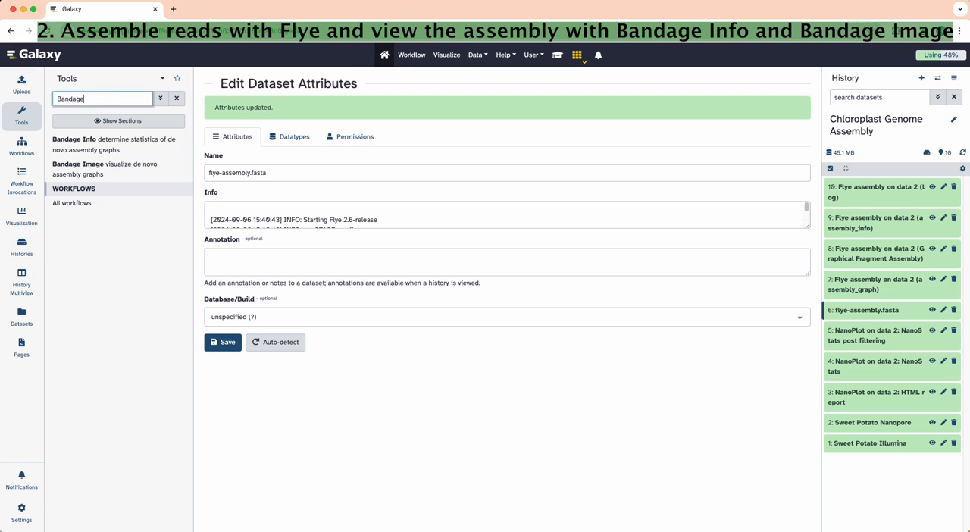
{"action": "left_click", "coordinate": [74, 139]}
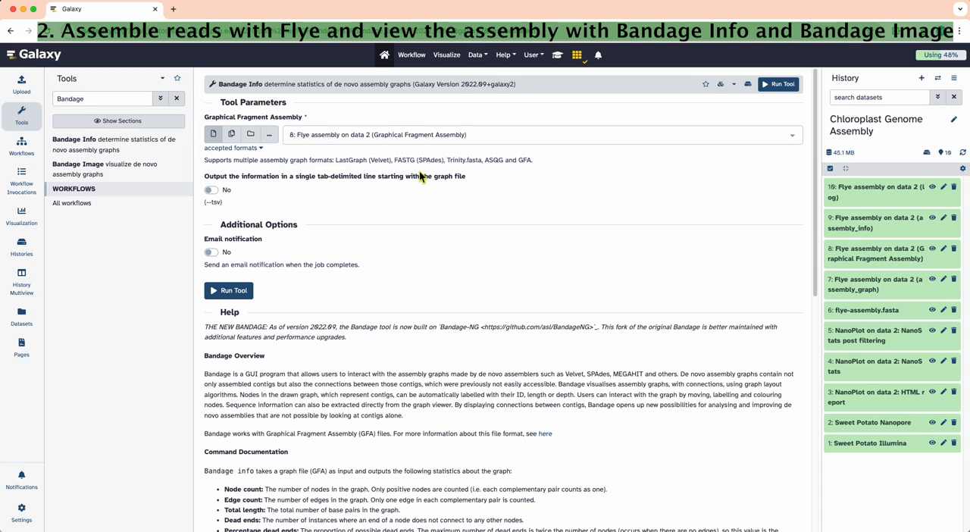
{"action": "left_click", "coordinate": [227, 291]}
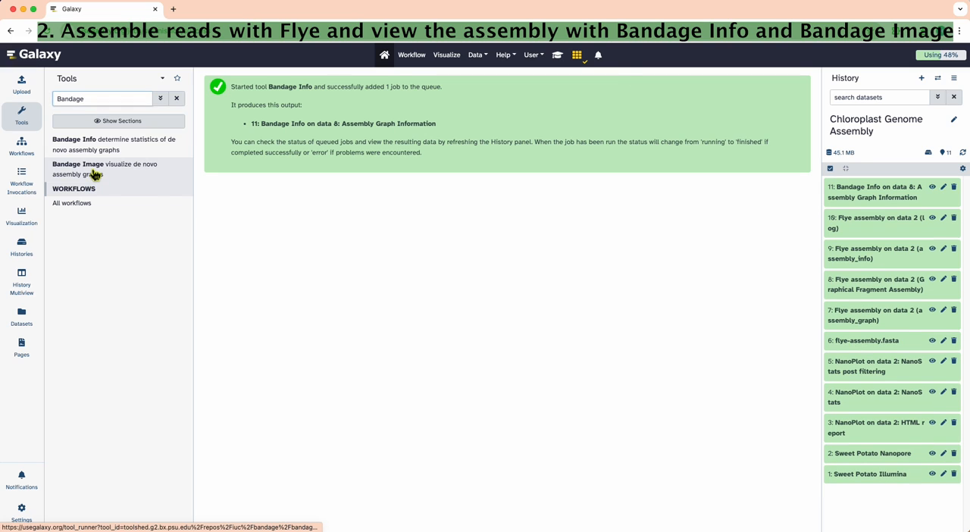
Step: Run Bandage Image on the same assembly graph with node length labels turned on
{"action": "left_click", "coordinate": [78, 163]}
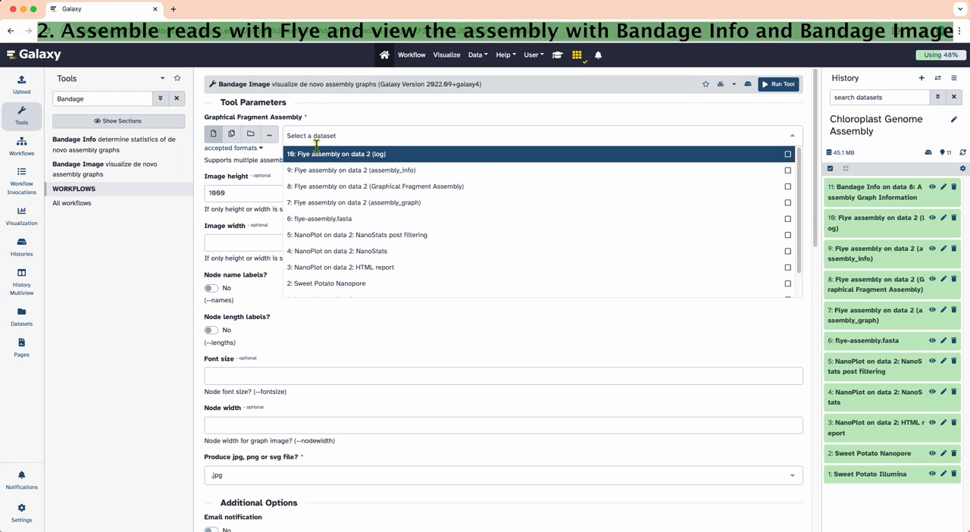
{"action": "left_click", "coordinate": [375, 187]}
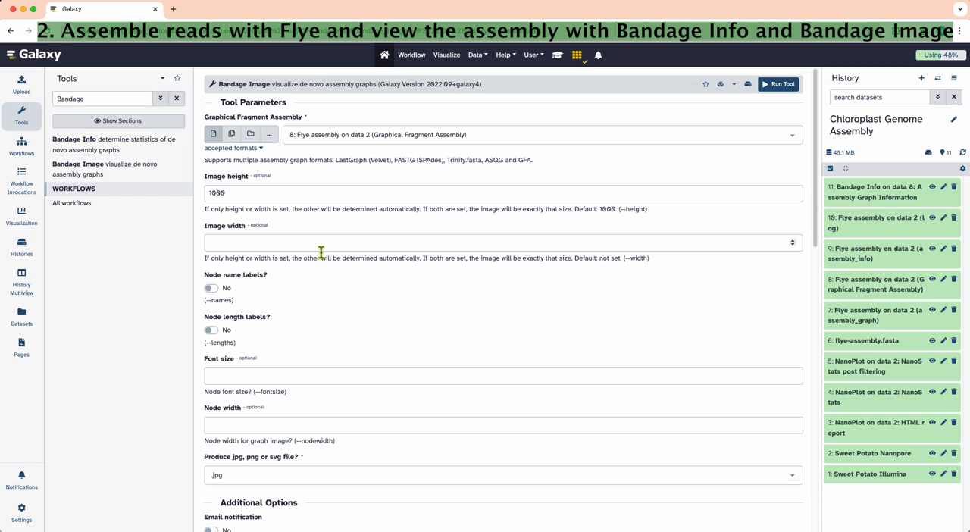
{"action": "mouse_move", "coordinate": [221, 337]}
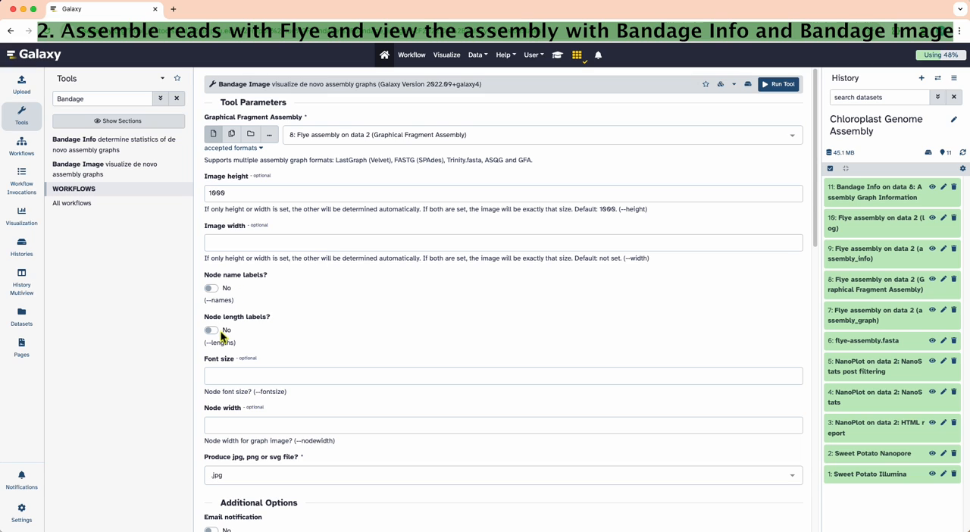
{"action": "left_click", "coordinate": [211, 331]}
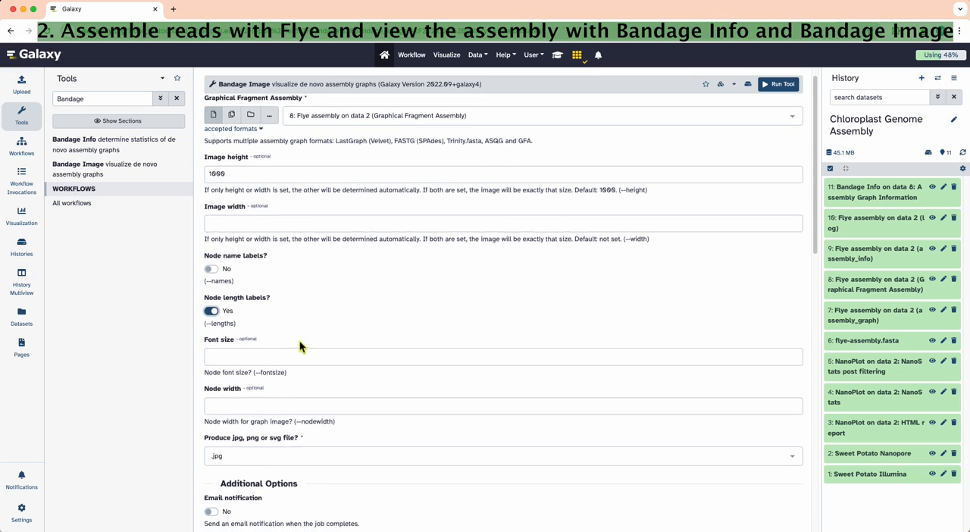
{"action": "scroll", "scroll_direction": "down", "scroll_amount": 3}
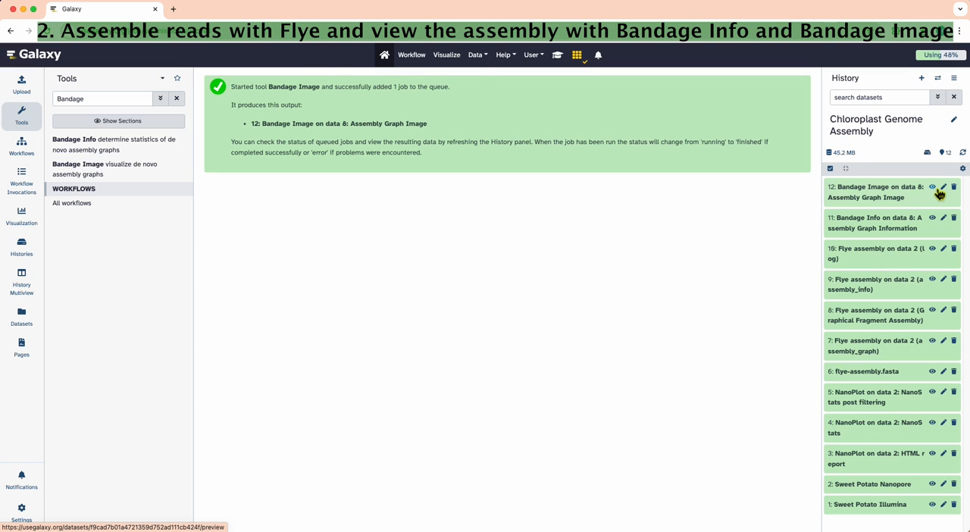
{"action": "left_click", "coordinate": [934, 188]}
{"action": "type", "text": "Map"}
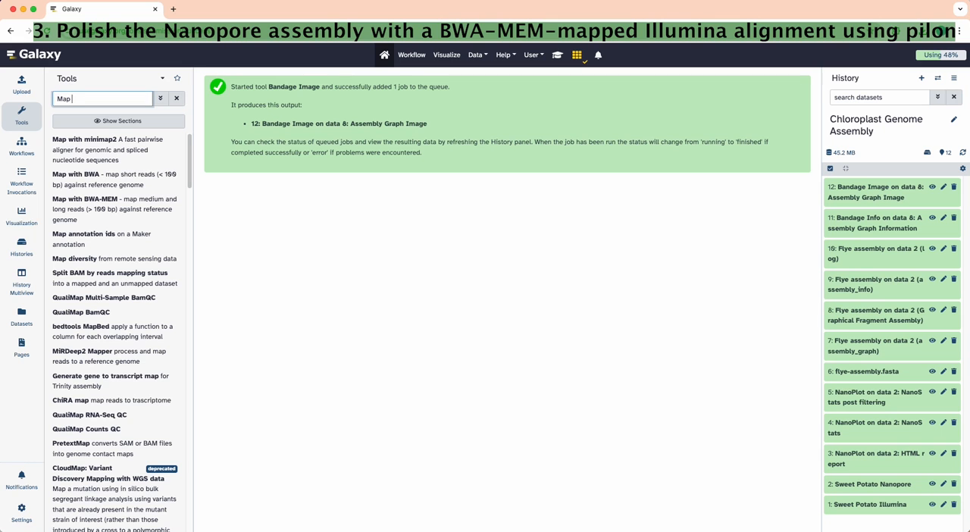
Step: Set up BWA-MEM with flye-assembly.fasta as a history reference and single-end reads
{"action": "type", "text": "wi"}
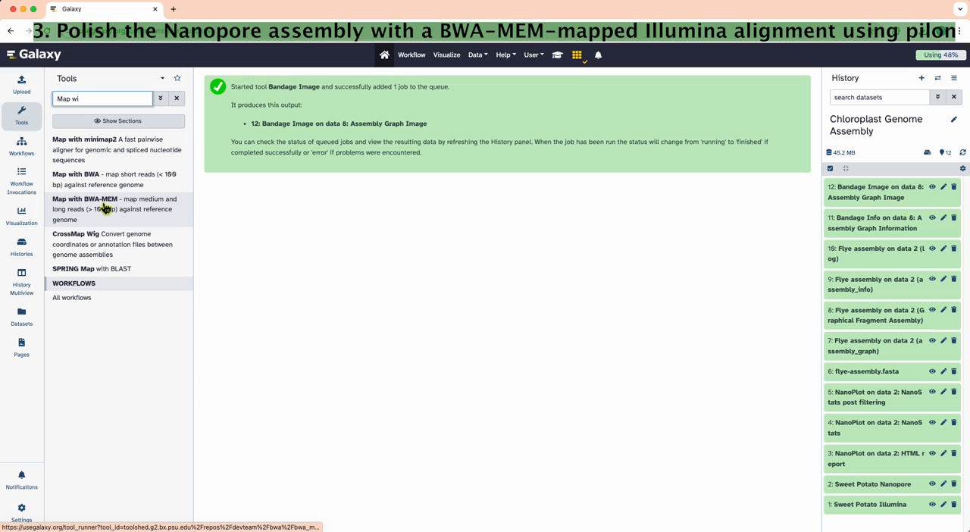
{"action": "left_click", "coordinate": [85, 198]}
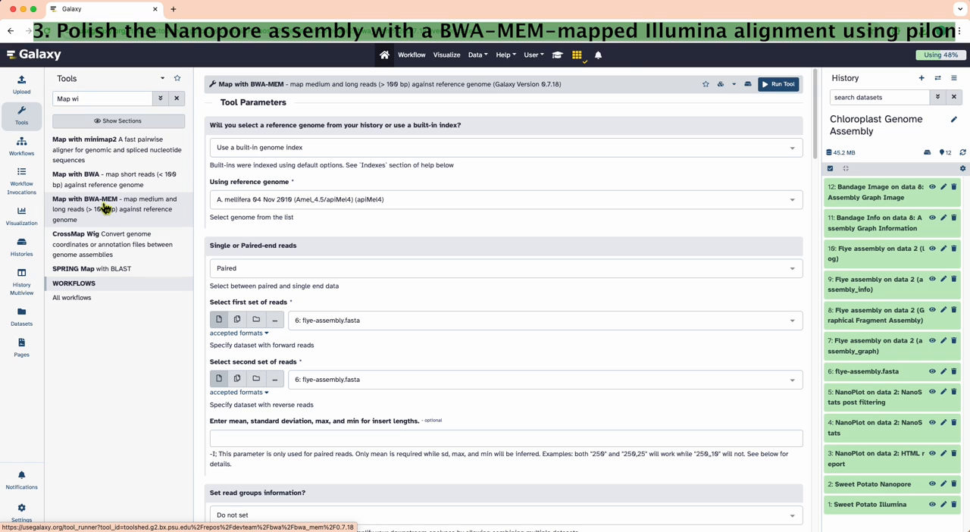
{"action": "mouse_move", "coordinate": [371, 158]}
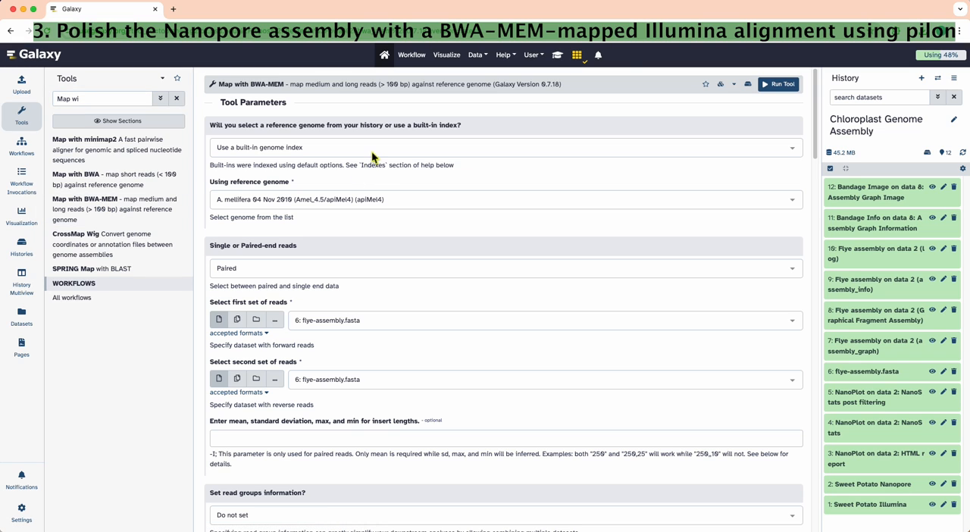
{"action": "left_click", "coordinate": [503, 147]}
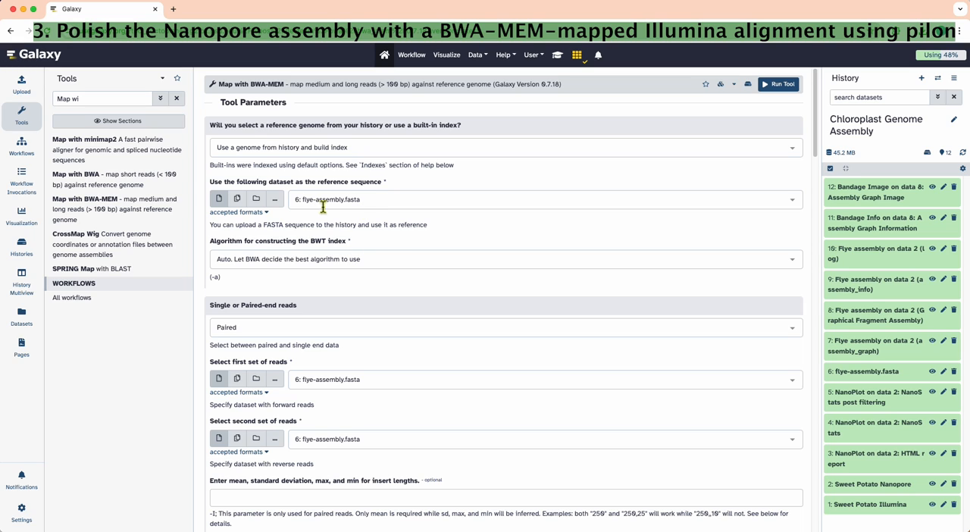
{"action": "scroll", "scroll_direction": "down", "scroll_amount": 3}
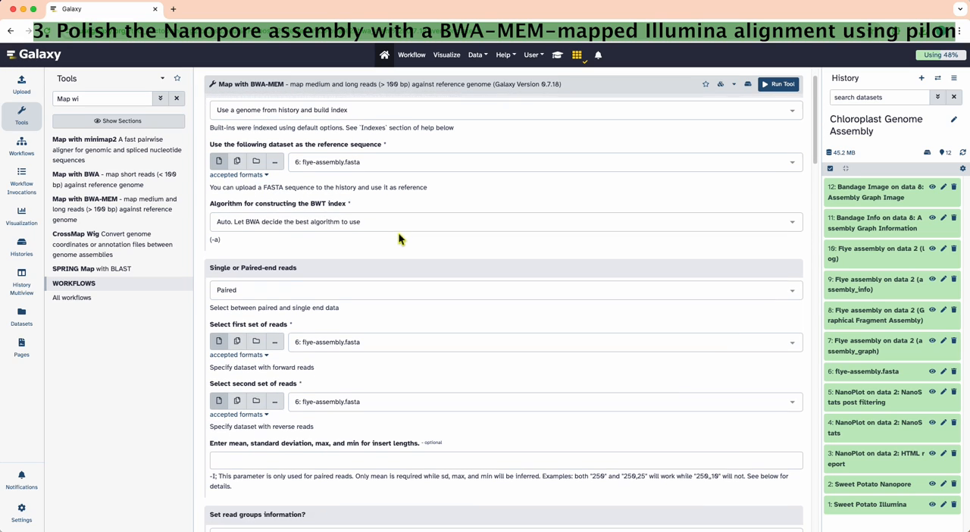
{"action": "scroll", "scroll_direction": "down", "scroll_amount": 3}
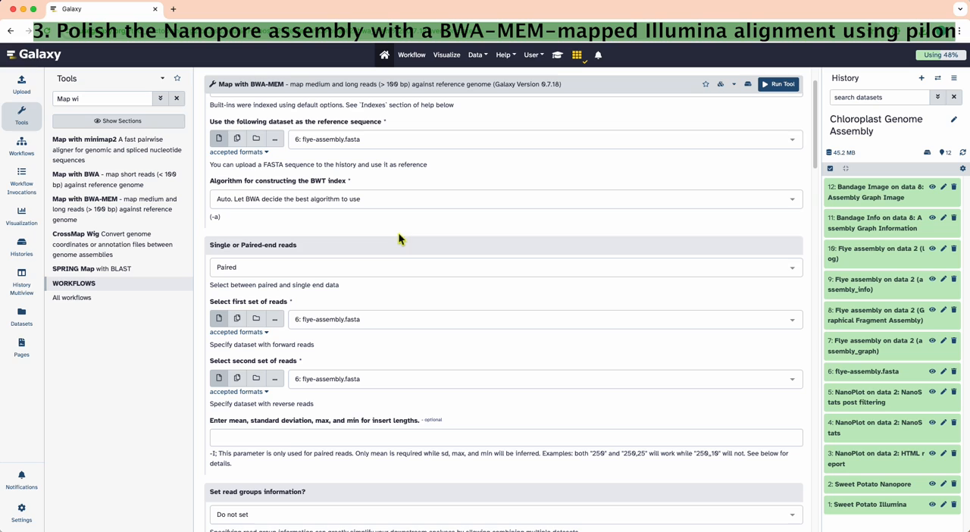
{"action": "left_click", "coordinate": [503, 267]}
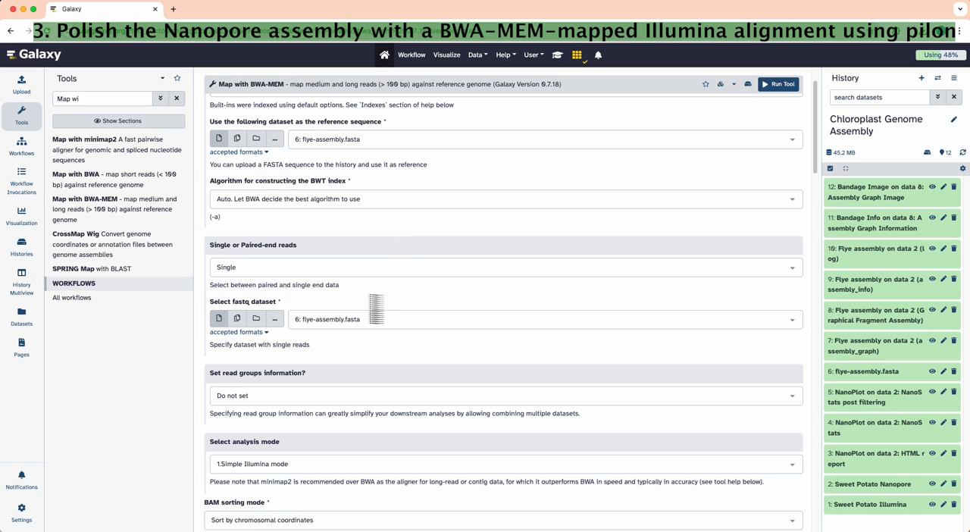
Step: Map the Sweet Potato Illumina reads with BWA-MEM and submit the job
{"action": "scroll", "scroll_direction": "down", "scroll_amount": 3}
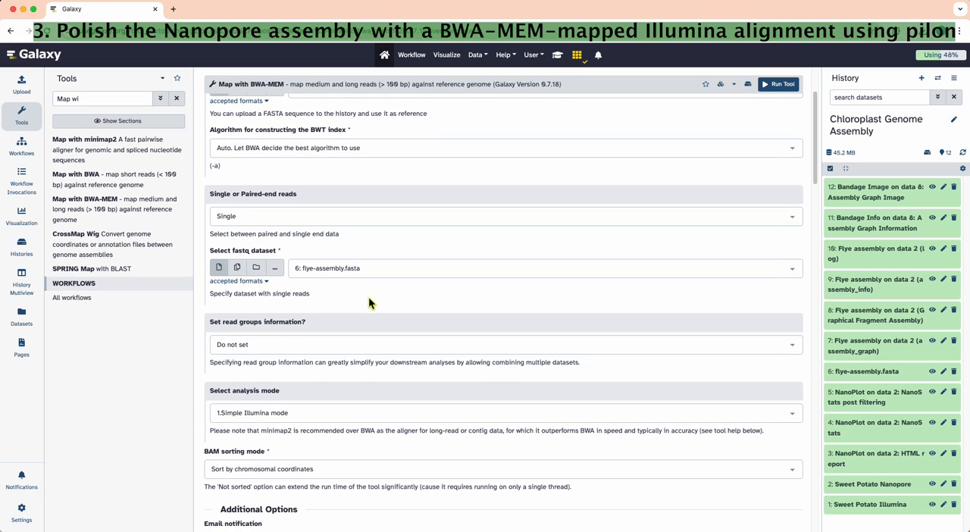
{"action": "mouse_move", "coordinate": [237, 266]}
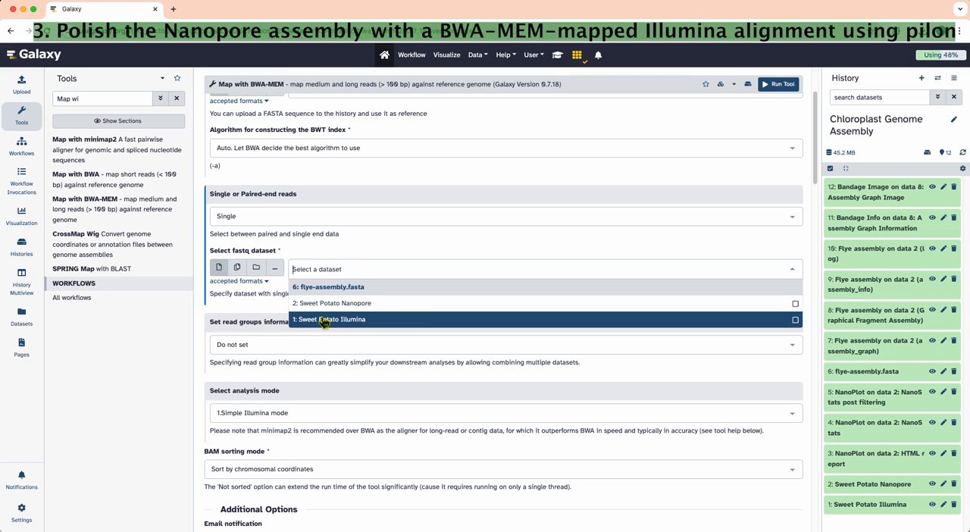
{"action": "left_click", "coordinate": [329, 318]}
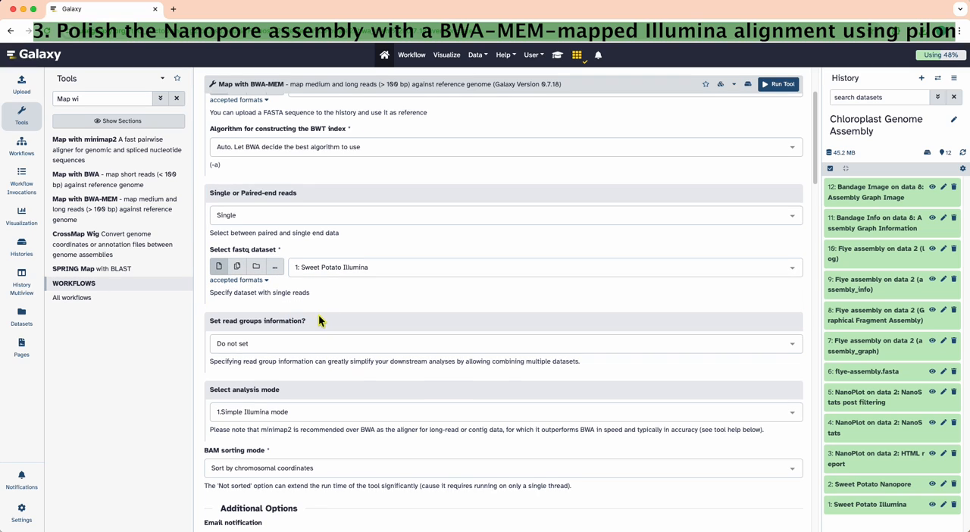
{"action": "scroll", "scroll_direction": "down", "scroll_amount": 3}
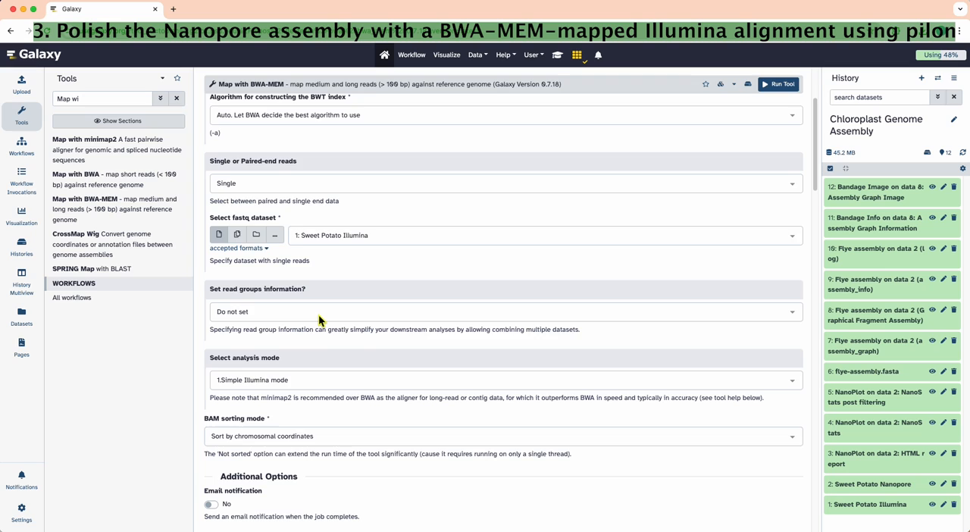
{"action": "scroll", "scroll_direction": "down", "scroll_amount": 3}
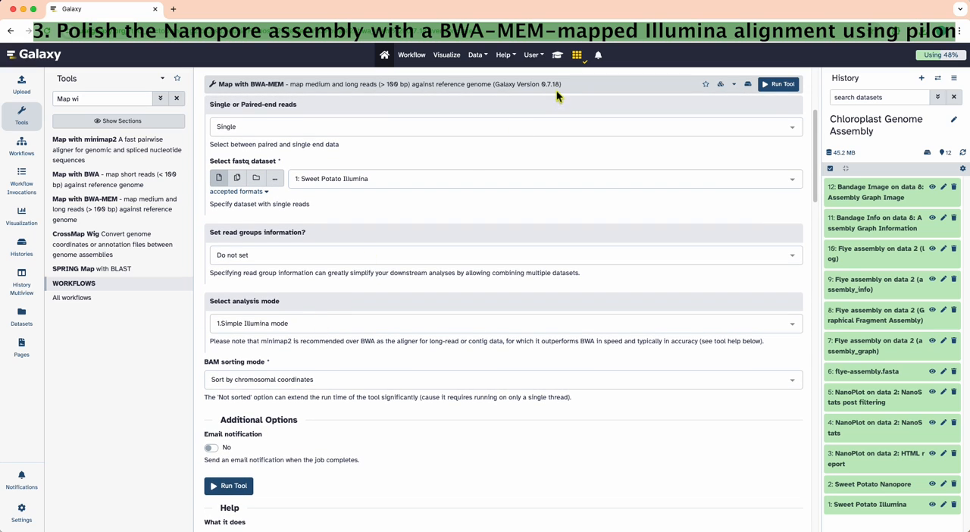
{"action": "scroll", "scroll_direction": "down", "scroll_amount": 3}
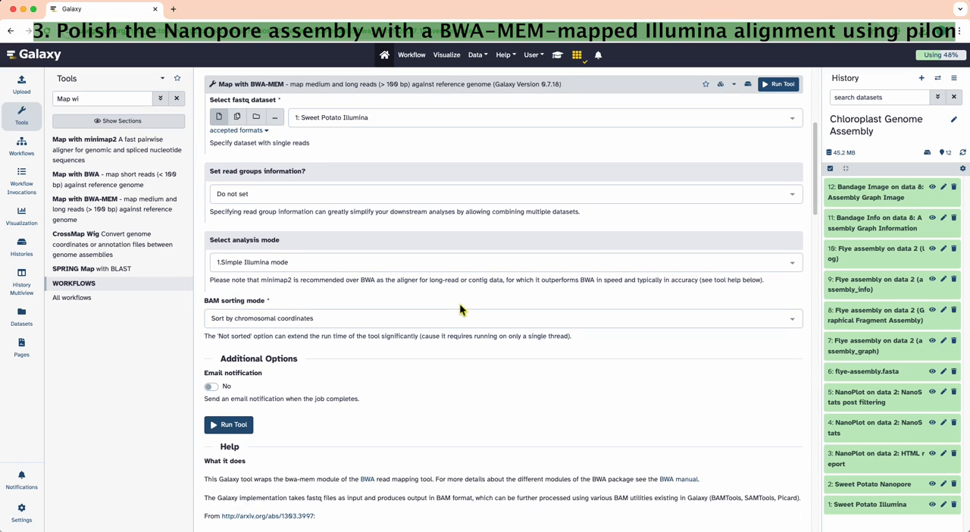
{"action": "mouse_move", "coordinate": [350, 385]}
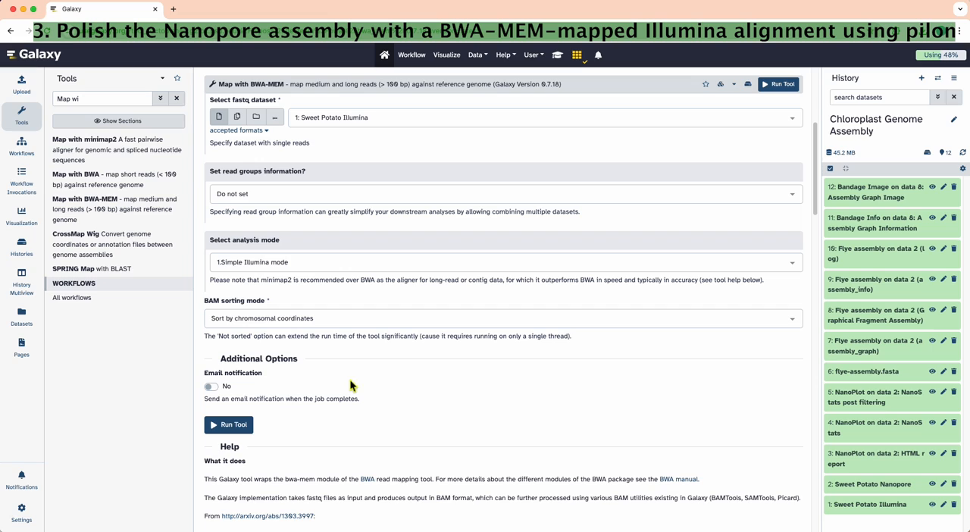
{"action": "left_click", "coordinate": [228, 424]}
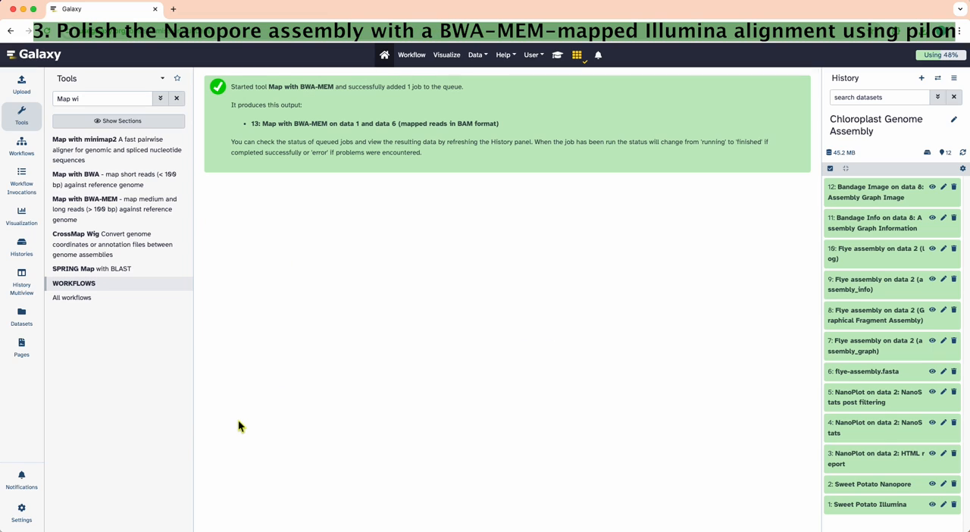
{"action": "left_click", "coordinate": [176, 99]}
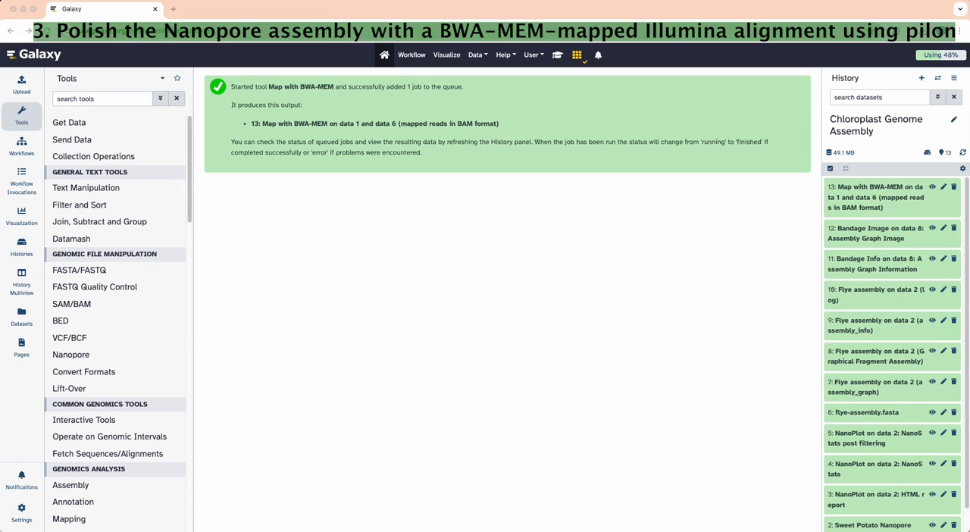
Step: Find the pilon tool and rename the BWA-MEM output dataset to Illumina.bam
{"action": "left_click", "coordinate": [103, 99]}
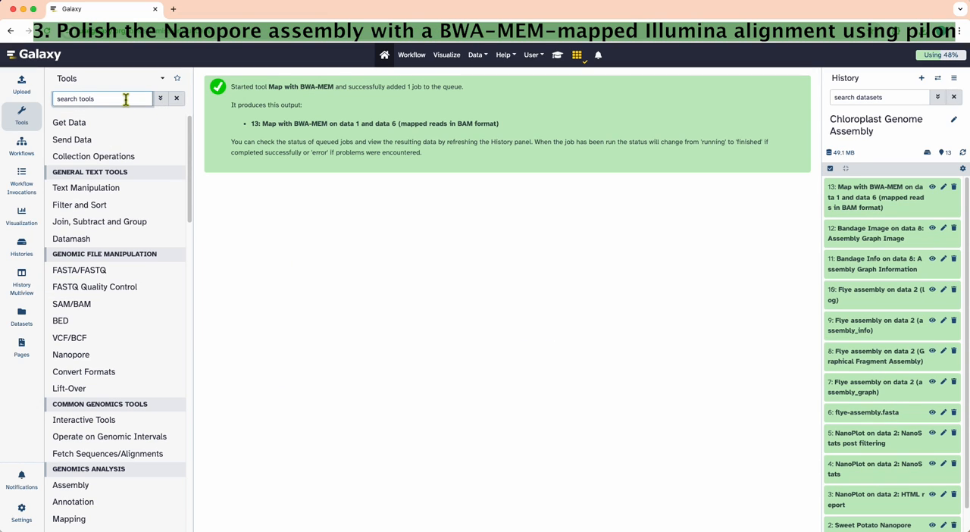
{"action": "type", "text": "pilon"}
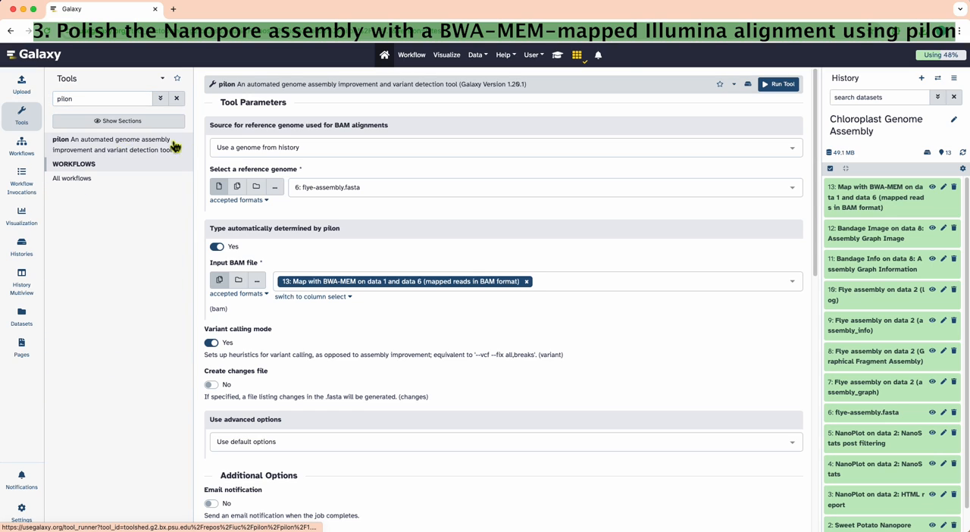
{"action": "left_click", "coordinate": [943, 186]}
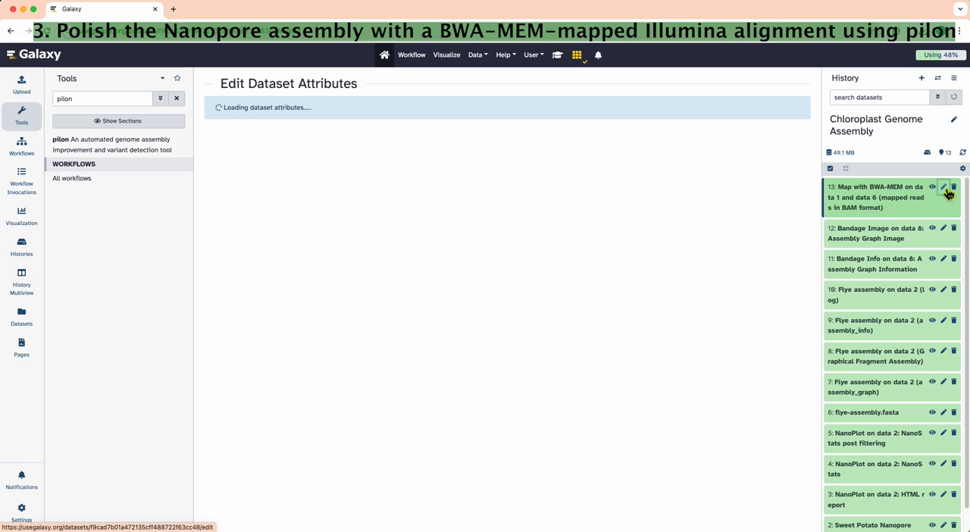
{"action": "left_click", "coordinate": [942, 188]}
{"action": "type", "text": "illu"}
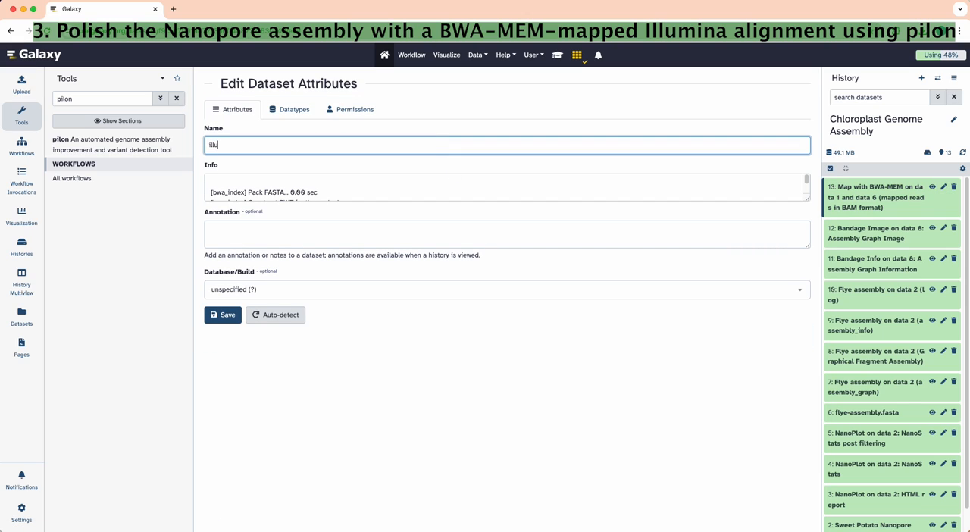
{"action": "type", "text": "mina.bam"}
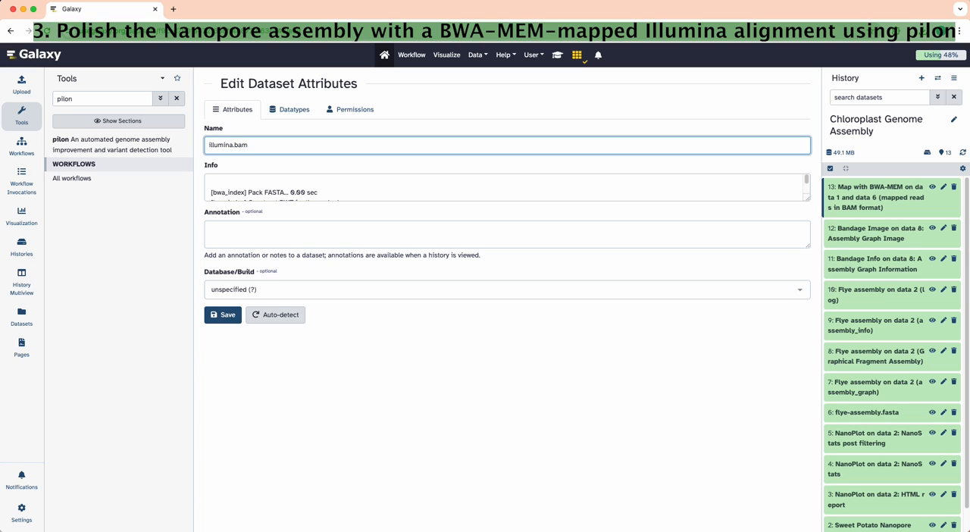
{"action": "left_click", "coordinate": [221, 315]}
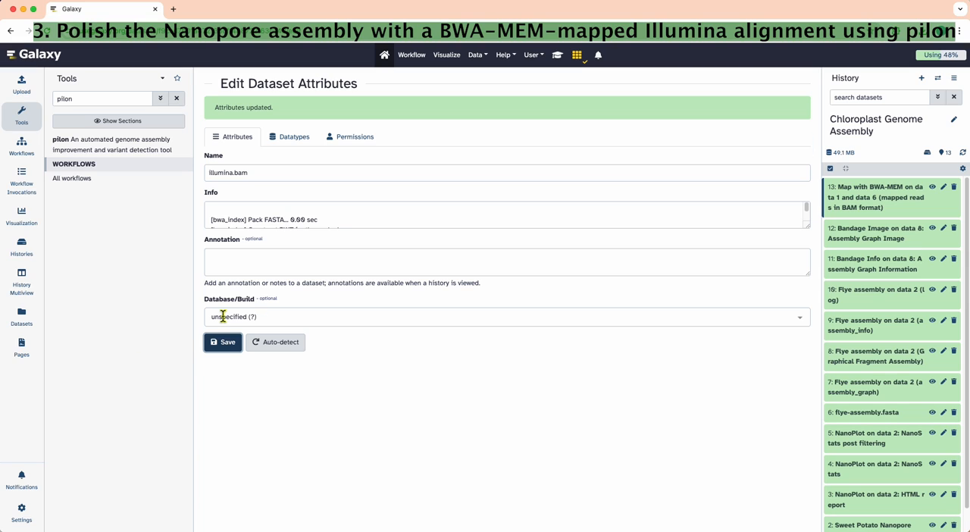
{"action": "left_click", "coordinate": [222, 343]}
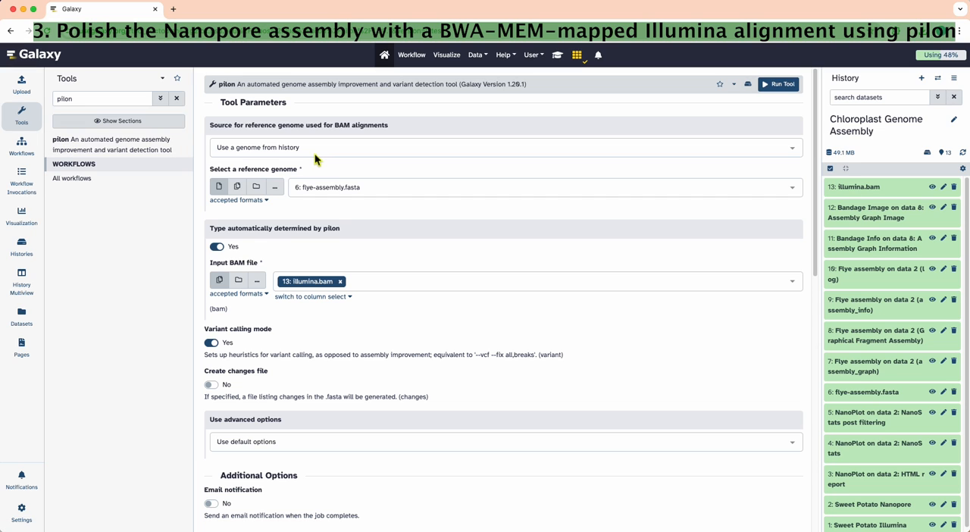
Step: Run pilon with Variant calling mode No and Create changes file Yes
{"action": "scroll", "scroll_direction": "down", "scroll_amount": 3}
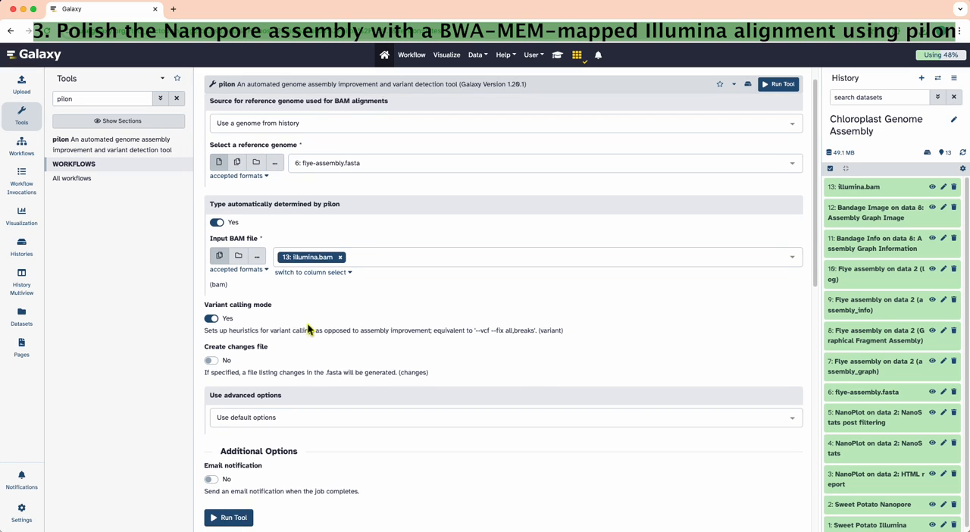
{"action": "scroll", "scroll_direction": "down", "scroll_amount": 3}
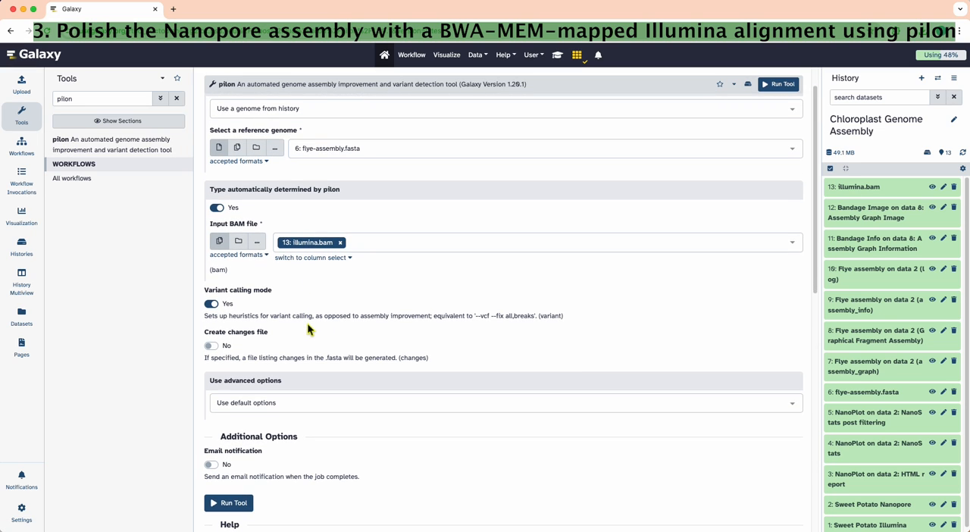
{"action": "left_click", "coordinate": [212, 304]}
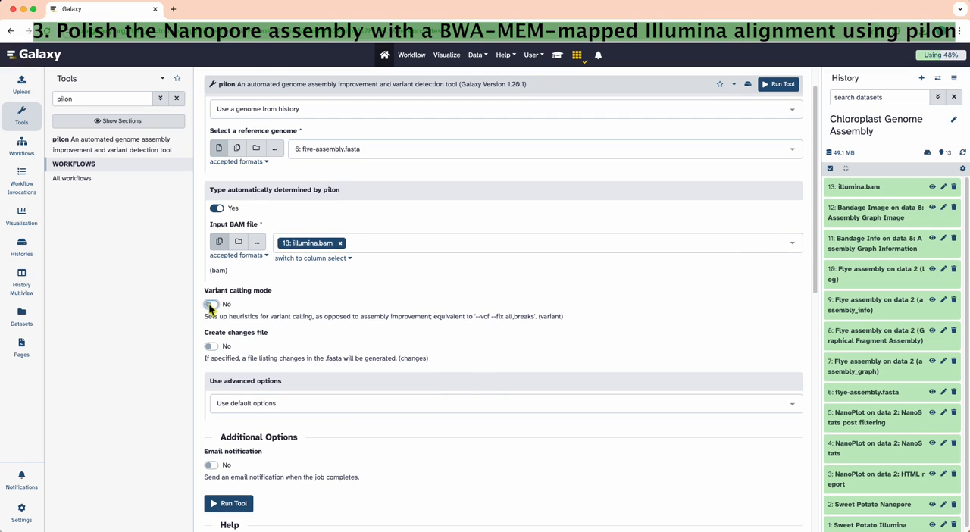
{"action": "left_click", "coordinate": [212, 345]}
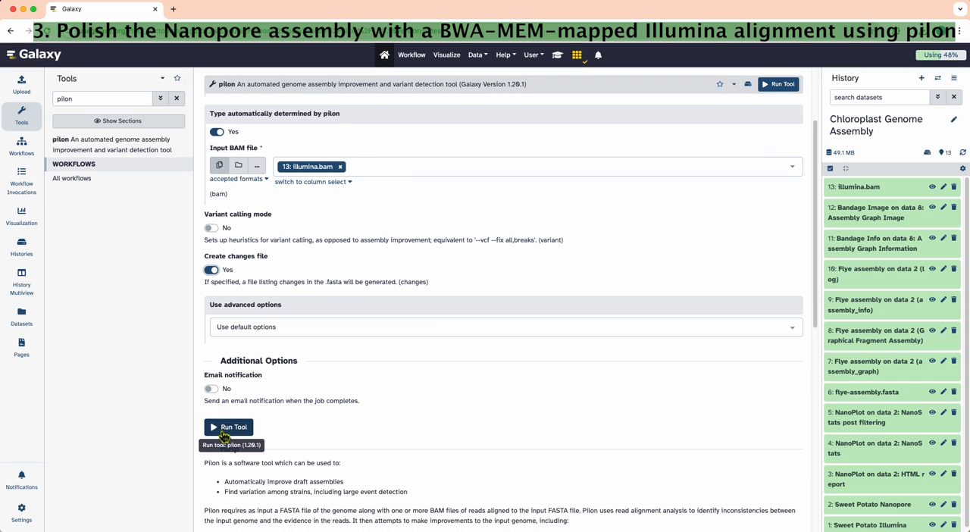
{"action": "left_click", "coordinate": [228, 427]}
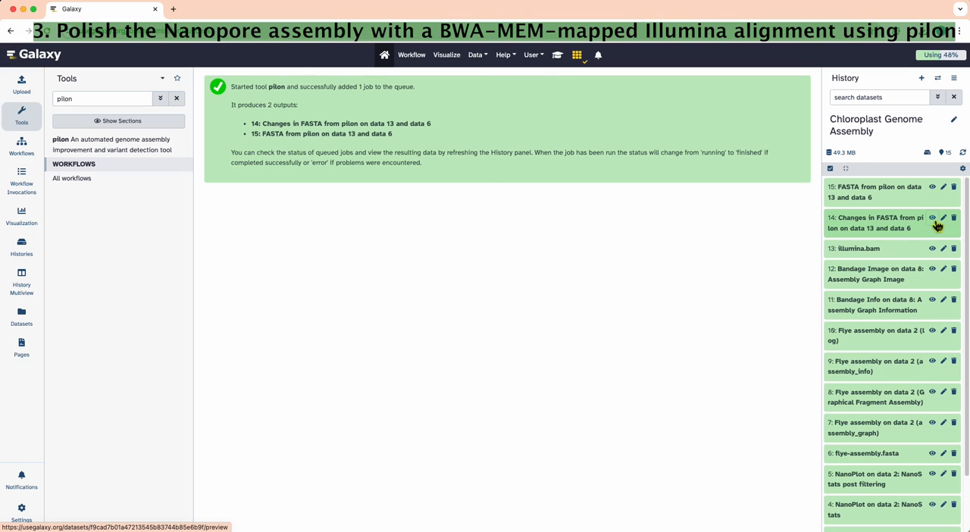
Step: Preview the pilon changes list of corrected positions, then close the preview
{"action": "left_click", "coordinate": [933, 219]}
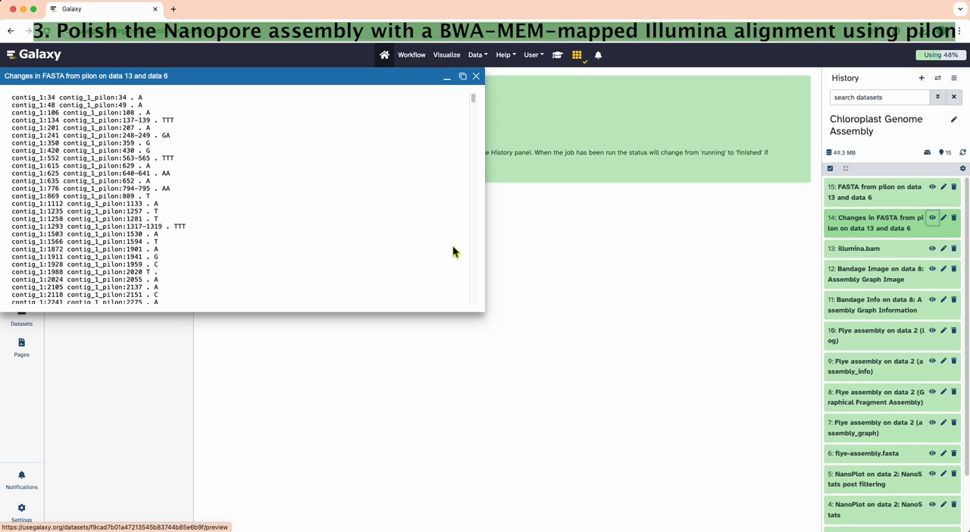
{"action": "scroll", "scroll_direction": "down", "scroll_amount": 3}
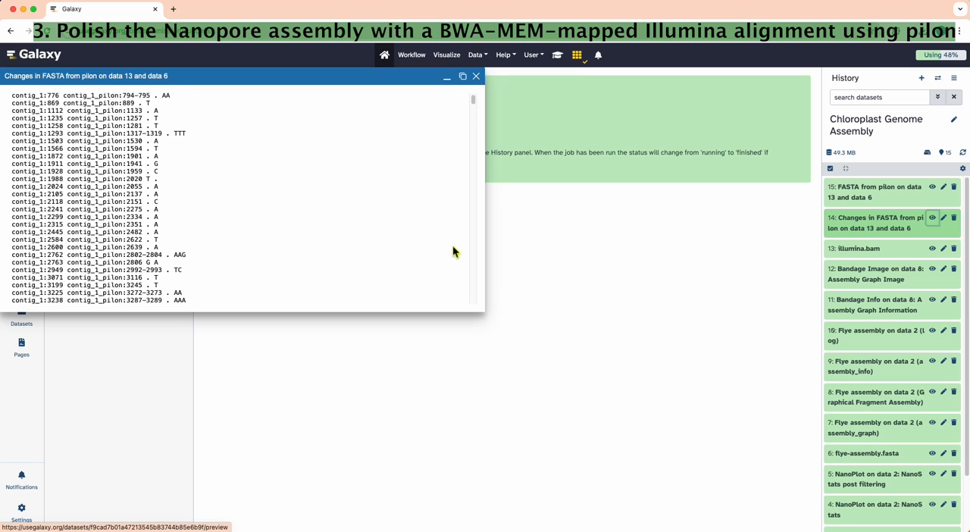
{"action": "scroll", "scroll_direction": "down", "scroll_amount": 3}
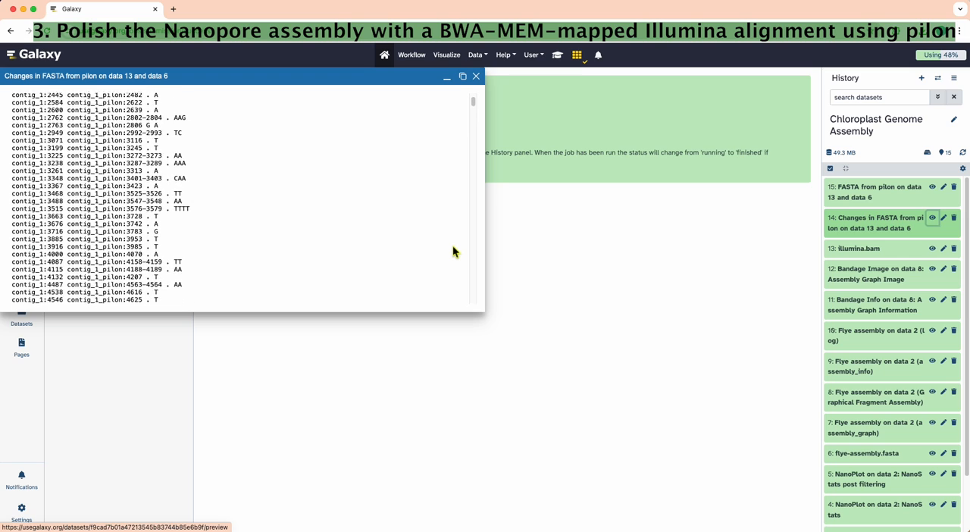
{"action": "left_click", "coordinate": [476, 76]}
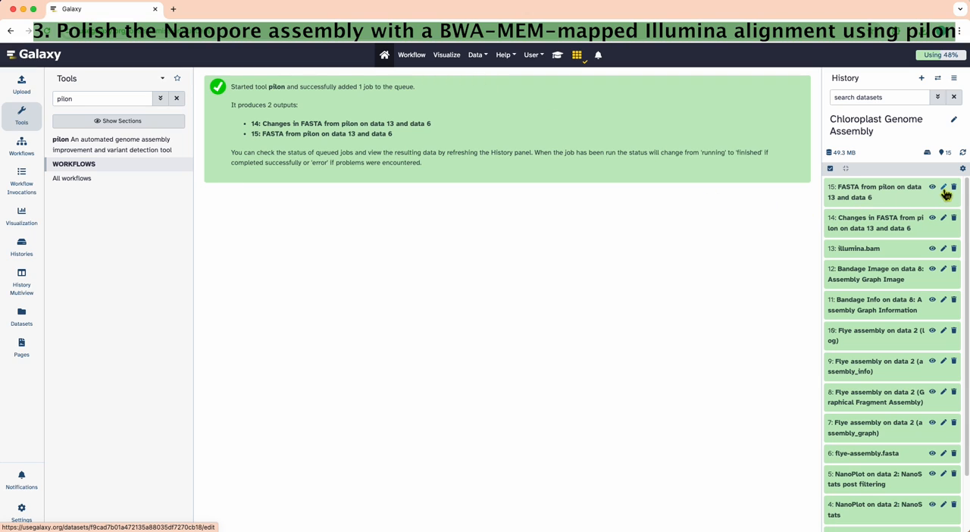
Step: Rename the pilon FASTA output to polished-assembly.fasta via Edit Dataset Attributes and save
{"action": "left_click", "coordinate": [943, 186]}
{"action": "type", "text": "polished"}
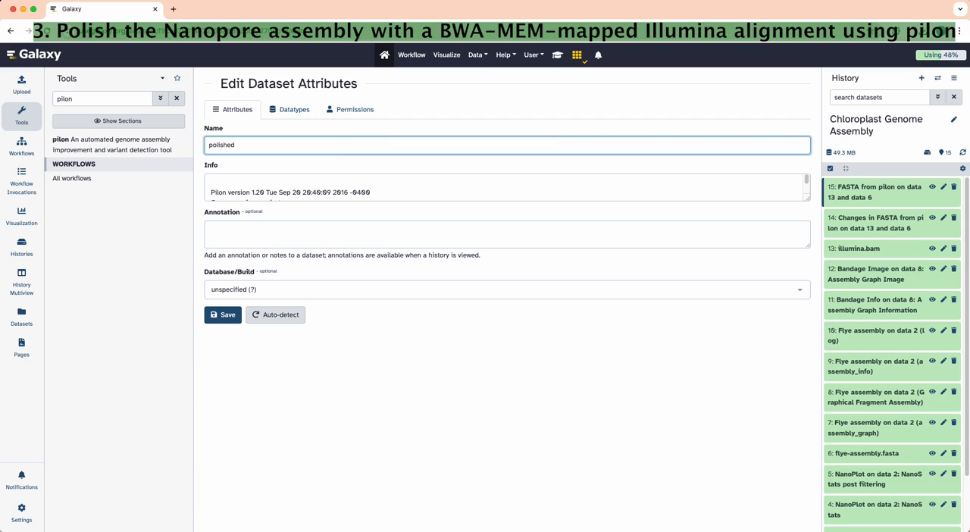
{"action": "type", "text": "-assemb"}
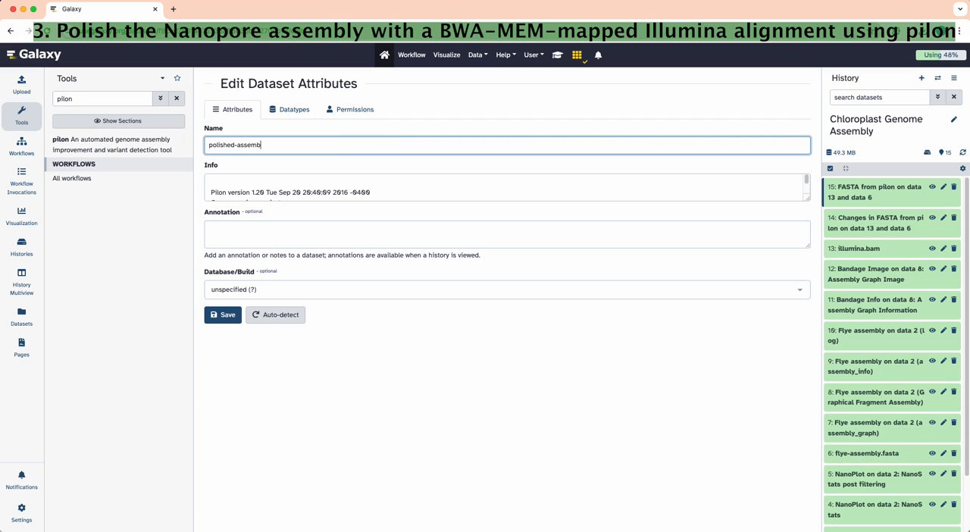
{"action": "type", "text": "y.fasta"}
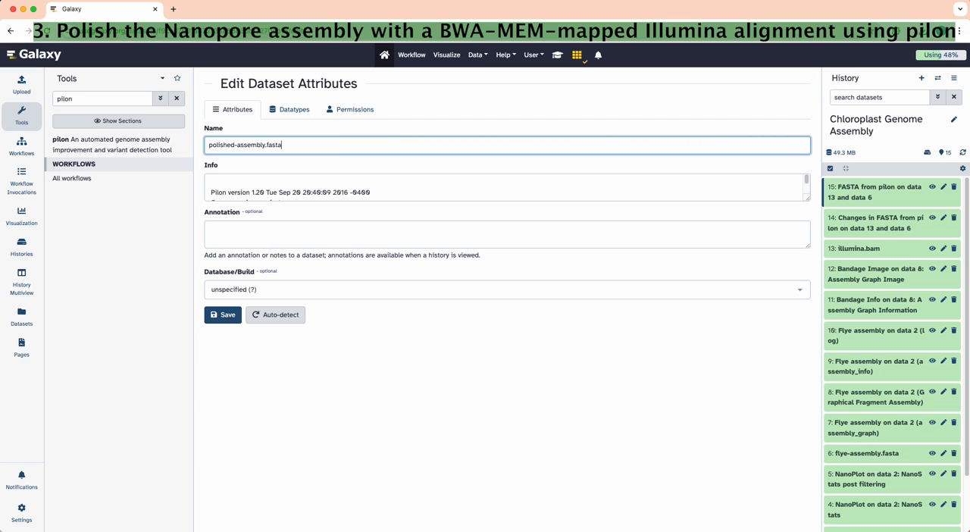
{"action": "left_click", "coordinate": [221, 315]}
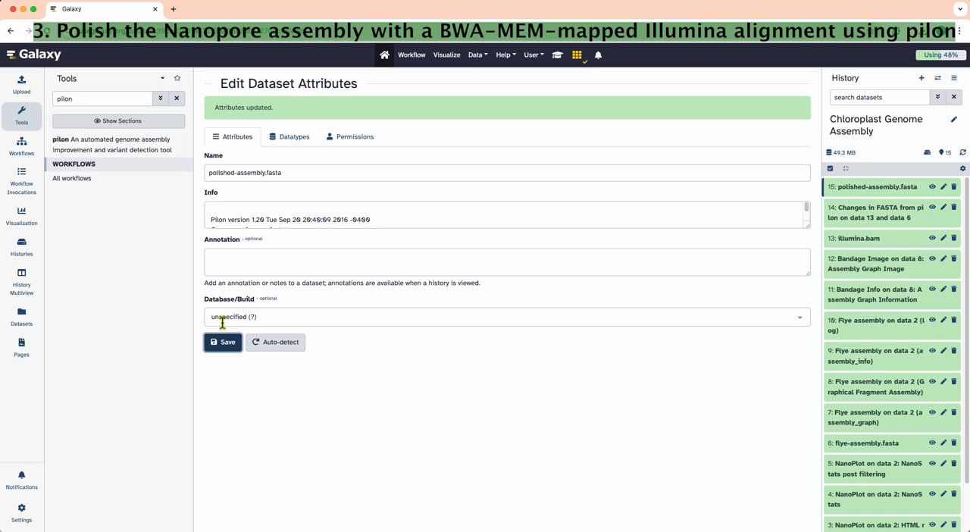
{"action": "type", "text": "Fasta"}
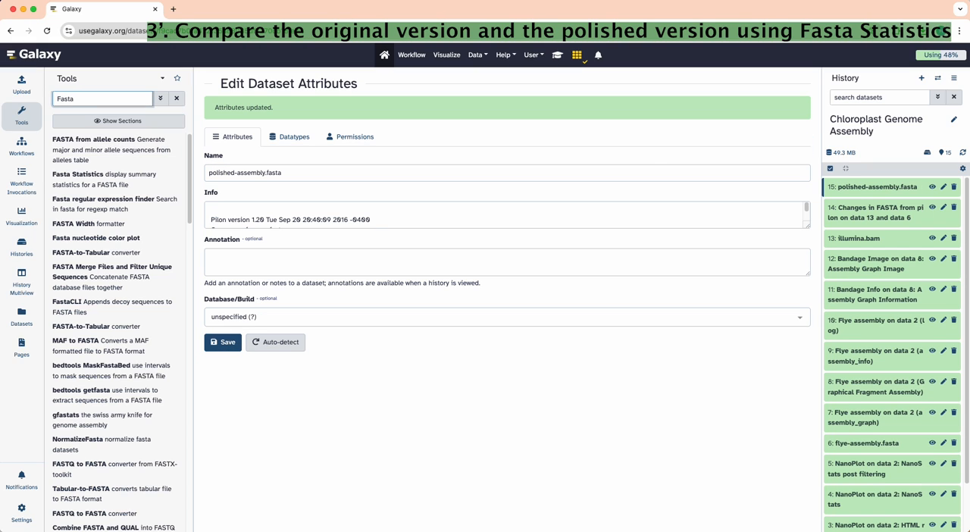
Step: Run Fasta Statistics on the original Flye assembly (data 6) and on the polished assembly (data 15)
{"action": "left_click", "coordinate": [77, 174]}
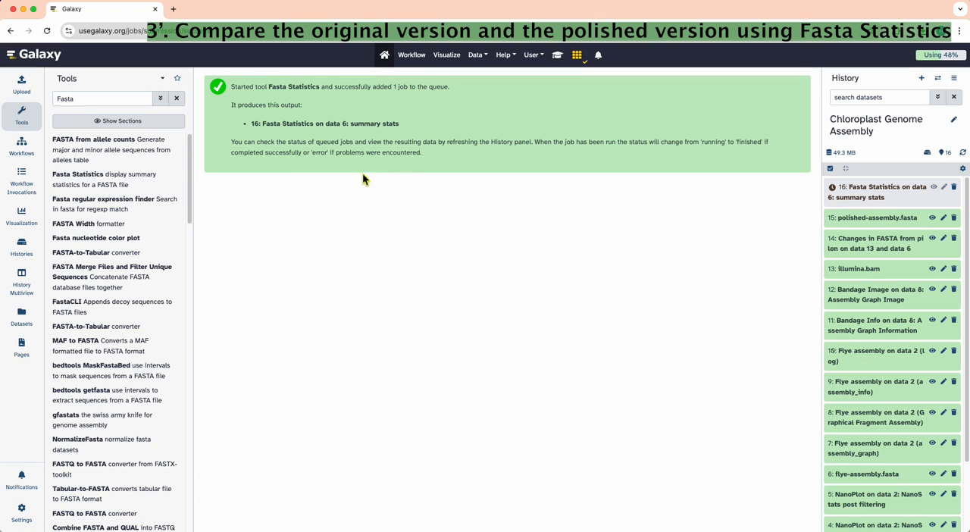
{"action": "left_click", "coordinate": [78, 174]}
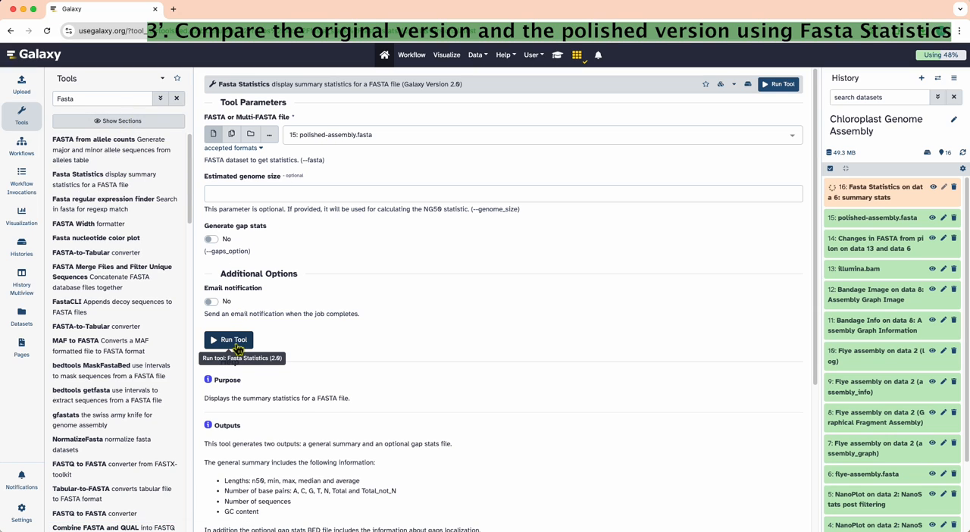
{"action": "left_click", "coordinate": [229, 339]}
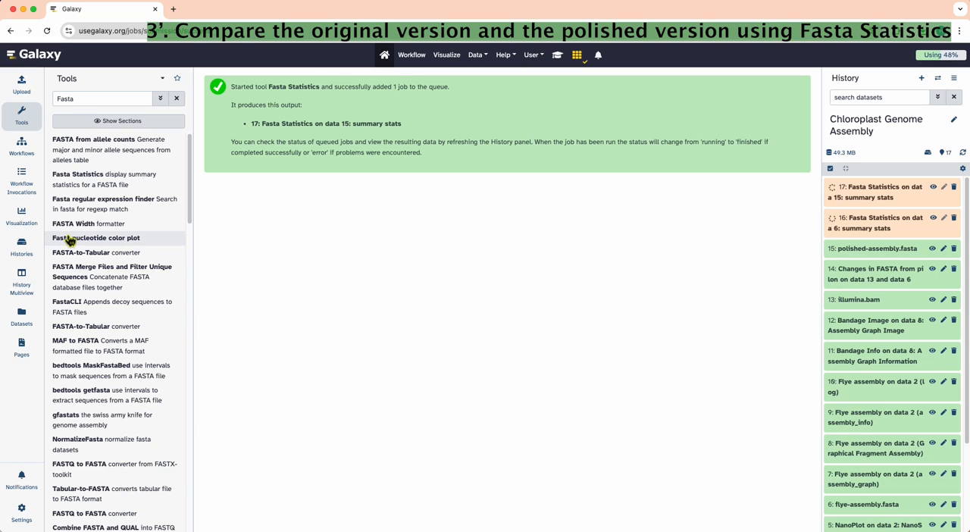
Step: View both summary tables side by side, comparing N50 156886 versus 161254
{"action": "left_click", "coordinate": [933, 218]}
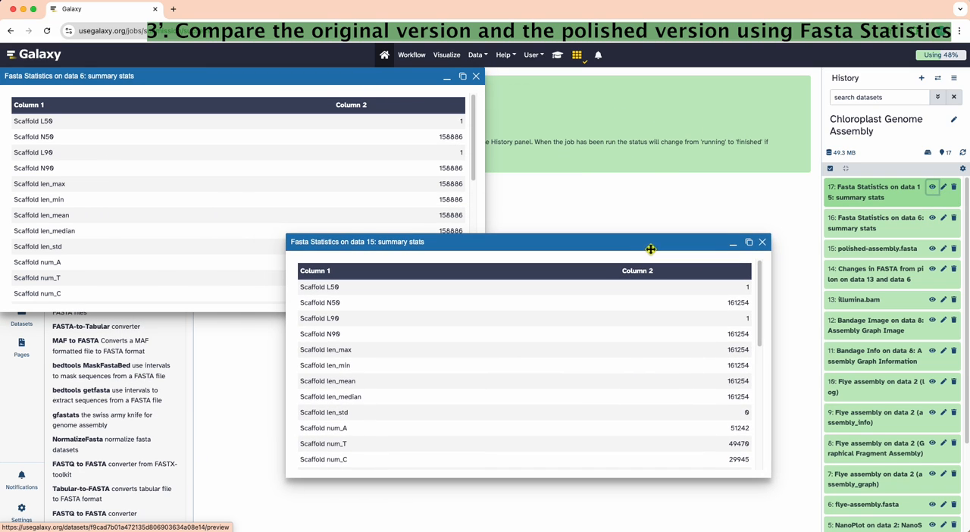
{"action": "left_click_drag", "start_coordinate": [650, 242], "coordinate": [406, 294]}
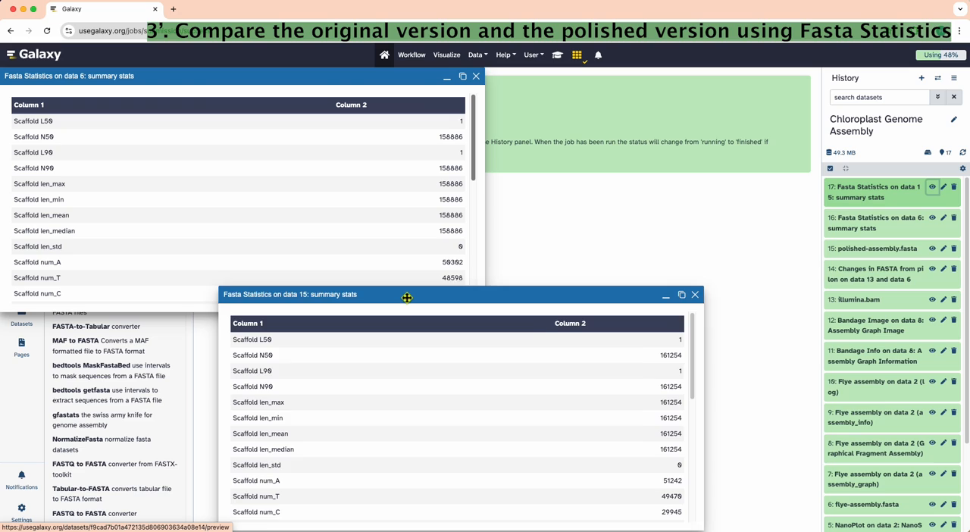
{"action": "left_click", "coordinate": [682, 294]}
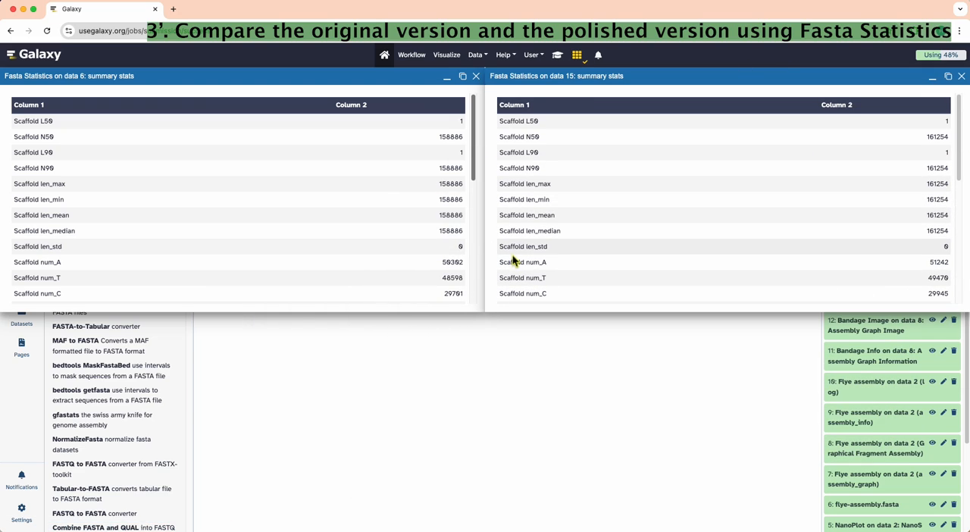
{"action": "scroll", "scroll_direction": "down", "scroll_amount": 3}
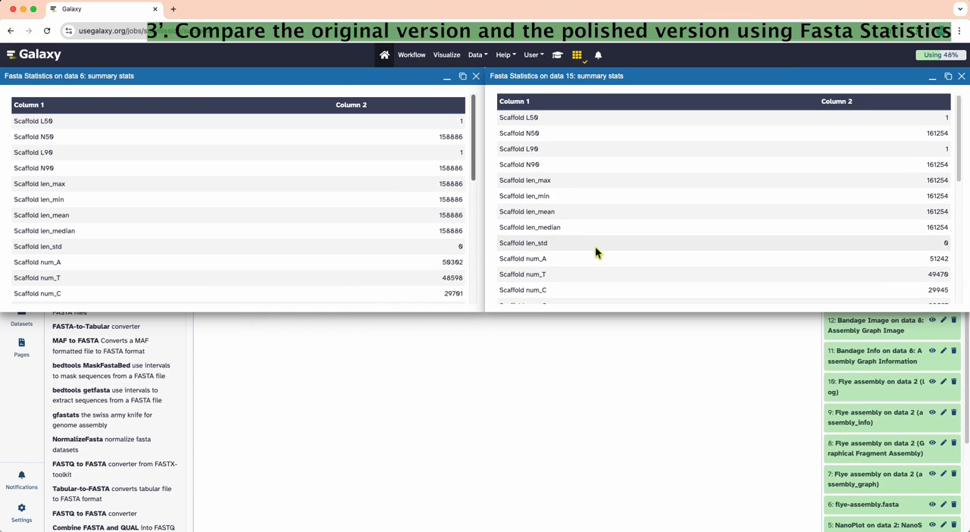
{"action": "scroll", "scroll_direction": "down", "scroll_amount": 3}
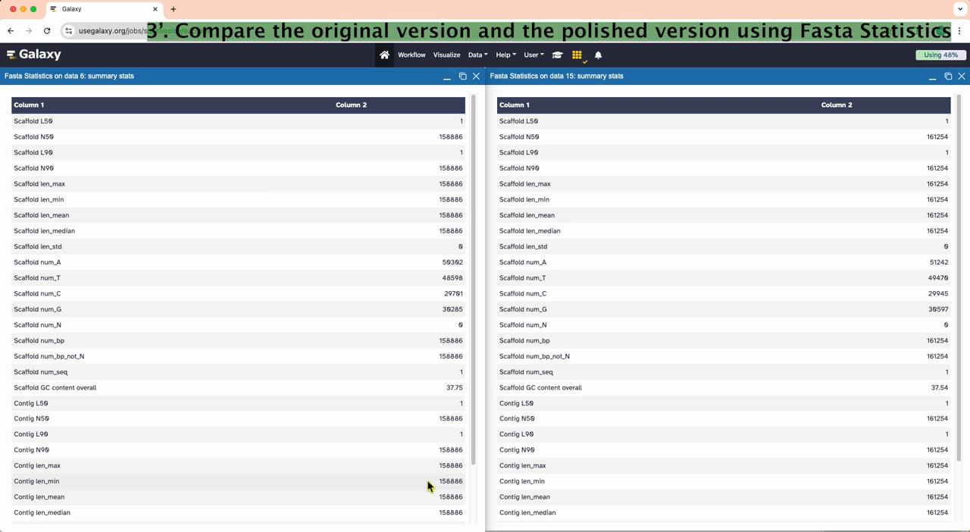
{"action": "scroll", "scroll_direction": "down", "scroll_amount": 3}
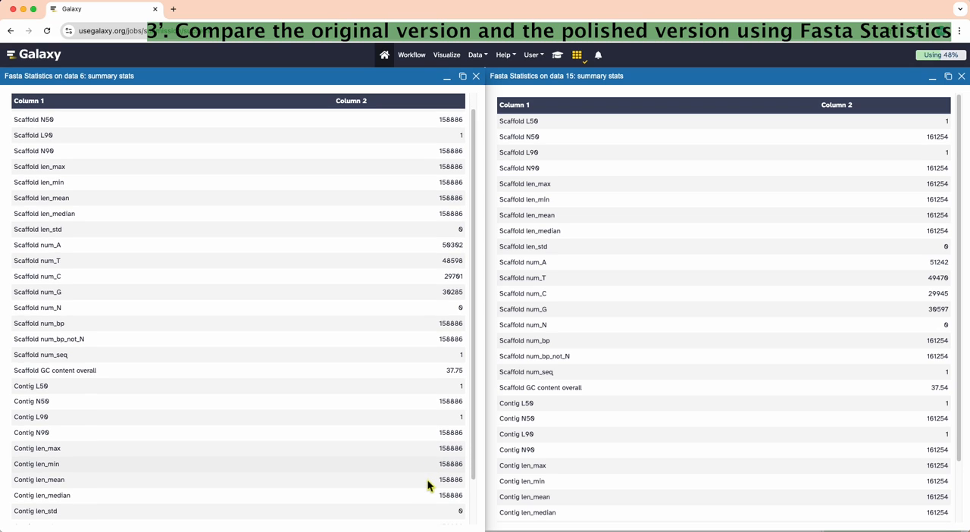
{"action": "scroll", "scroll_direction": "down", "scroll_amount": 3}
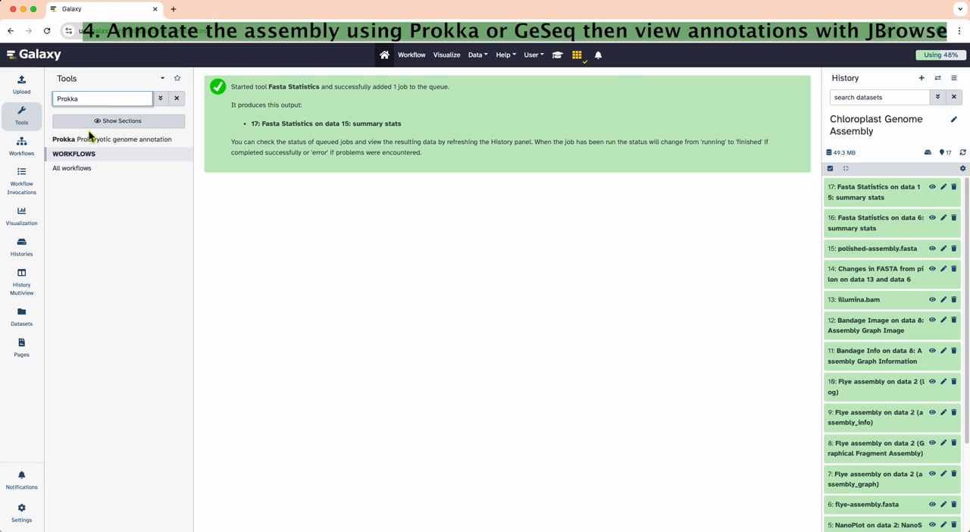
Step: Run Prokka on polished-assembly.fasta with default settings and view its gff output
{"action": "left_click", "coordinate": [112, 141]}
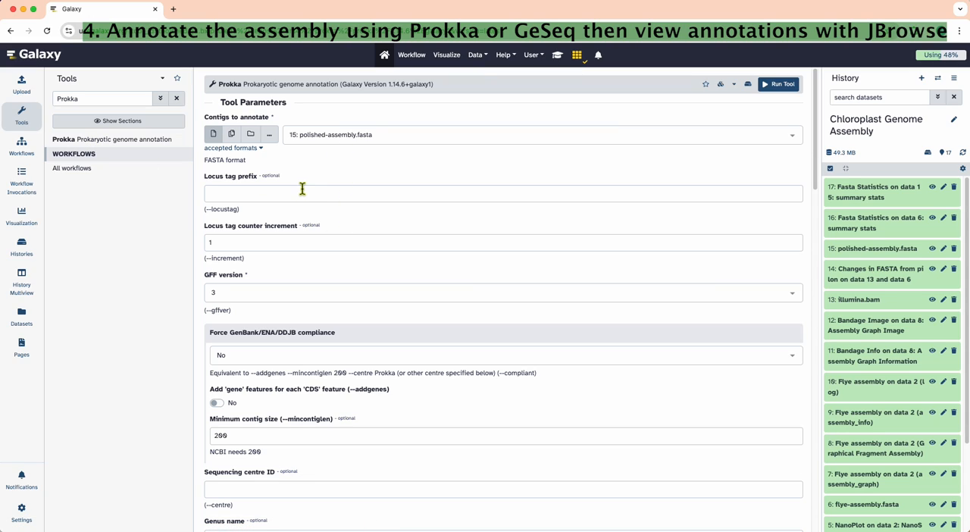
{"action": "mouse_move", "coordinate": [270, 283]}
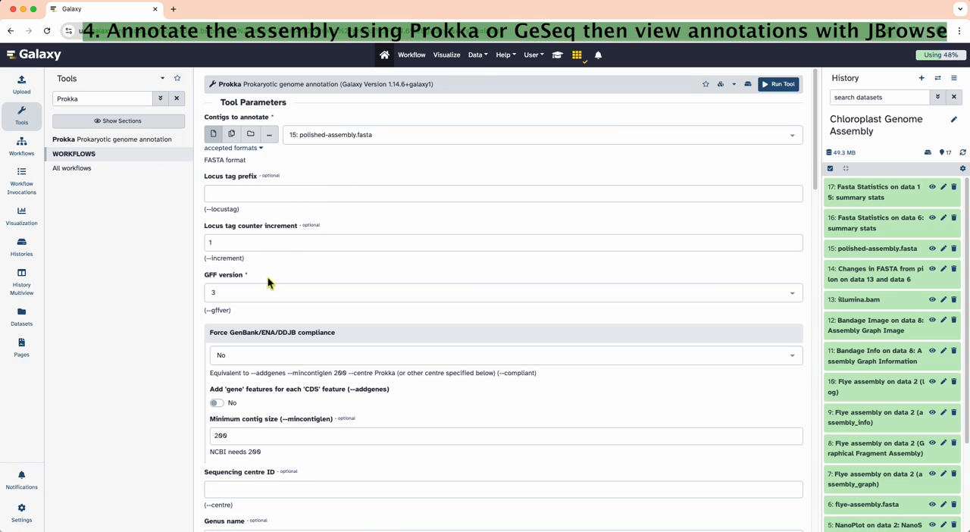
{"action": "scroll", "scroll_direction": "down", "scroll_amount": 3}
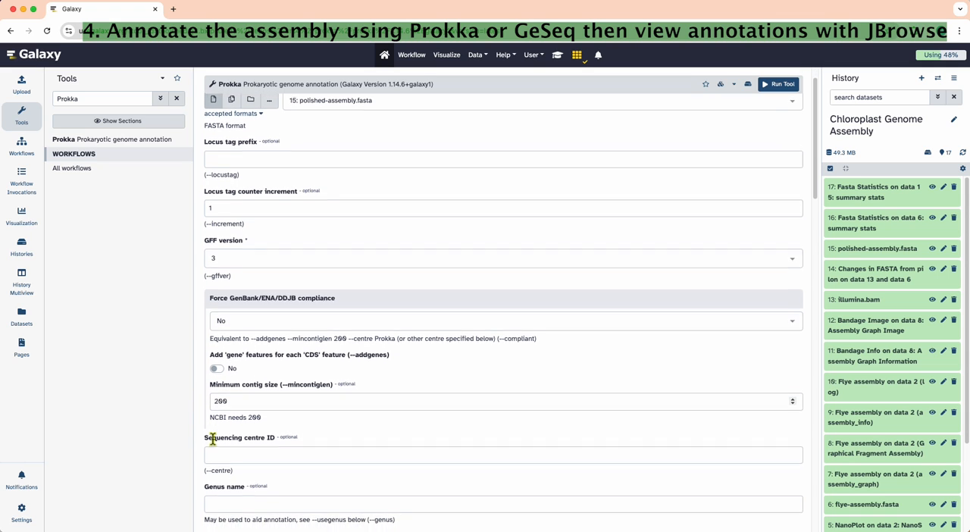
{"action": "scroll", "scroll_direction": "down", "scroll_amount": 3}
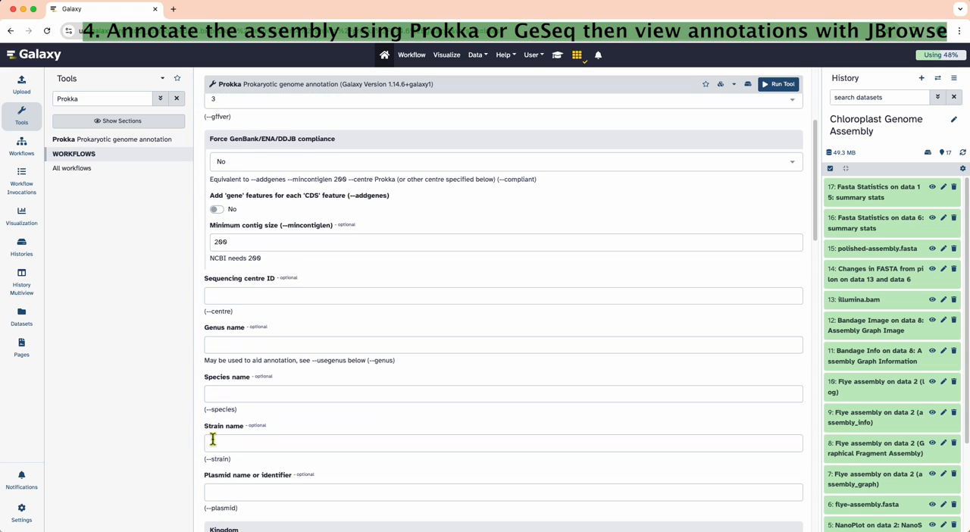
{"action": "scroll", "scroll_direction": "down", "scroll_amount": 3}
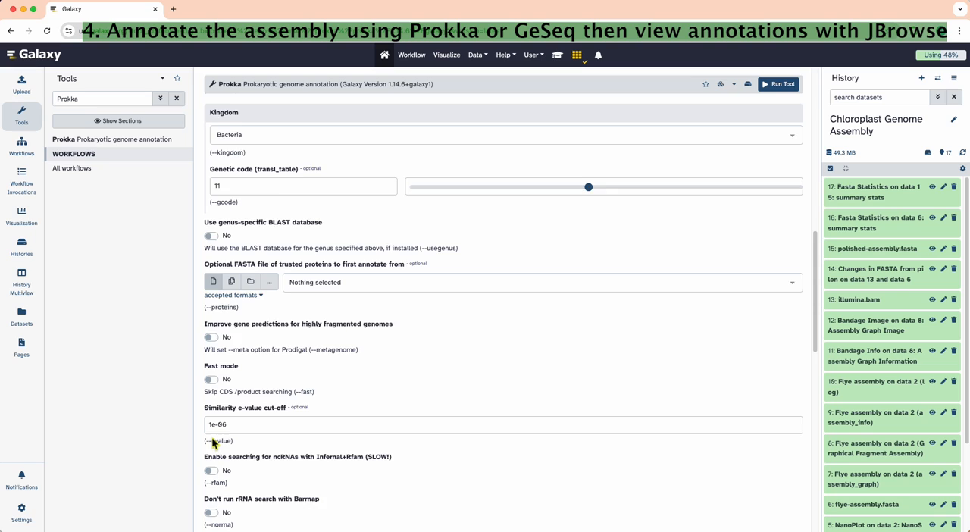
{"action": "scroll", "scroll_direction": "down", "scroll_amount": 3}
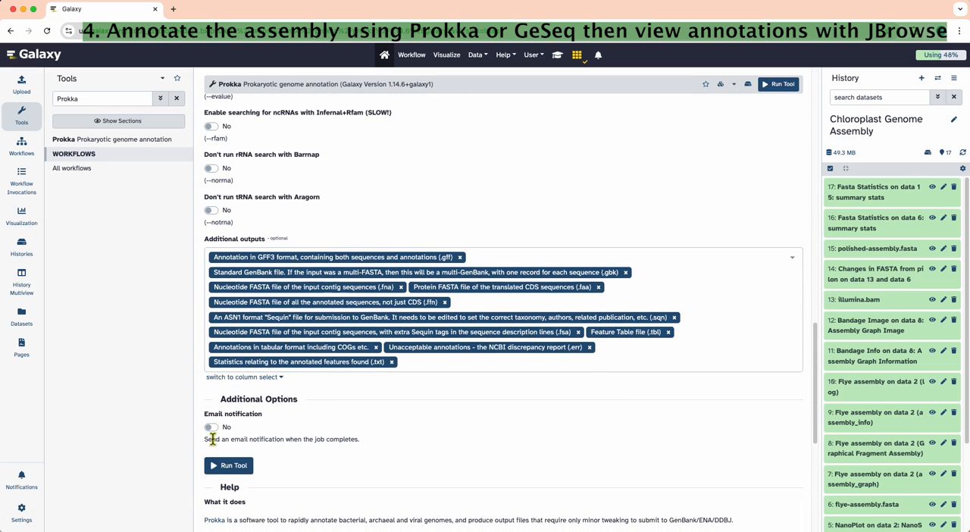
{"action": "left_click", "coordinate": [229, 465]}
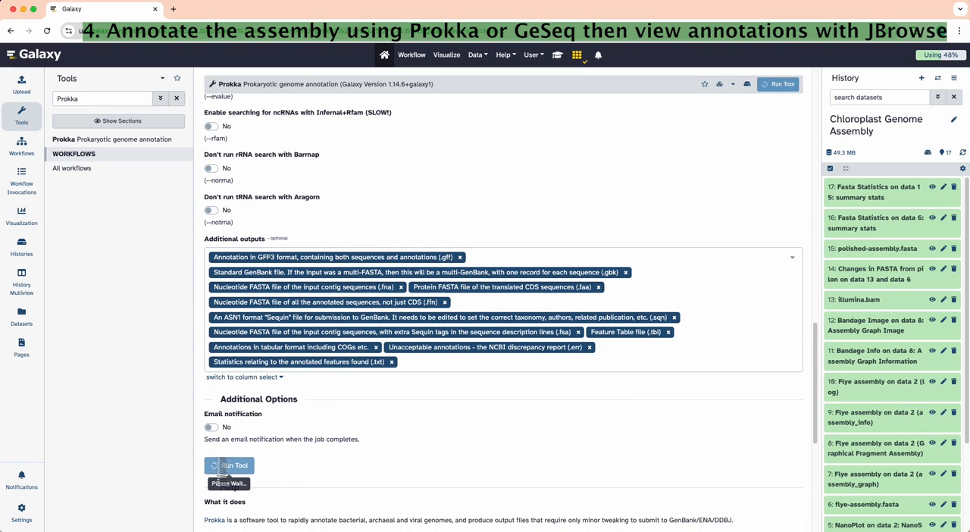
{"action": "left_click", "coordinate": [229, 466]}
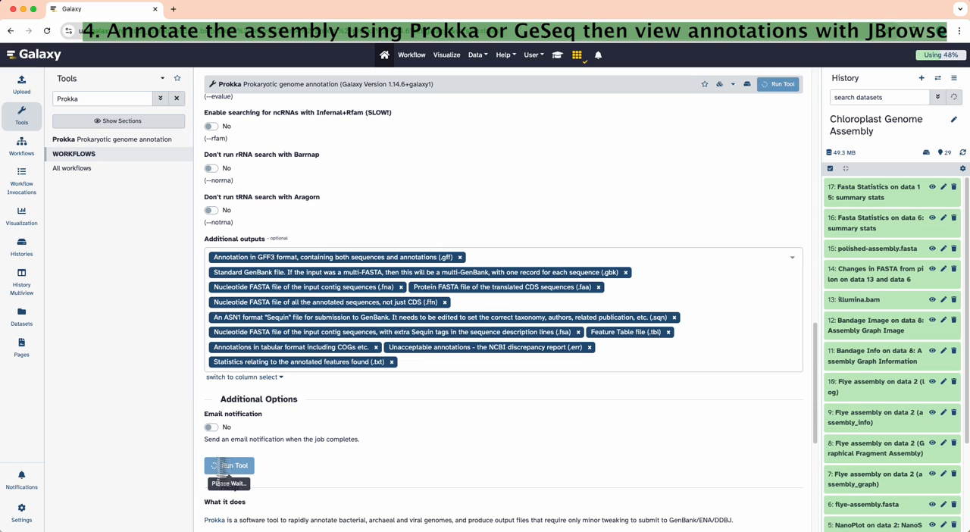
{"action": "left_click", "coordinate": [229, 465]}
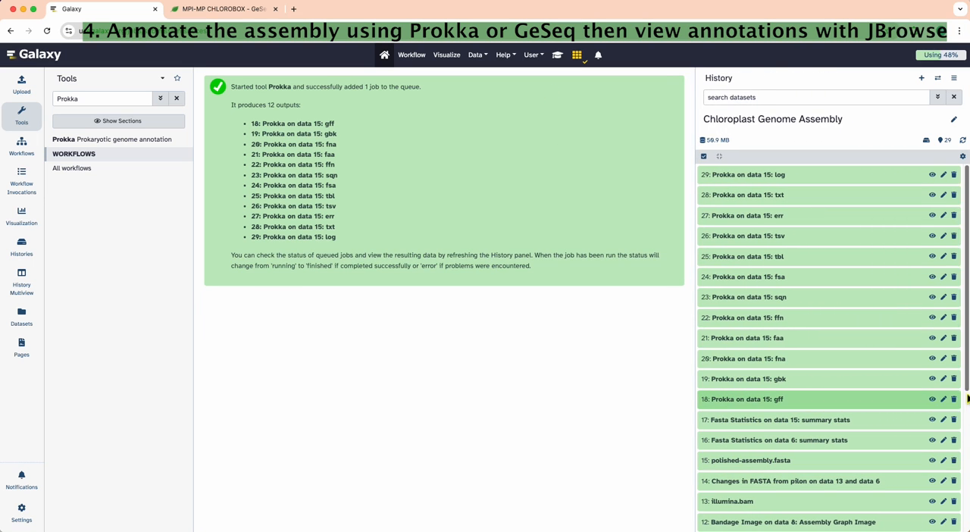
{"action": "left_click", "coordinate": [932, 399]}
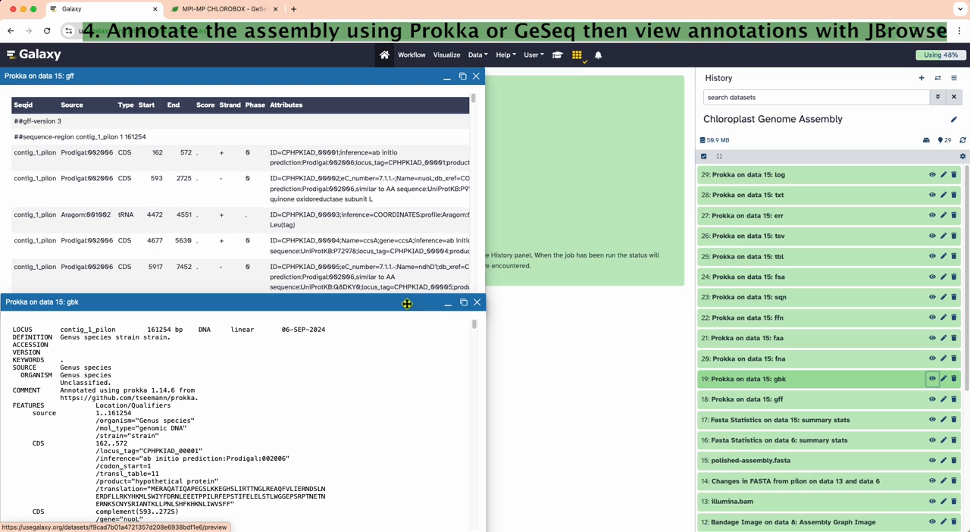
Step: Scroll through the Prokka GenBank/summary preview (146 CDS, 4 rRNA, 29 tRNA) and close it
{"action": "scroll", "scroll_direction": "down", "scroll_amount": 3}
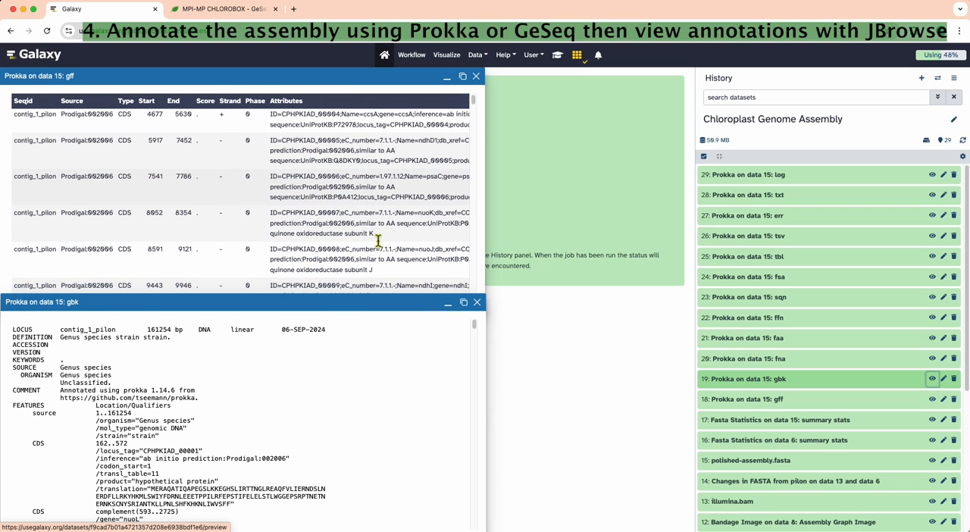
{"action": "scroll", "scroll_direction": "down", "scroll_amount": 3}
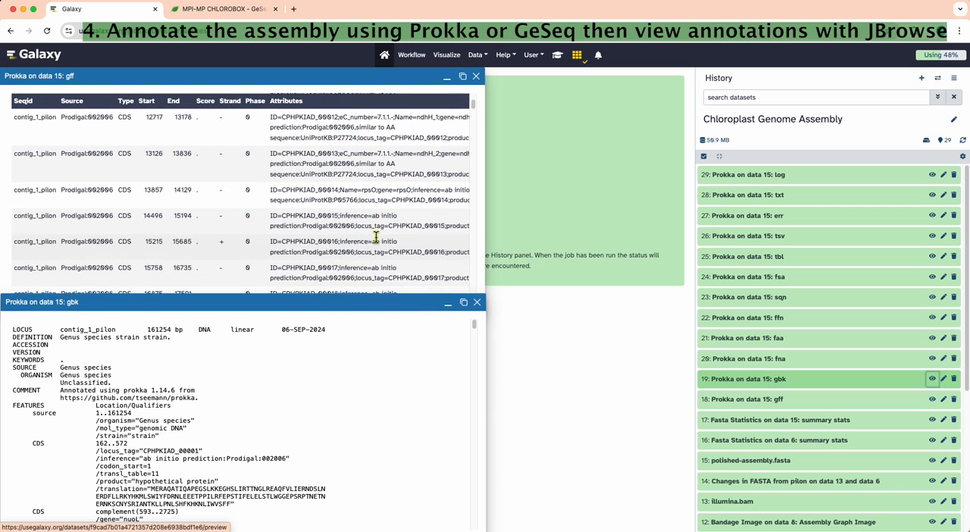
{"action": "scroll", "scroll_direction": "down", "scroll_amount": 3}
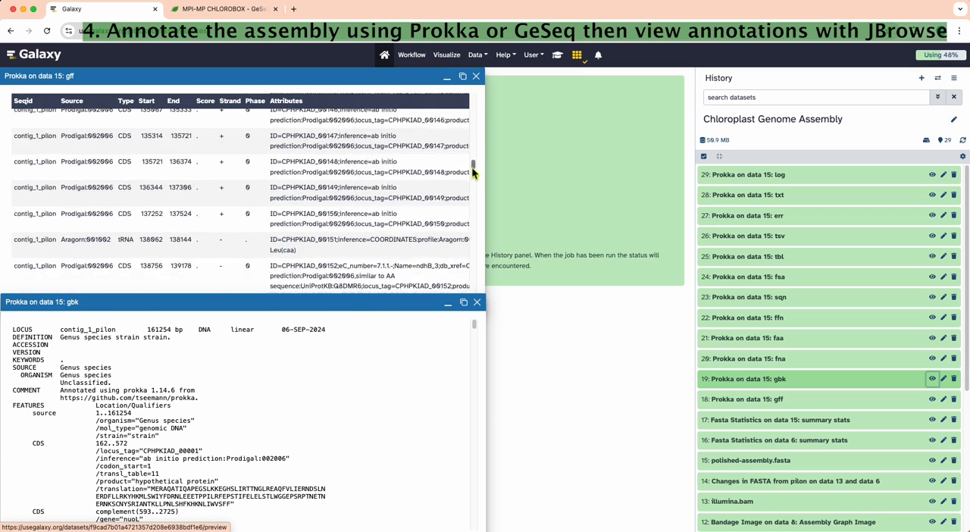
{"action": "scroll", "scroll_direction": "down", "scroll_amount": 3}
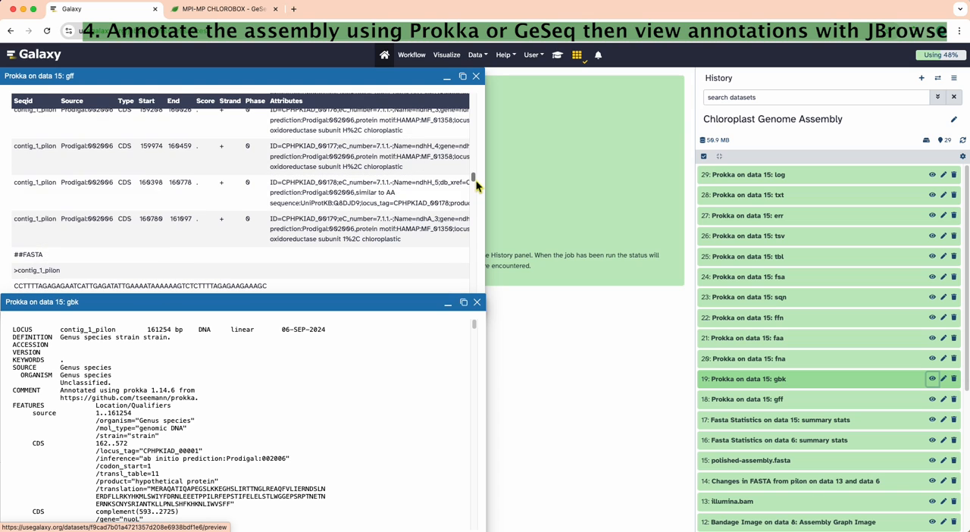
{"action": "scroll", "scroll_direction": "up", "scroll_amount": 3}
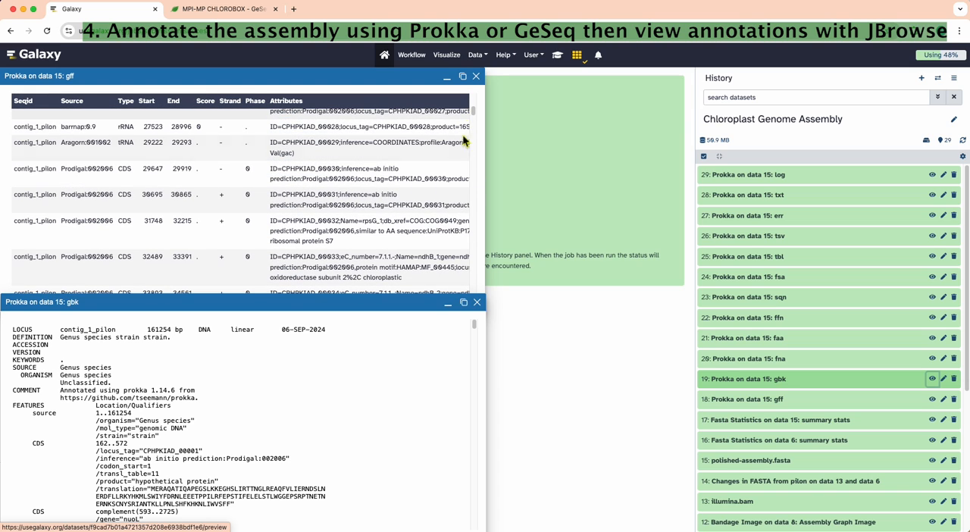
{"action": "scroll", "scroll_direction": "down", "scroll_amount": 3}
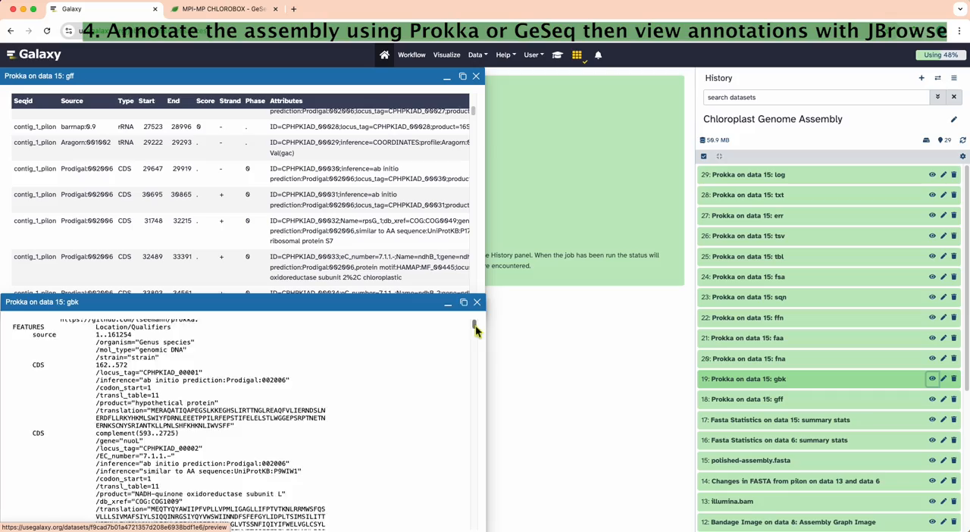
{"action": "scroll", "scroll_direction": "down", "scroll_amount": 3}
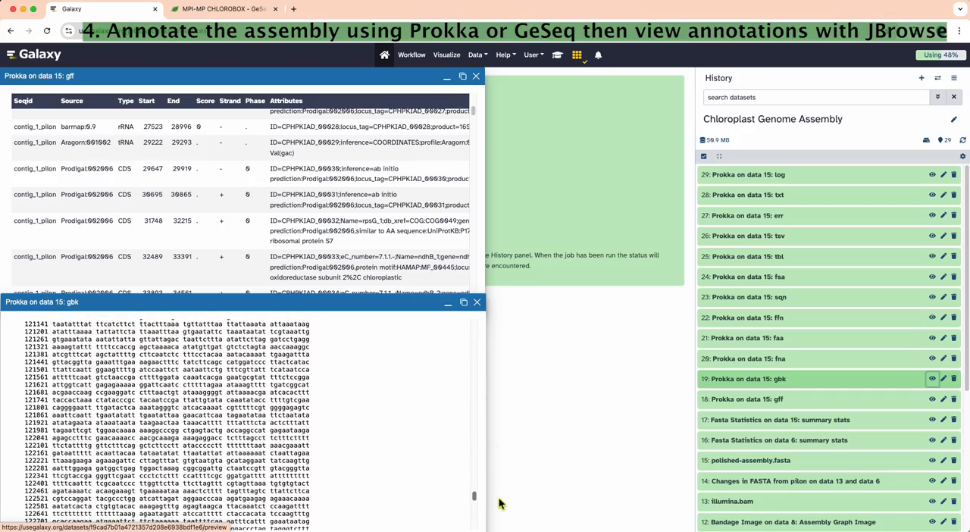
{"action": "scroll", "scroll_direction": "down", "scroll_amount": 3}
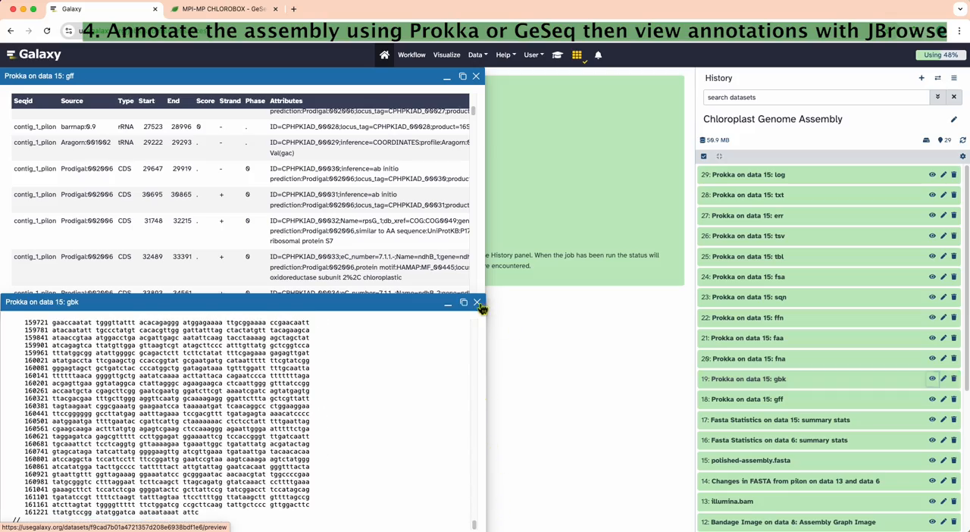
{"action": "left_click", "coordinate": [932, 194]}
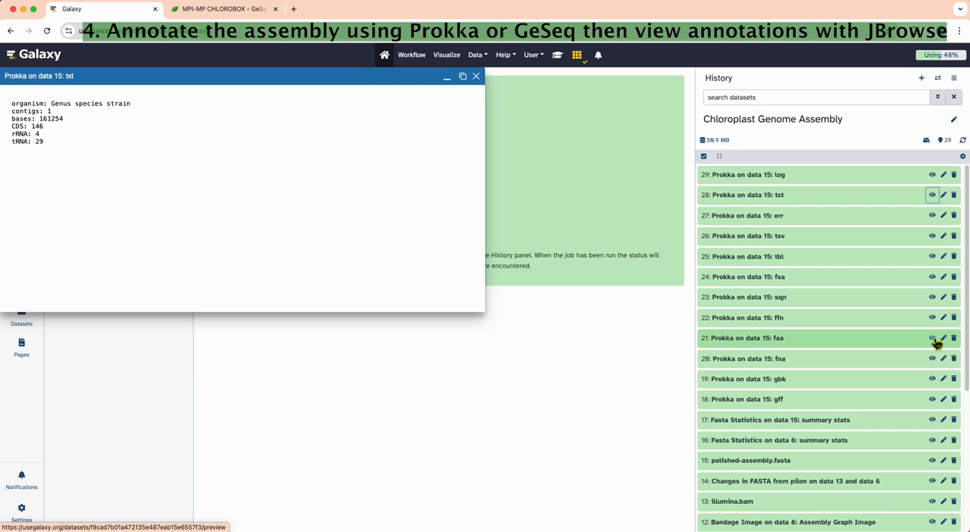
Step: Preview the Prokka protein sequences (faa) output and scroll through it
{"action": "left_click", "coordinate": [932, 317]}
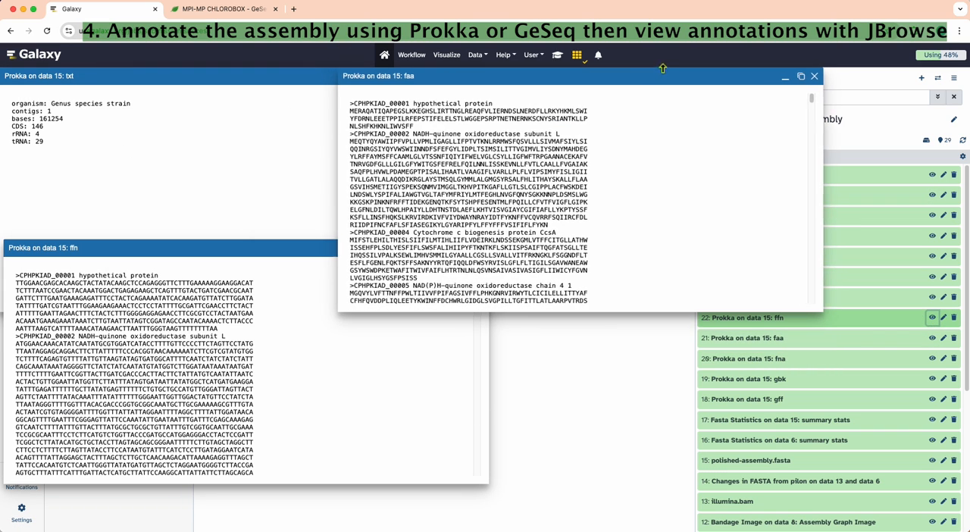
{"action": "scroll", "scroll_direction": "down", "scroll_amount": 3}
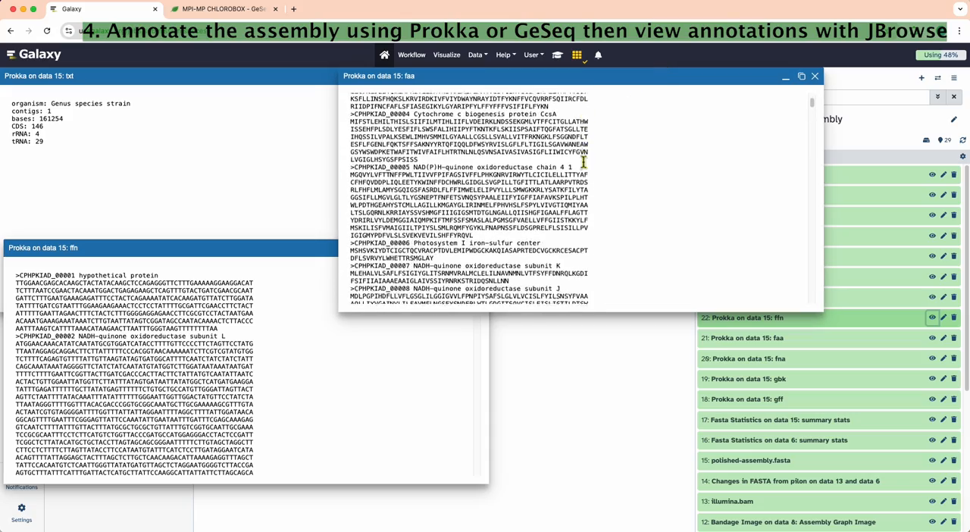
{"action": "scroll", "scroll_direction": "down", "scroll_amount": 3}
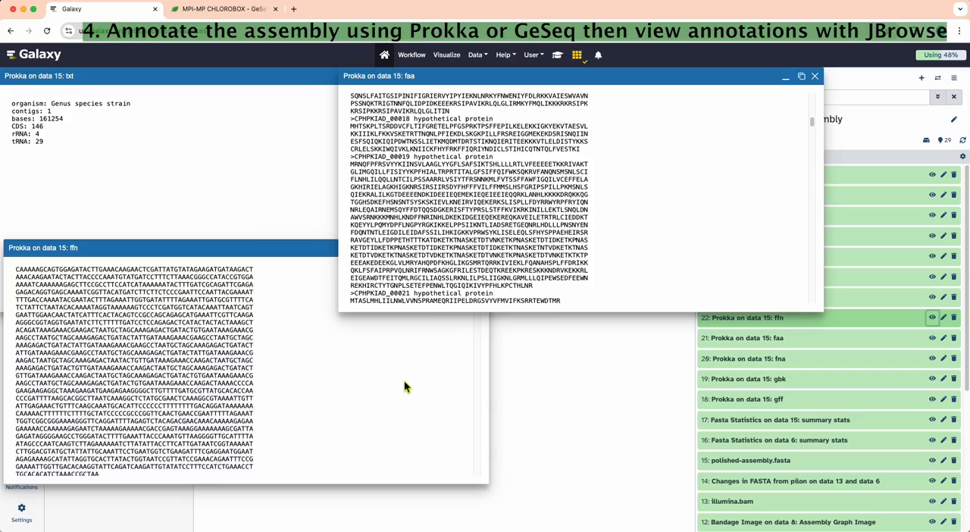
{"action": "scroll", "scroll_direction": "down", "scroll_amount": 3}
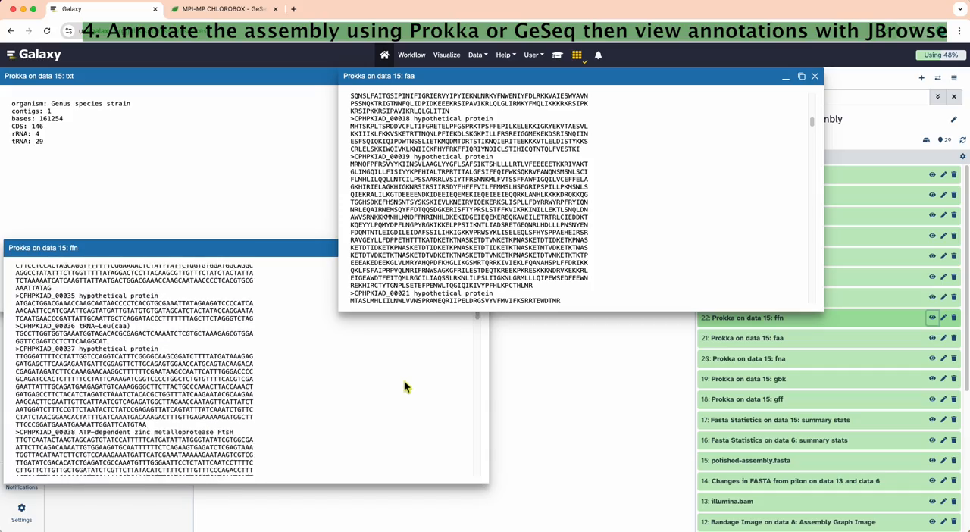
{"action": "scroll", "scroll_direction": "down", "scroll_amount": 3}
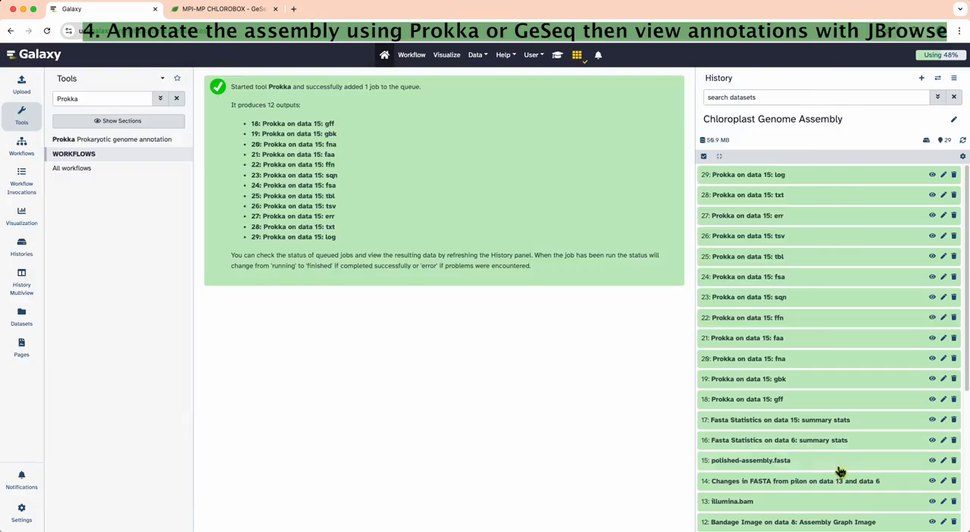
Step: Download polished-assembly.fasta from the history and upload it to CHLOROBOX GeSeq
{"action": "left_click", "coordinate": [750, 461]}
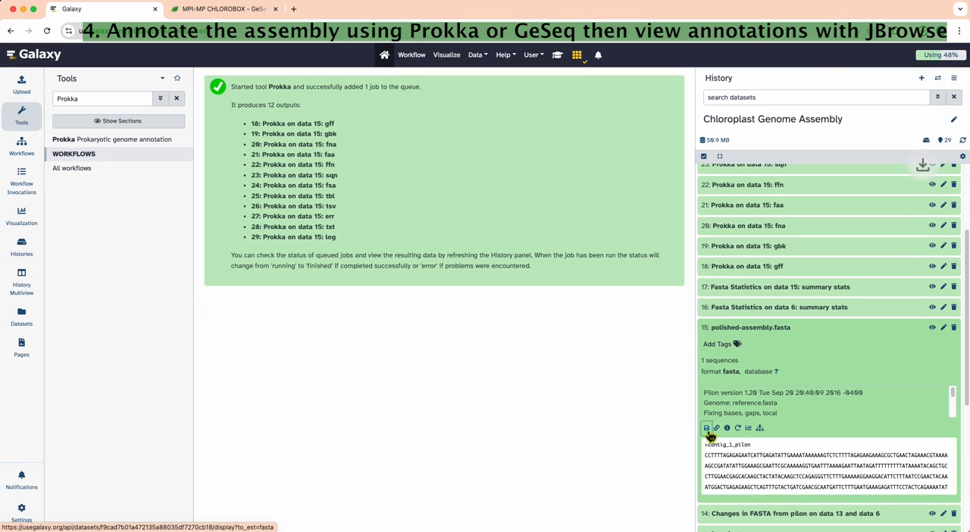
{"action": "left_click", "coordinate": [219, 9]}
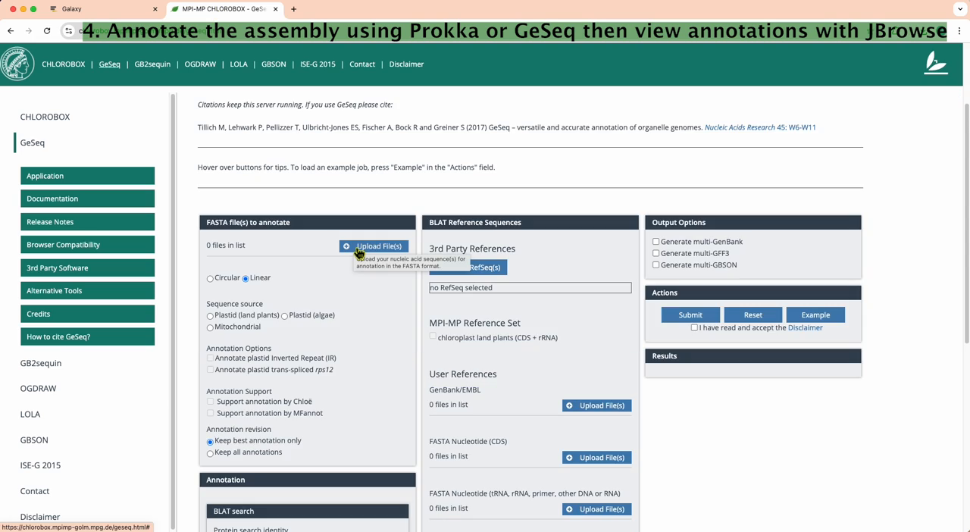
{"action": "left_click", "coordinate": [373, 246]}
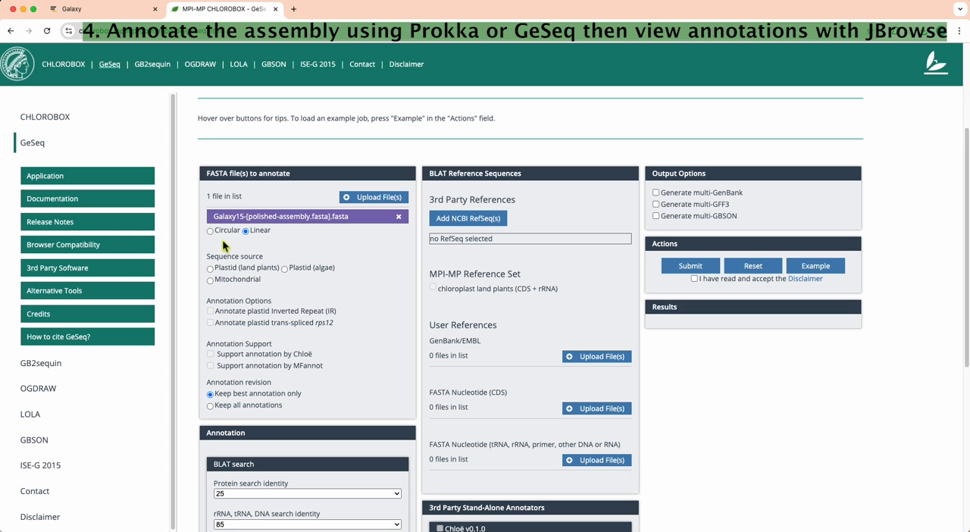
Step: Submit it as a circular land-plant plastid and retrieve the finished job's GFF3 result
{"action": "left_click", "coordinate": [209, 231]}
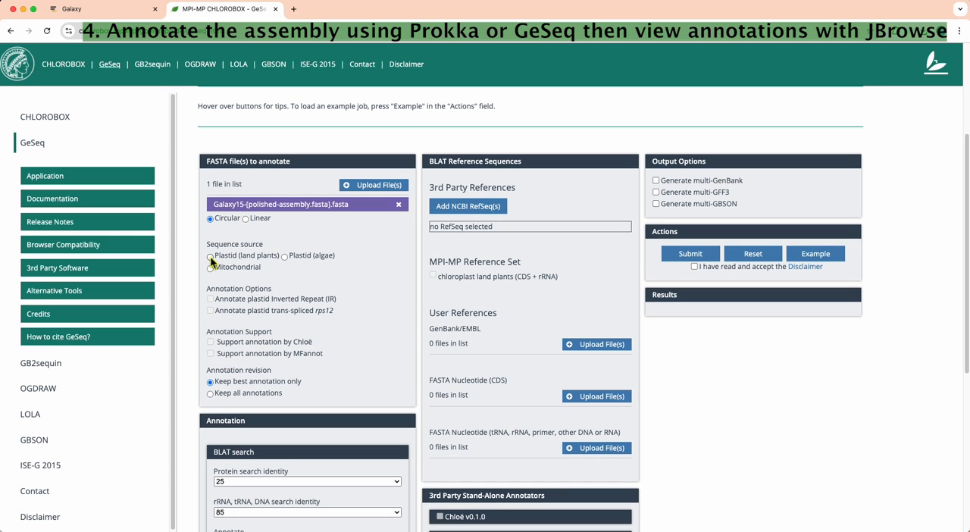
{"action": "scroll", "scroll_direction": "down", "scroll_amount": 3}
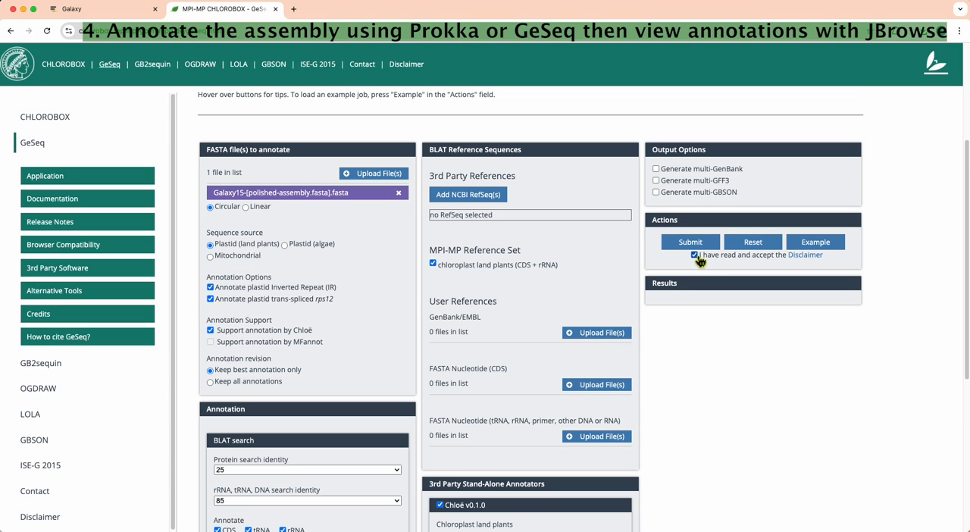
{"action": "left_click", "coordinate": [690, 242]}
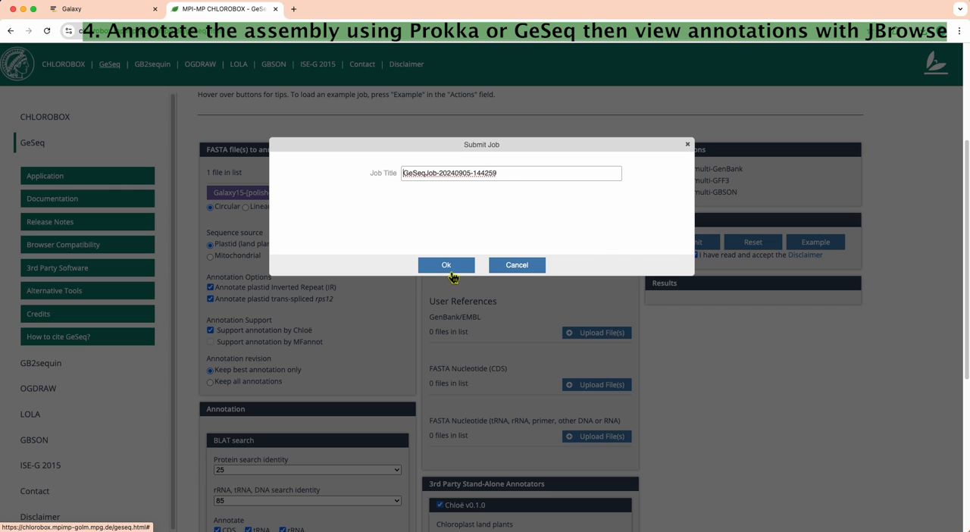
{"action": "left_click", "coordinate": [445, 263]}
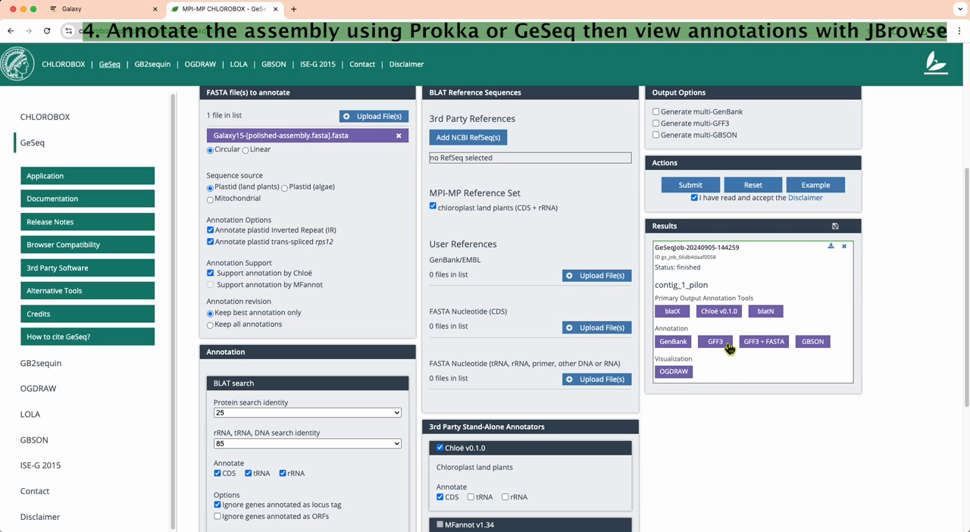
{"action": "left_click", "coordinate": [716, 341]}
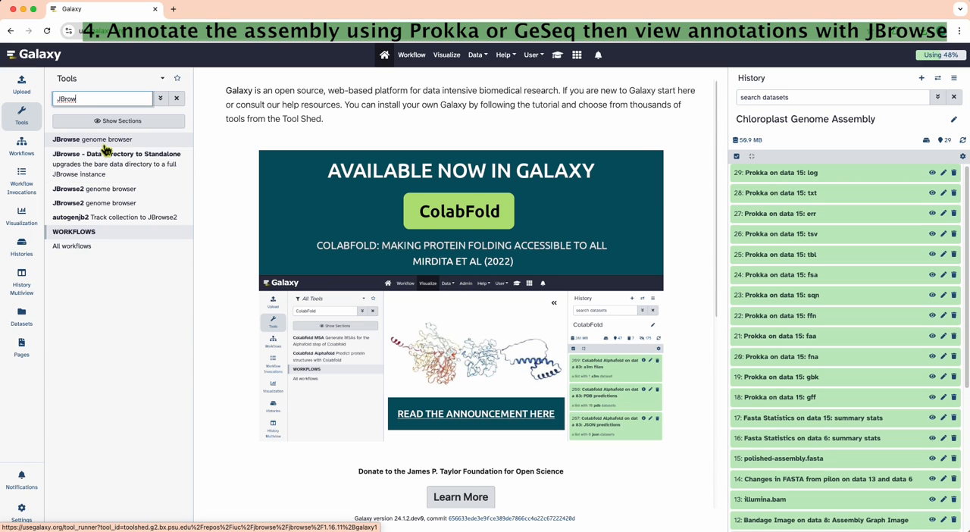
Step: Set up an older JBrowse version with a history genome as reference and the bacterial/plant plastid genetic code
{"action": "left_click", "coordinate": [91, 140]}
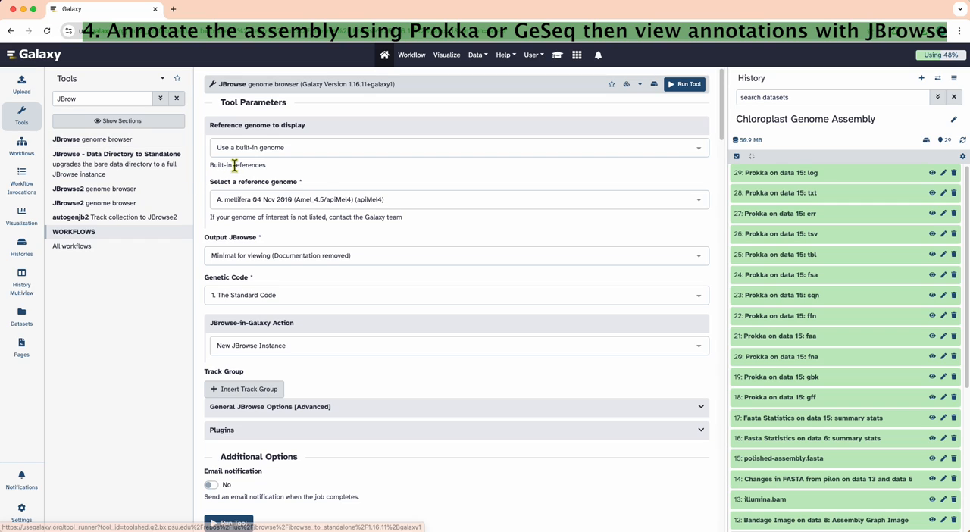
{"action": "left_click", "coordinate": [722, 85]}
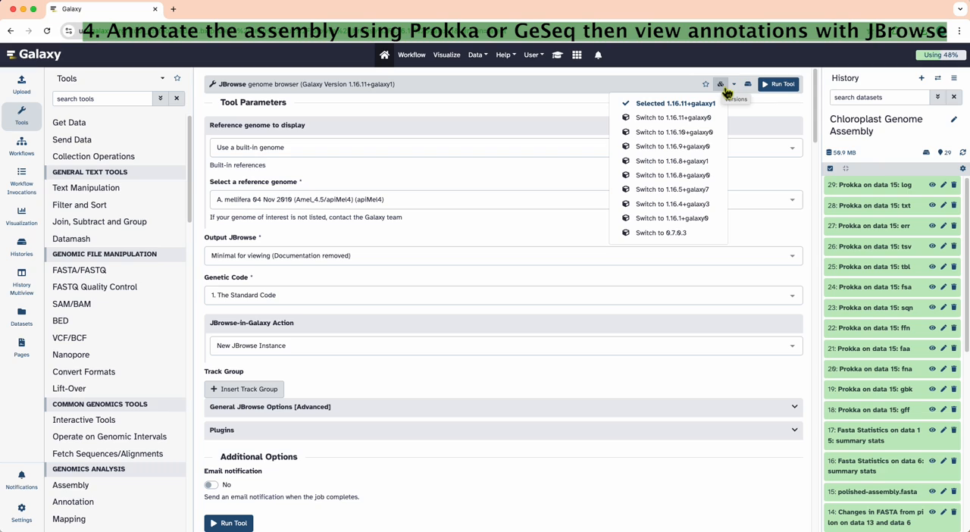
{"action": "left_click", "coordinate": [671, 203]}
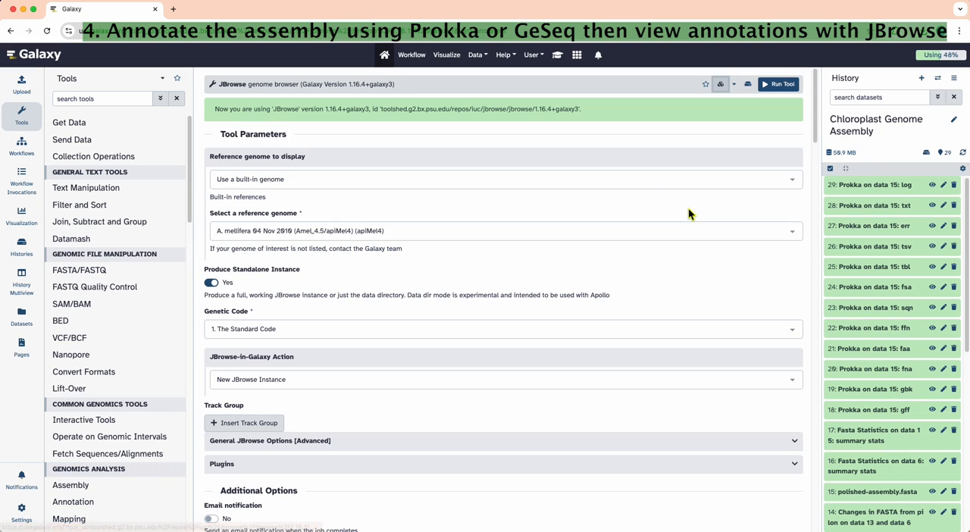
{"action": "mouse_move", "coordinate": [287, 185]}
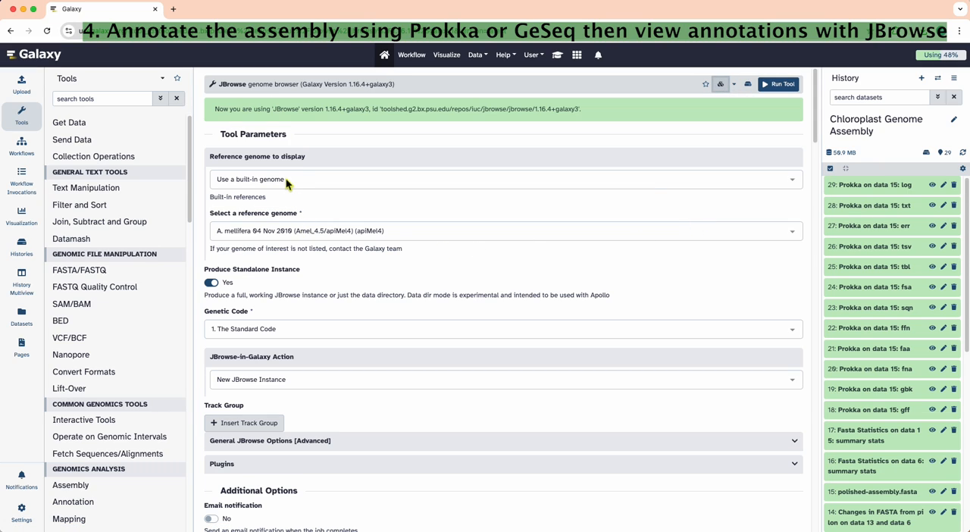
{"action": "left_click", "coordinate": [503, 179]}
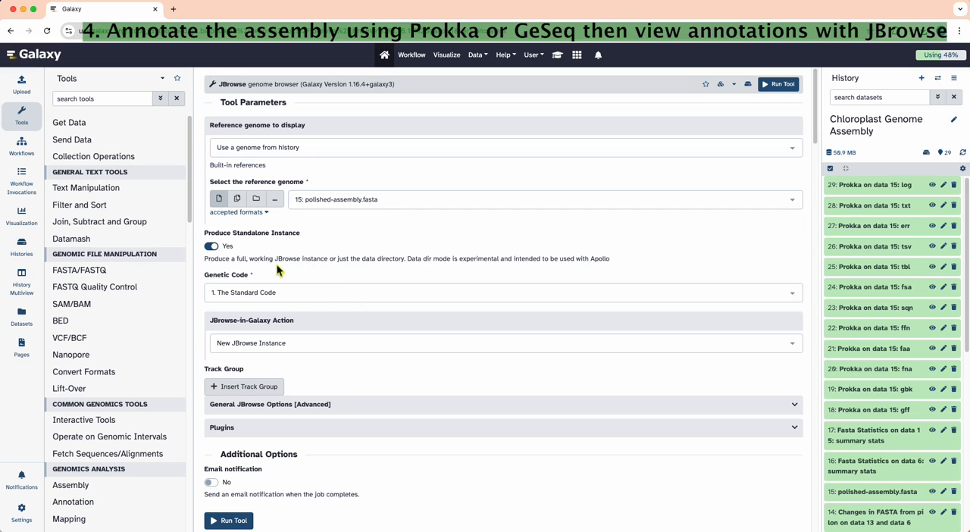
{"action": "left_click", "coordinate": [500, 292]}
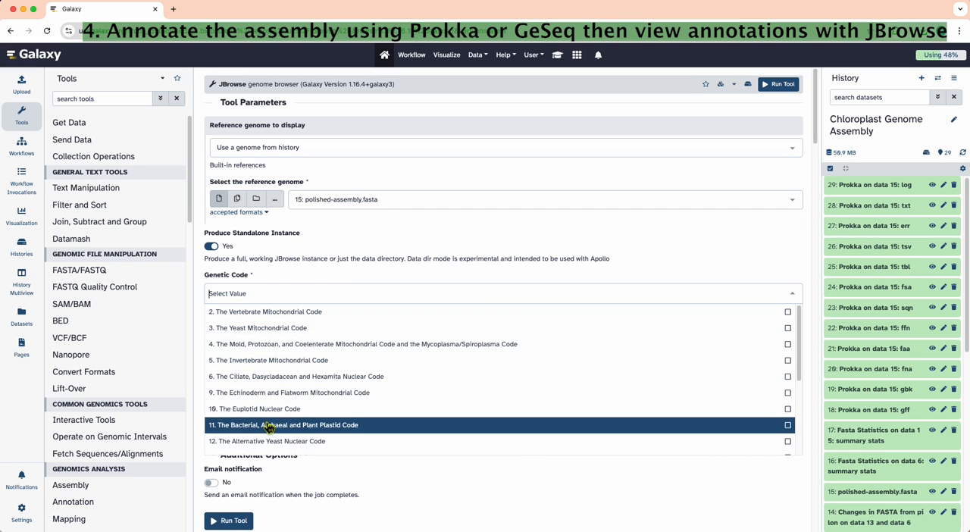
{"action": "left_click", "coordinate": [282, 425]}
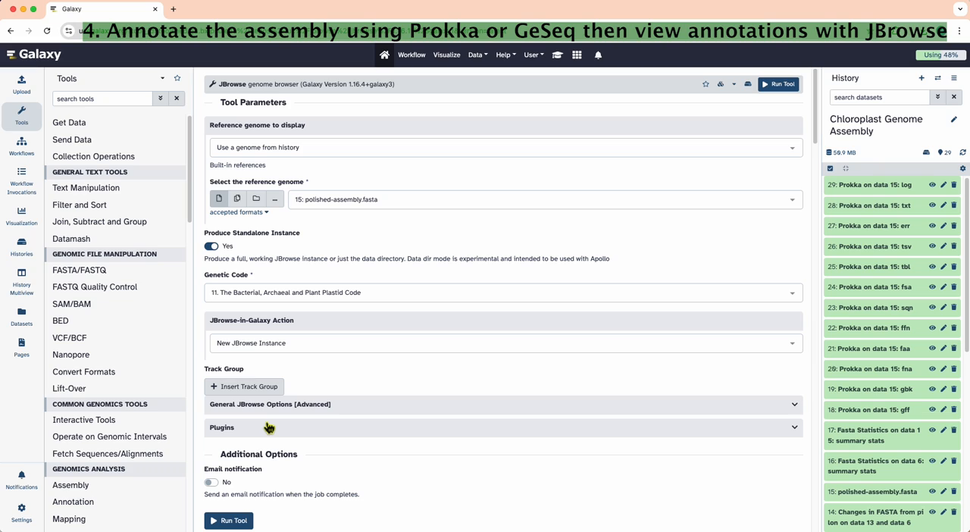
{"action": "scroll", "scroll_direction": "up", "scroll_amount": 3}
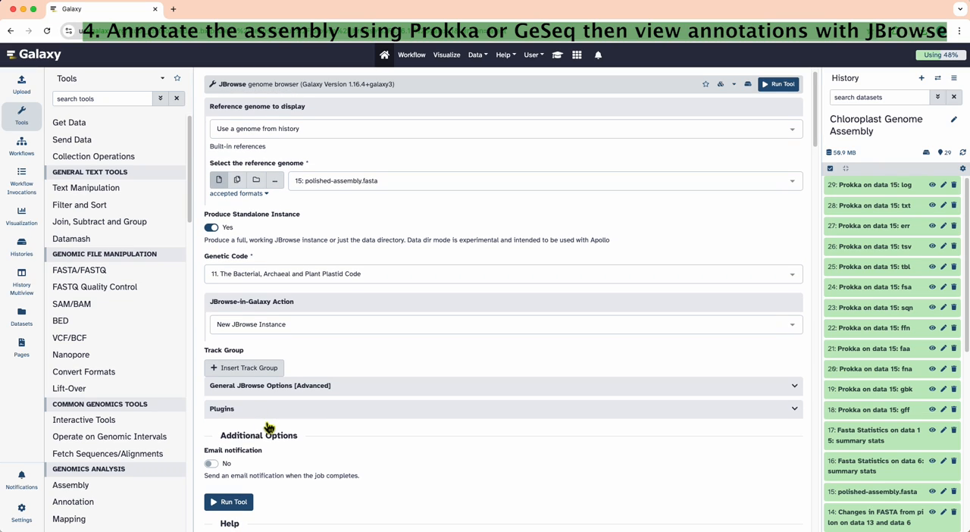
Step: Add a track group with an annotation track using the Prokka gff and submit the JBrowse job
{"action": "left_click", "coordinate": [242, 367]}
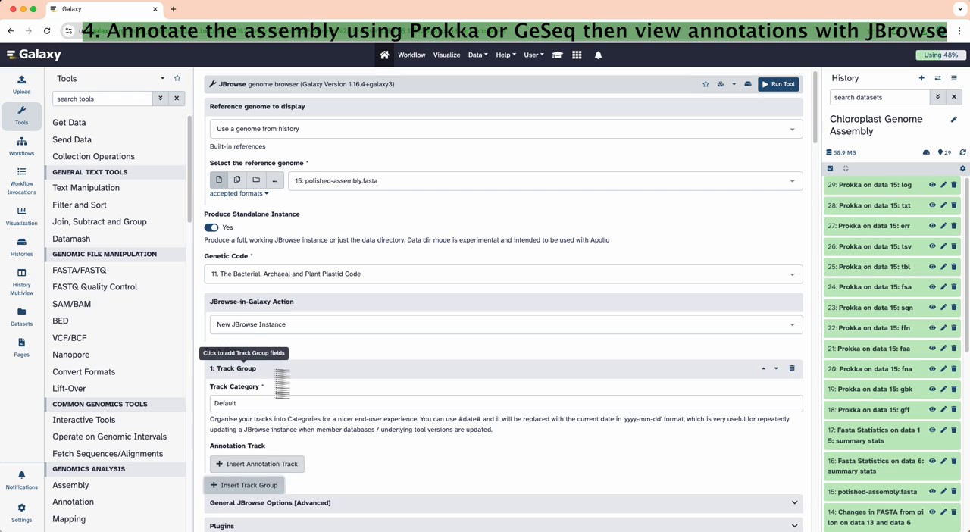
{"action": "scroll", "scroll_direction": "down", "scroll_amount": 3}
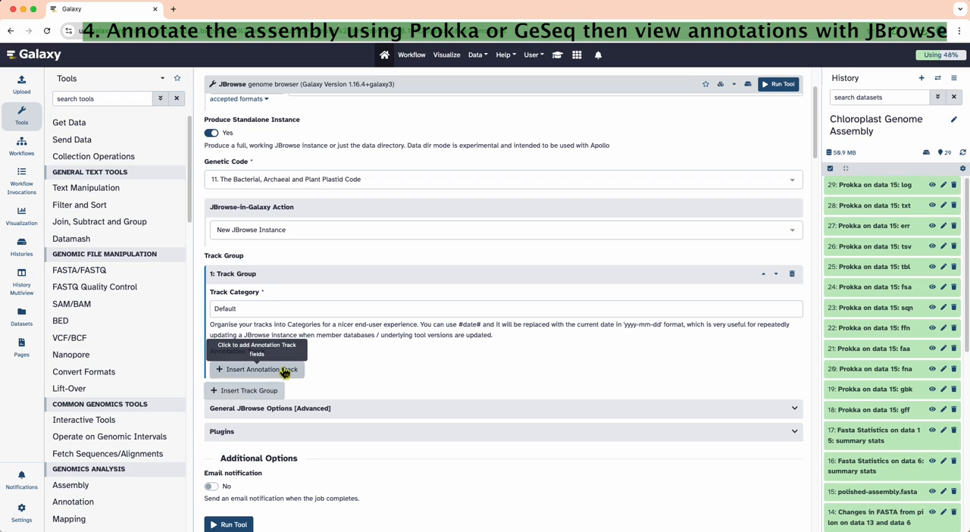
{"action": "left_click", "coordinate": [256, 370]}
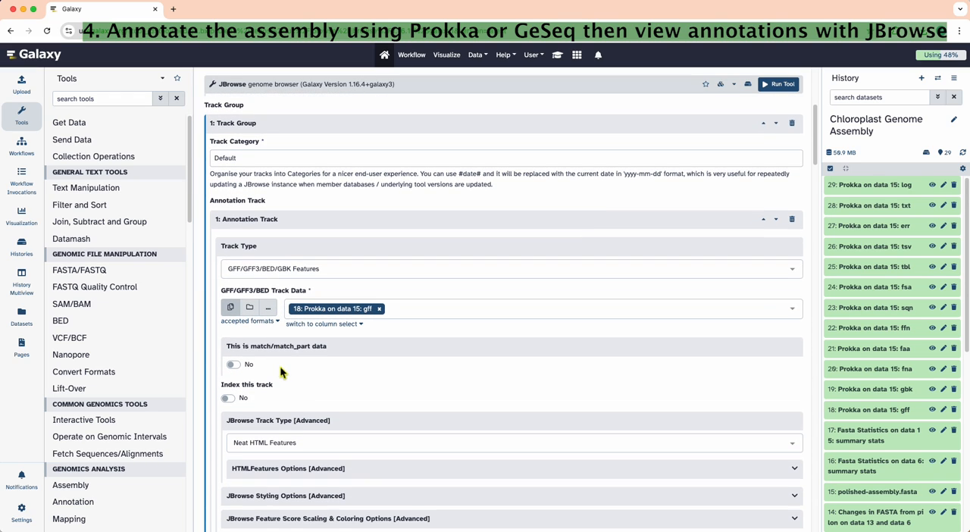
{"action": "mouse_move", "coordinate": [282, 381]}
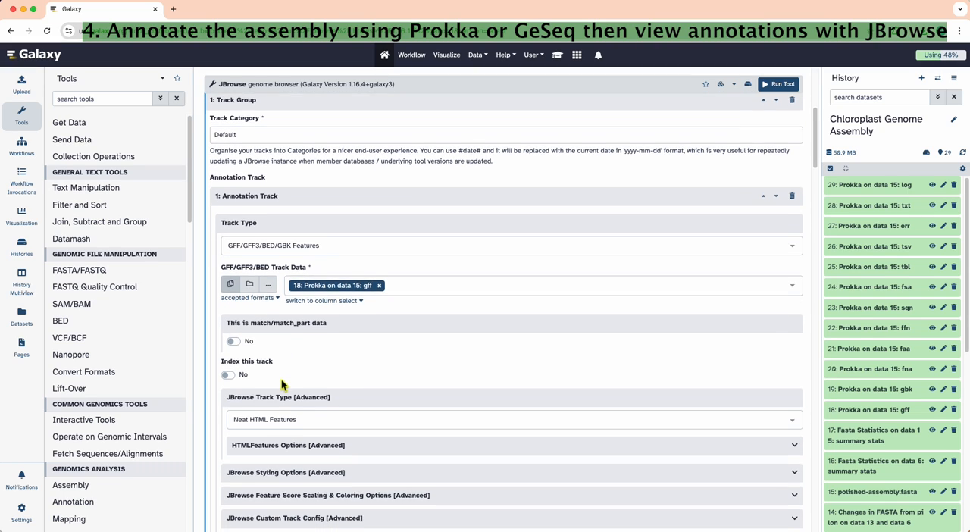
{"action": "scroll", "scroll_direction": "up", "scroll_amount": 3}
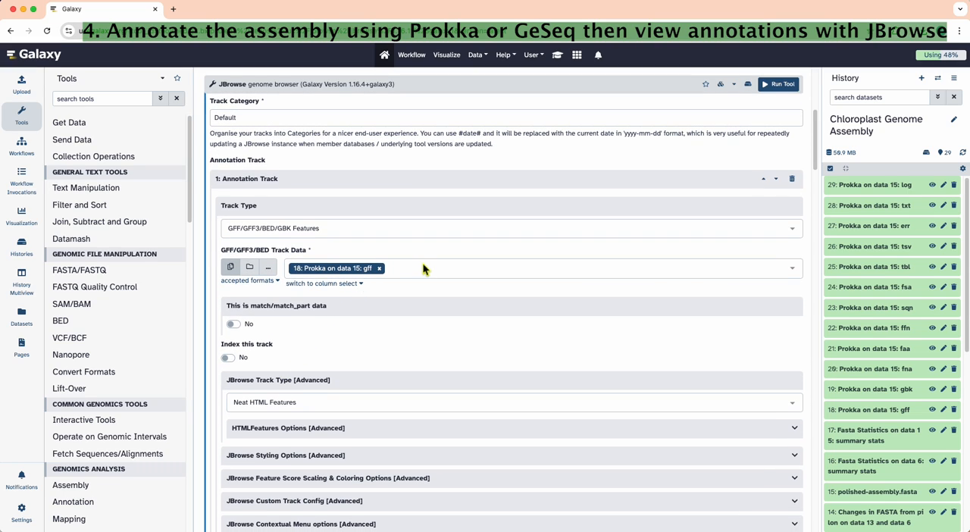
{"action": "scroll", "scroll_direction": "down", "scroll_amount": 3}
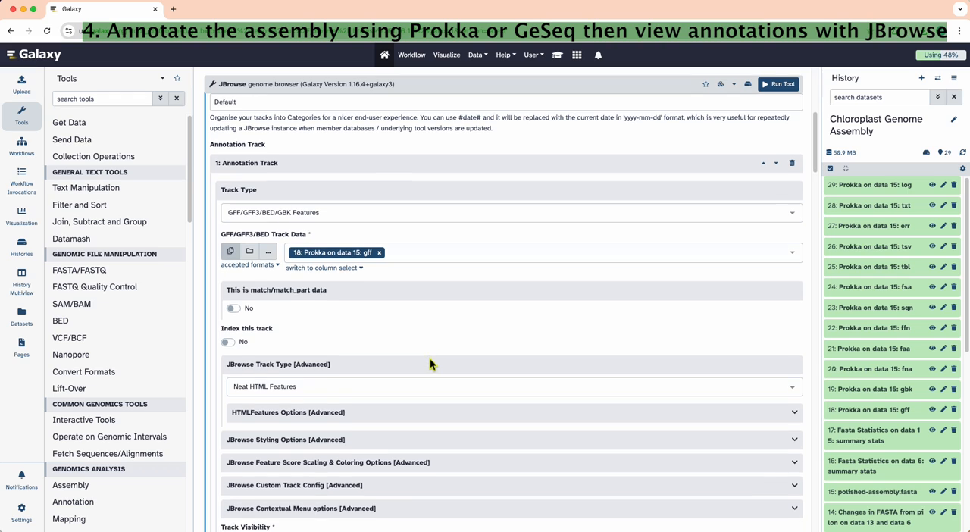
{"action": "scroll", "scroll_direction": "down", "scroll_amount": 3}
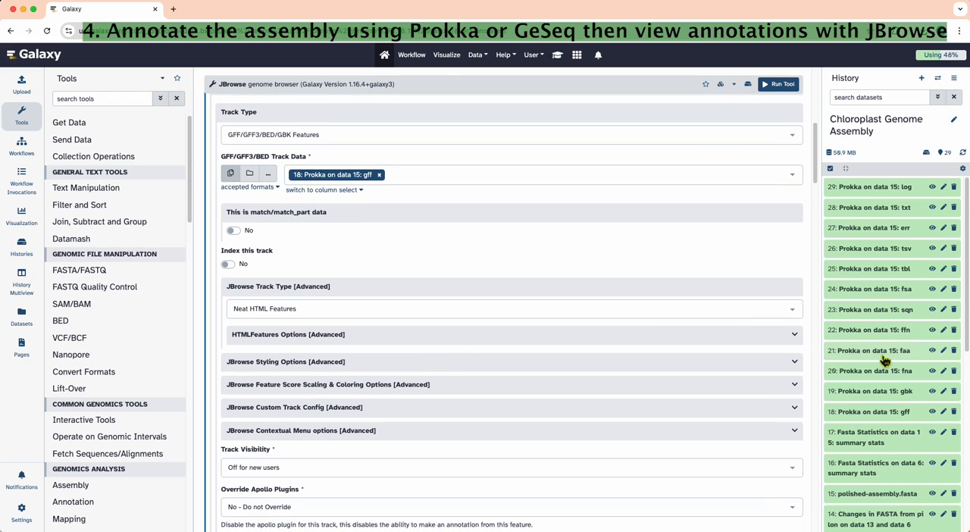
{"action": "left_click", "coordinate": [872, 349]}
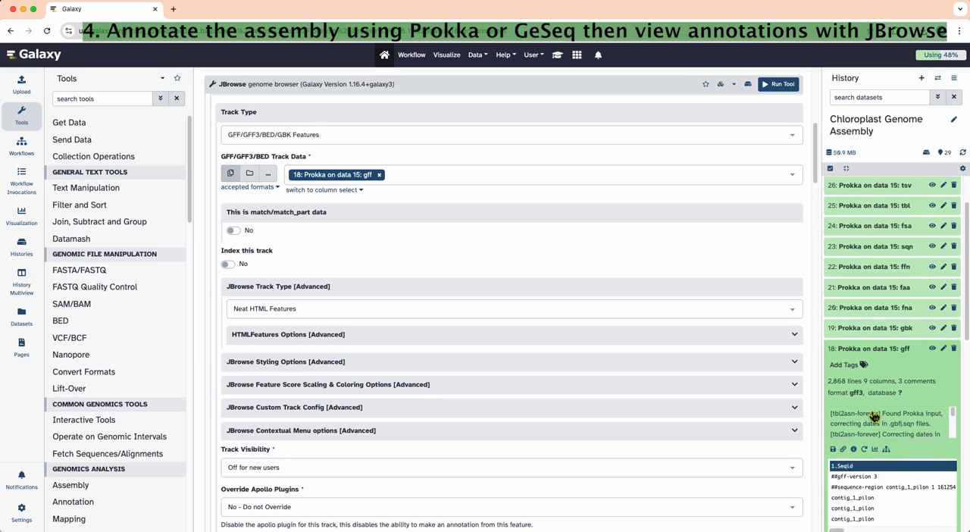
{"action": "scroll", "scroll_direction": "down", "scroll_amount": 3}
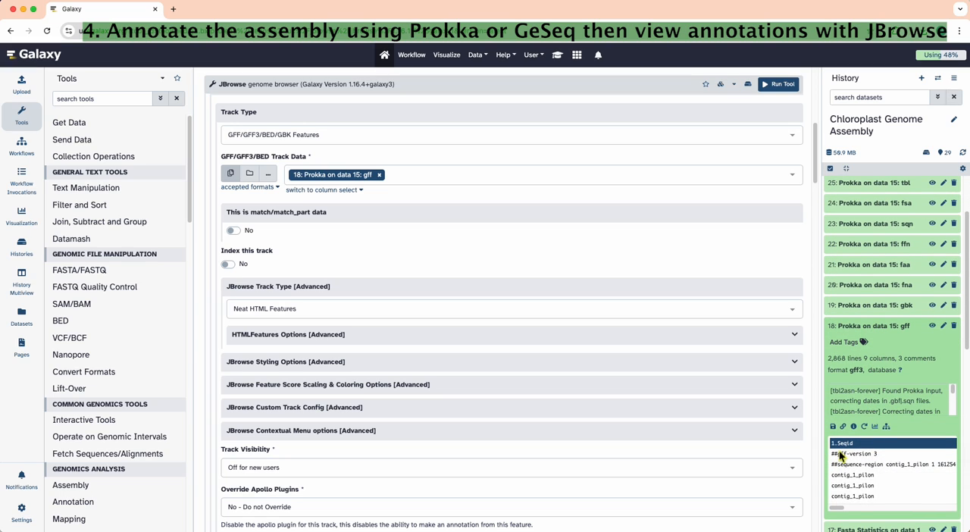
{"action": "scroll", "scroll_direction": "down", "scroll_amount": 3}
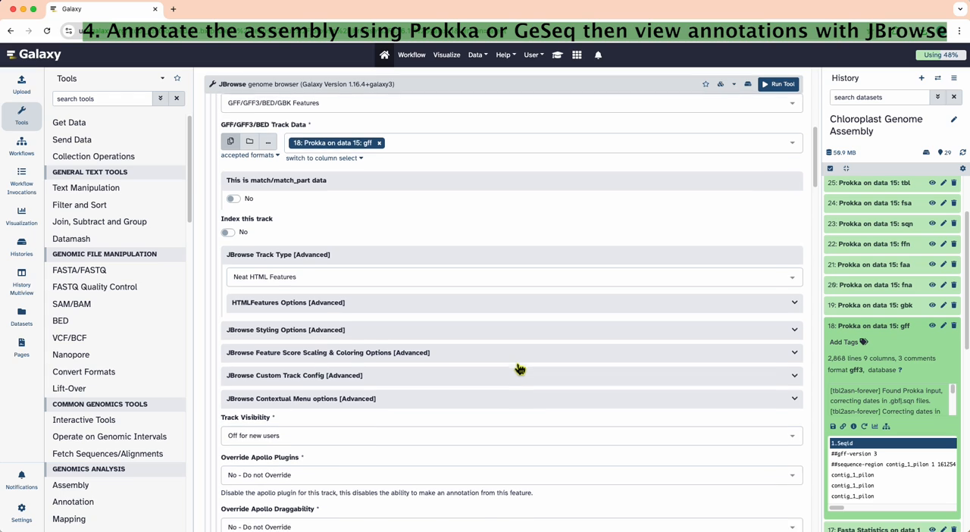
{"action": "scroll", "scroll_direction": "down", "scroll_amount": 3}
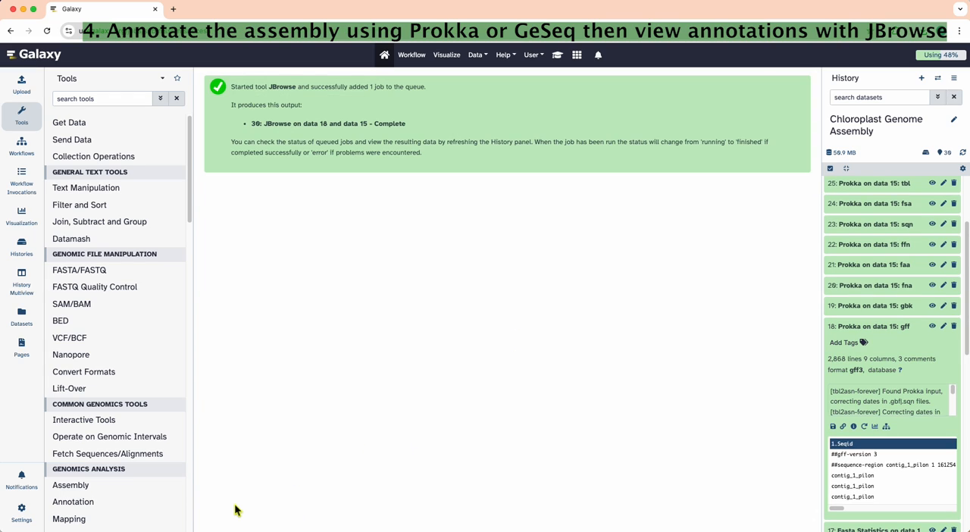
Step: Expand the failed red JBrowse dataset and read through its job error information
{"action": "scroll", "scroll_direction": "up", "scroll_amount": 3}
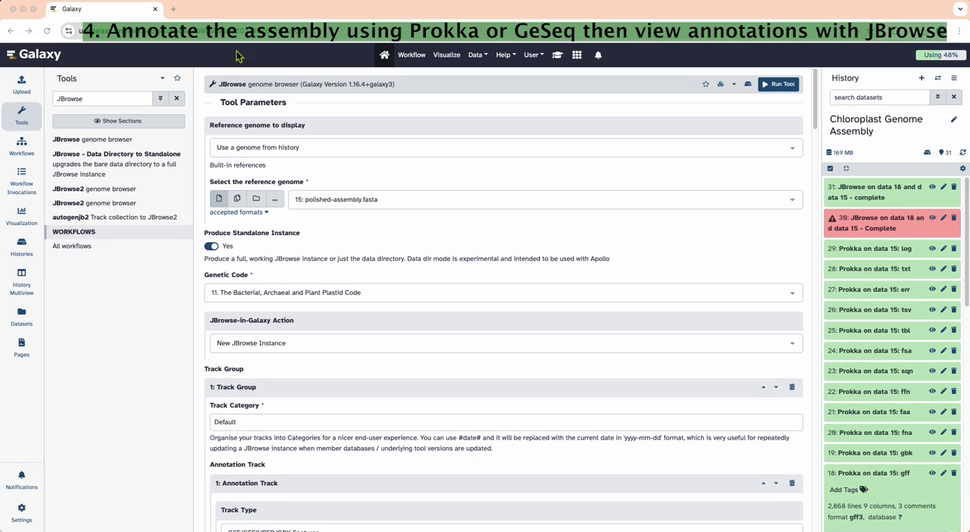
{"action": "mouse_move", "coordinate": [393, 89]}
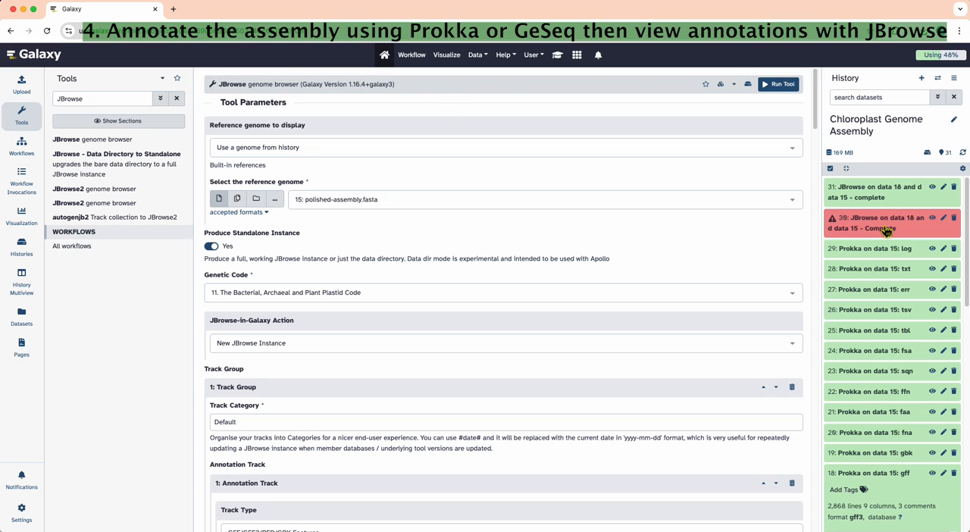
{"action": "left_click", "coordinate": [879, 223]}
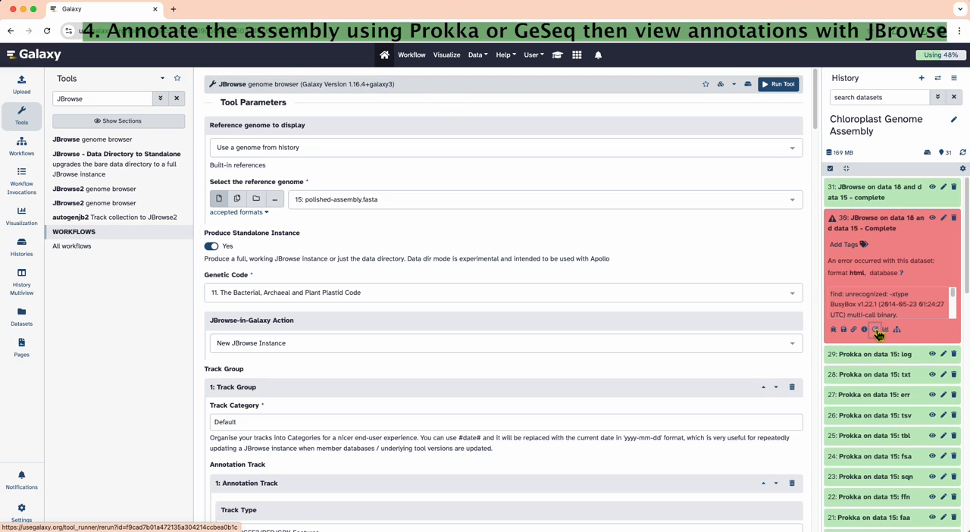
{"action": "left_click", "coordinate": [864, 329]}
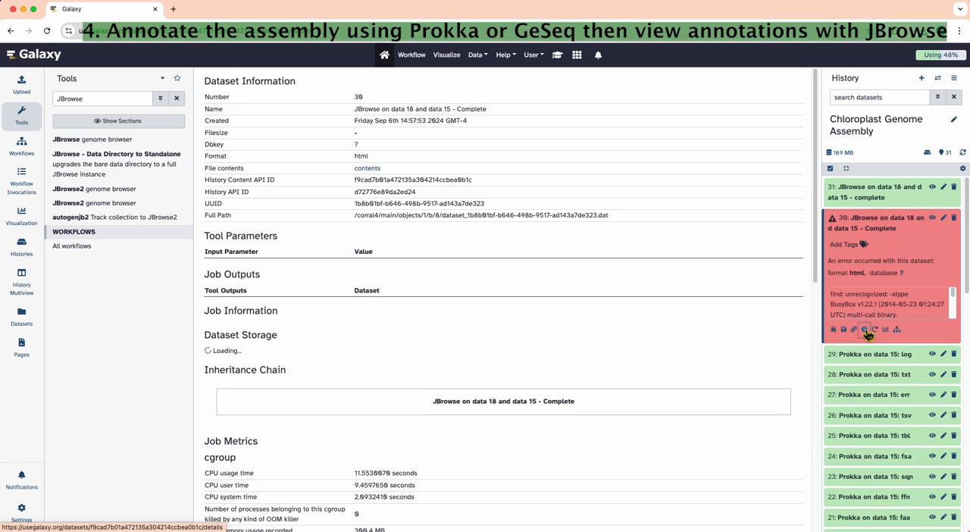
{"action": "scroll", "scroll_direction": "down", "scroll_amount": 3}
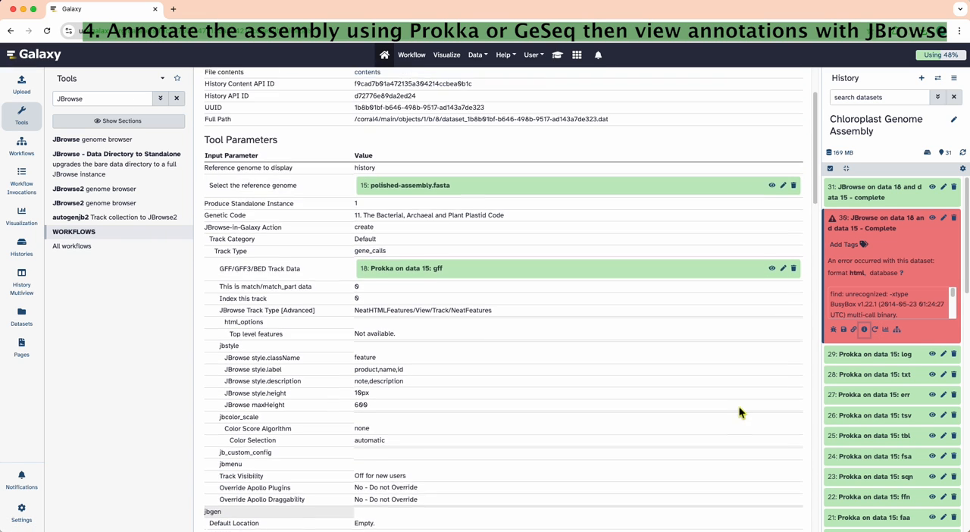
{"action": "scroll", "scroll_direction": "down", "scroll_amount": 3}
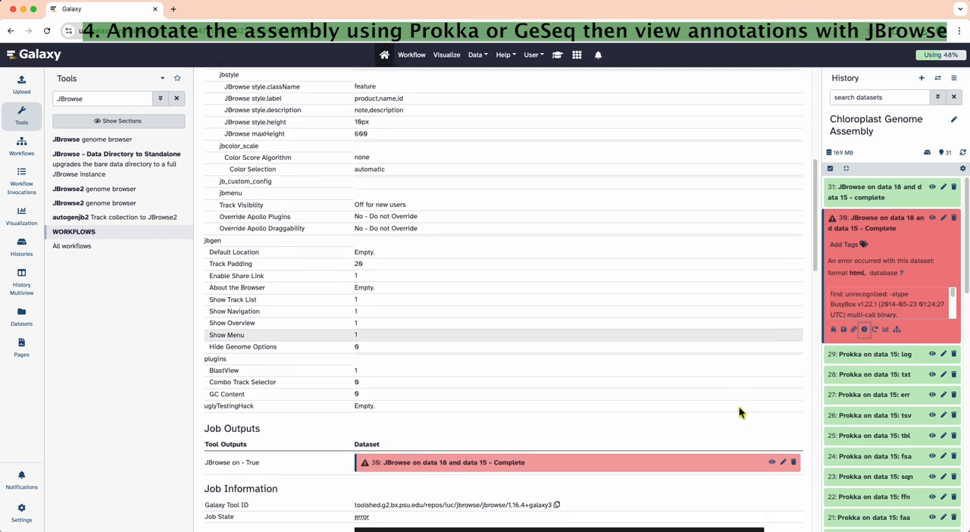
{"action": "scroll", "scroll_direction": "down", "scroll_amount": 3}
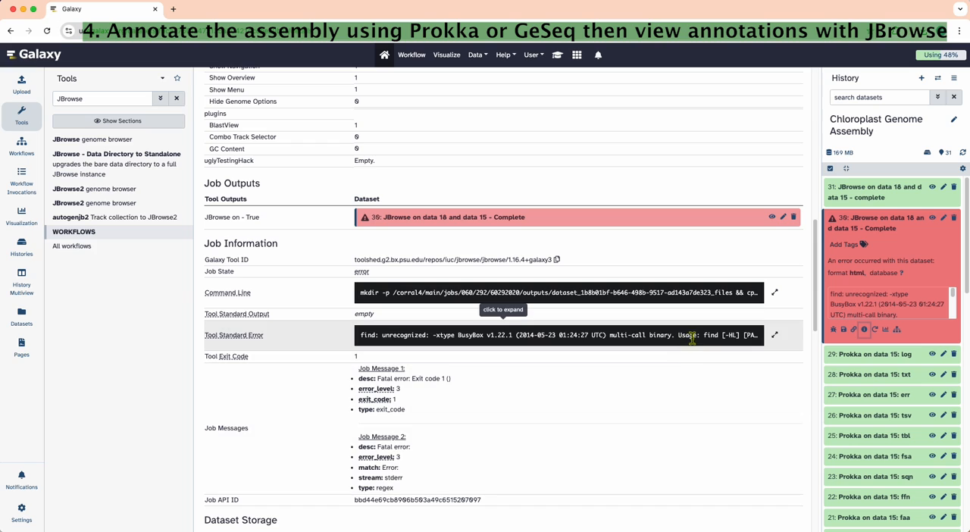
{"action": "mouse_move", "coordinate": [767, 337]}
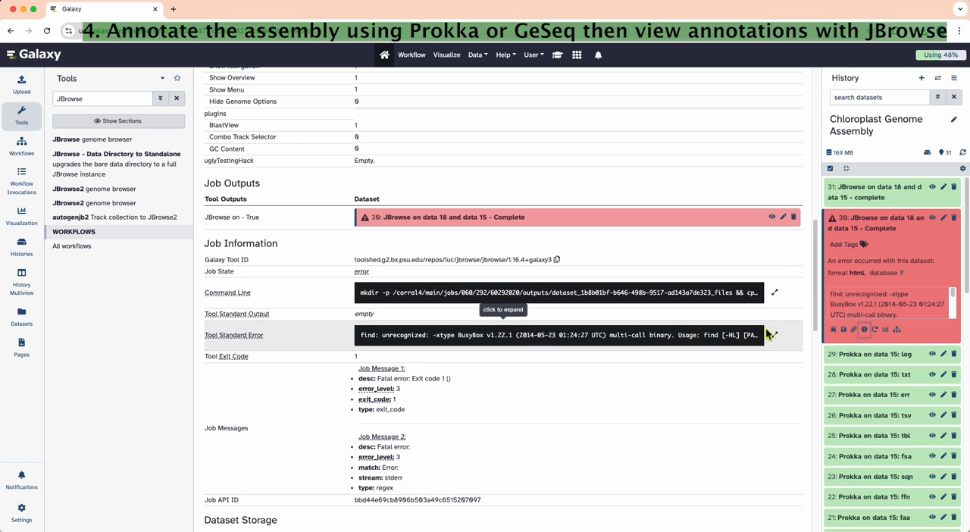
{"action": "scroll", "scroll_direction": "down", "scroll_amount": 3}
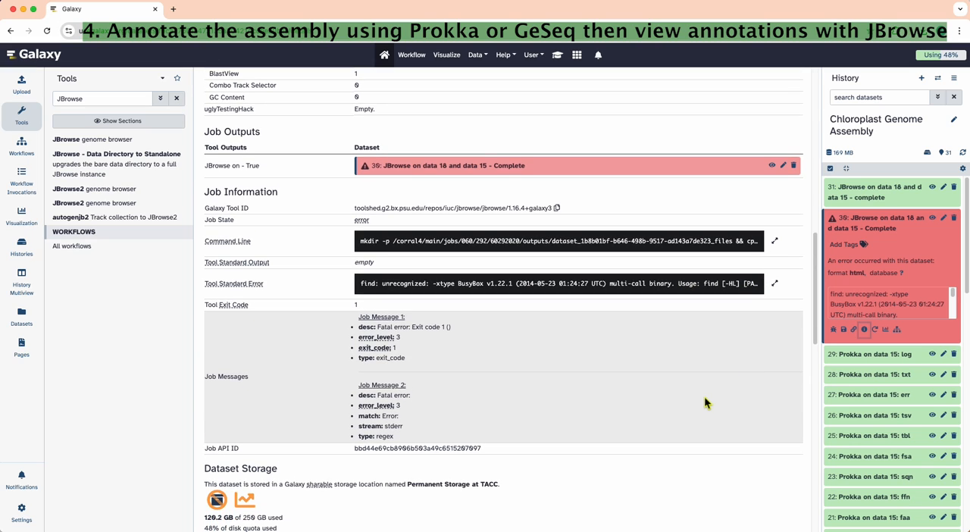
{"action": "mouse_move", "coordinate": [382, 250]}
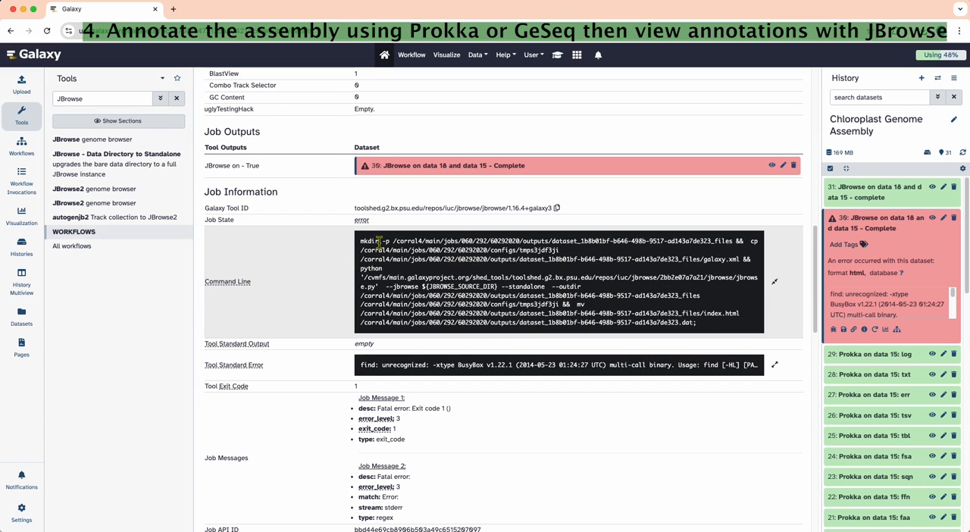
Step: Expand the finished JBrowse dataset, reopen the JBrowse form and review its version list
{"action": "left_click", "coordinate": [775, 282]}
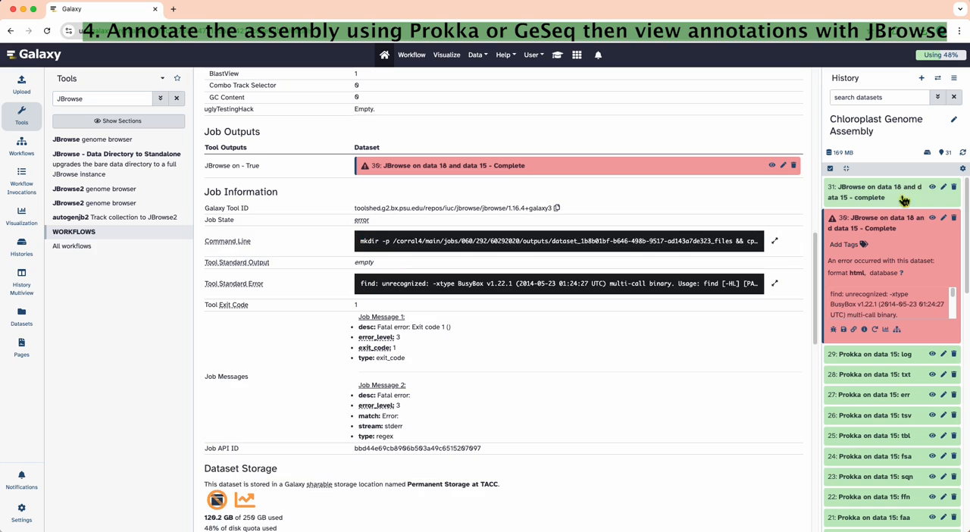
{"action": "mouse_move", "coordinate": [889, 206]}
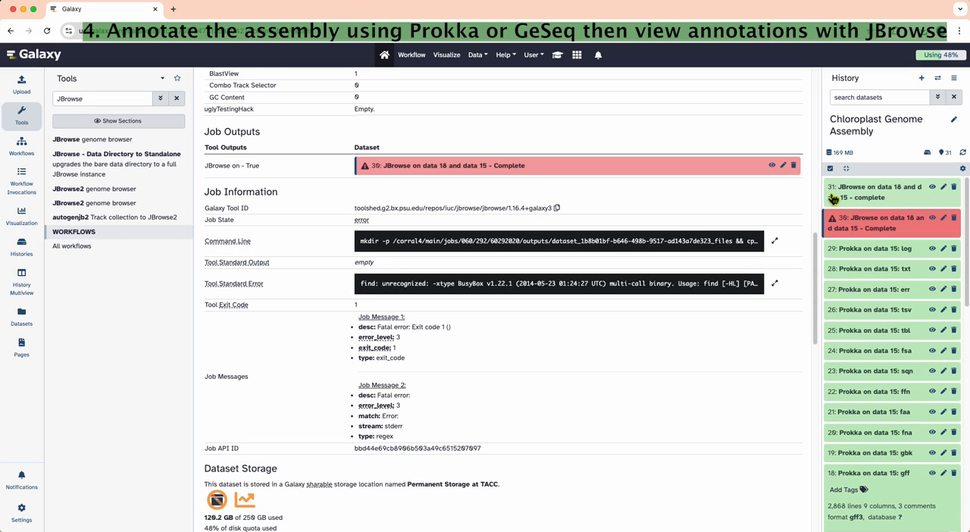
{"action": "left_click", "coordinate": [879, 191]}
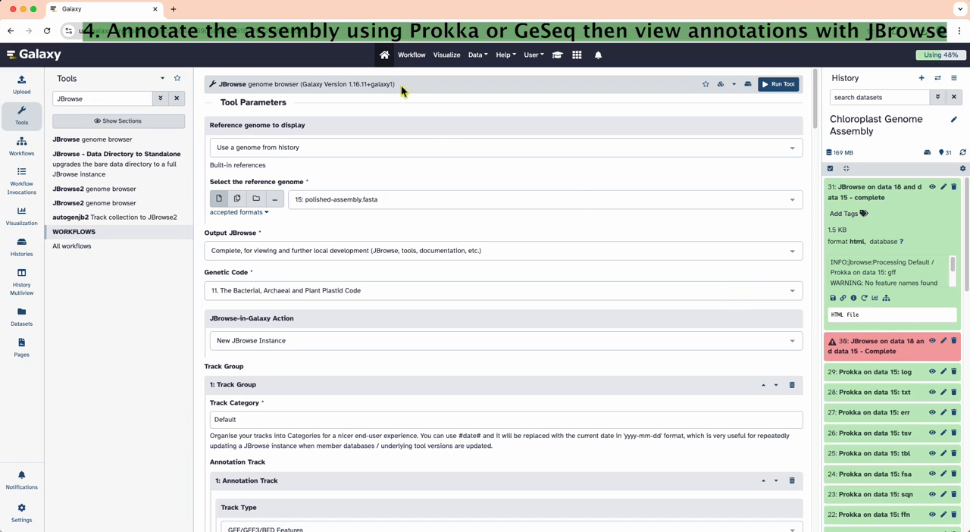
{"action": "mouse_move", "coordinate": [421, 103]}
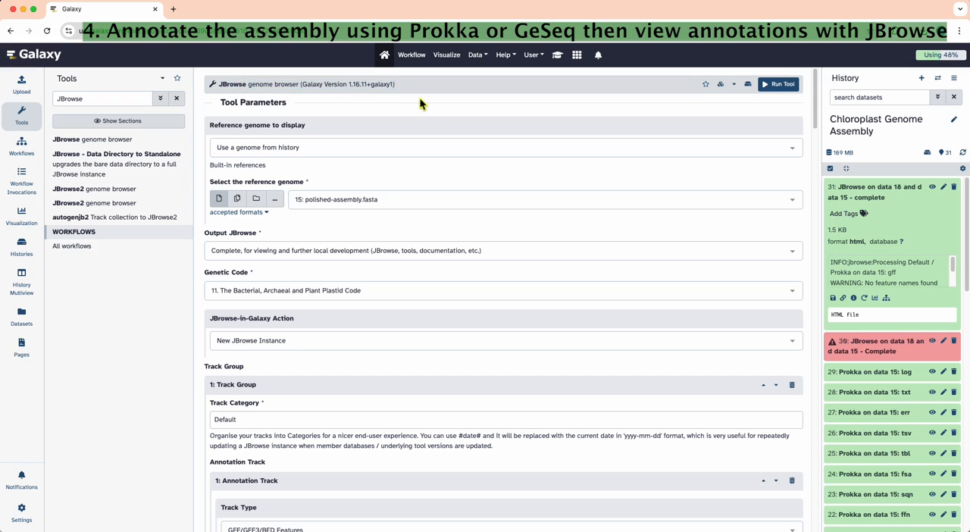
{"action": "left_click", "coordinate": [720, 85]}
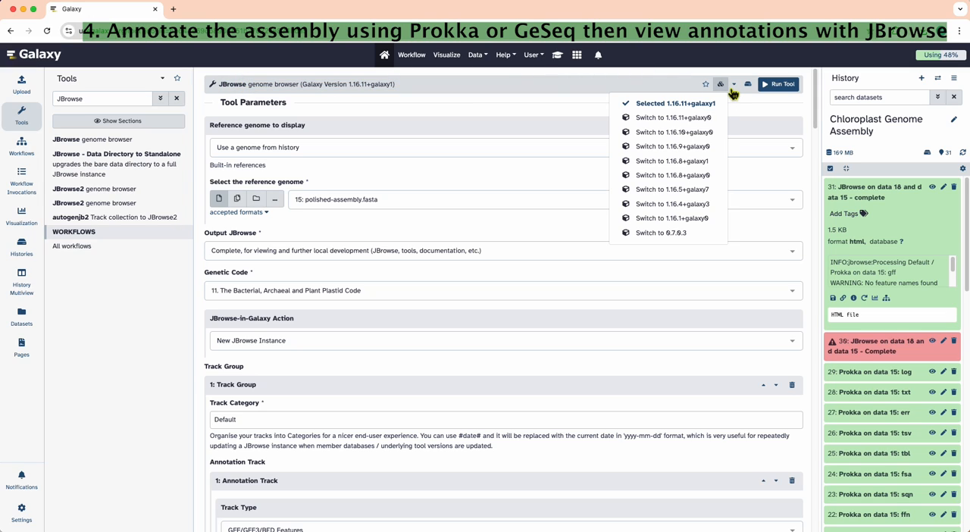
{"action": "mouse_move", "coordinate": [731, 92]}
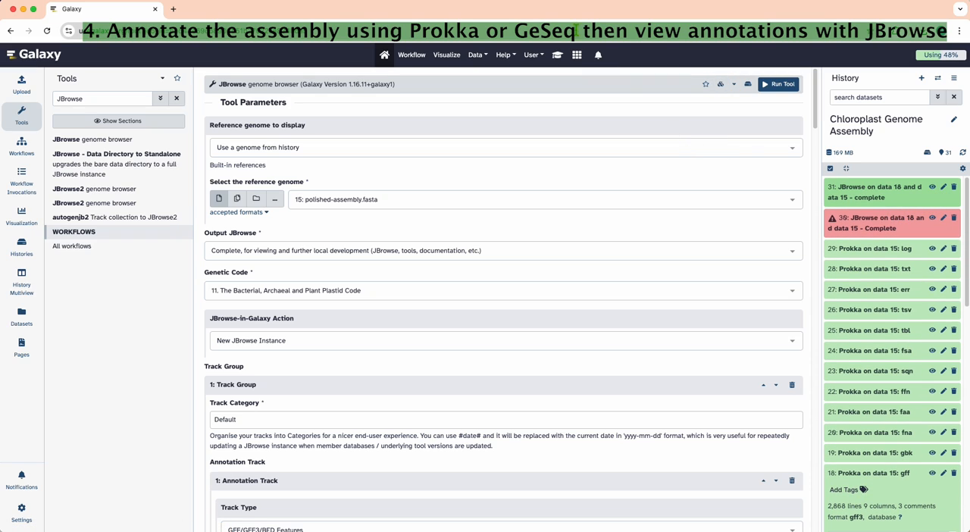
{"action": "mouse_move", "coordinate": [559, 55]}
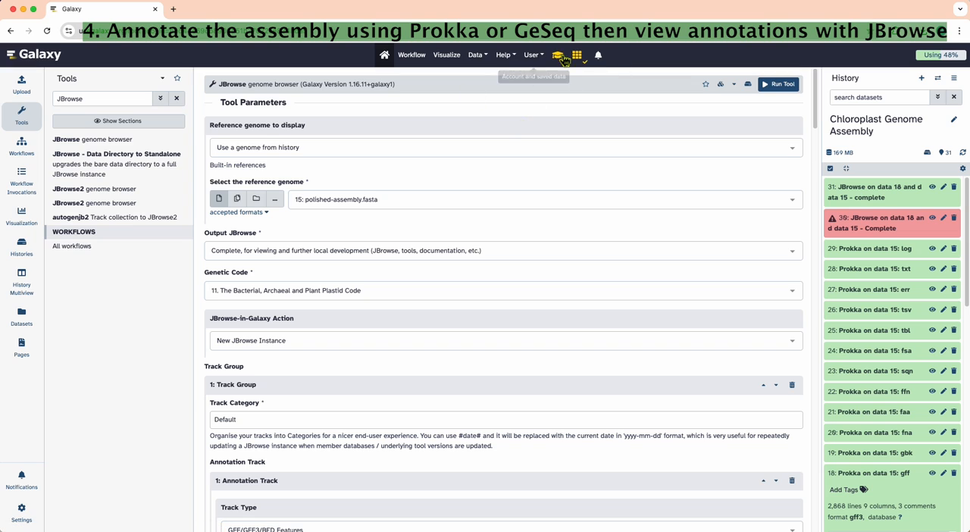
{"action": "scroll", "scroll_direction": "down", "scroll_amount": 3}
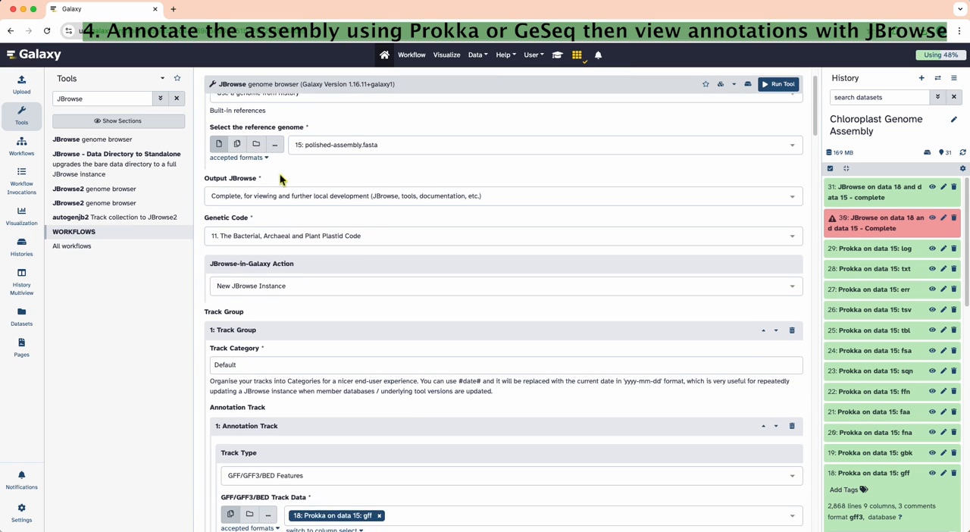
{"action": "scroll", "scroll_direction": "up", "scroll_amount": 3}
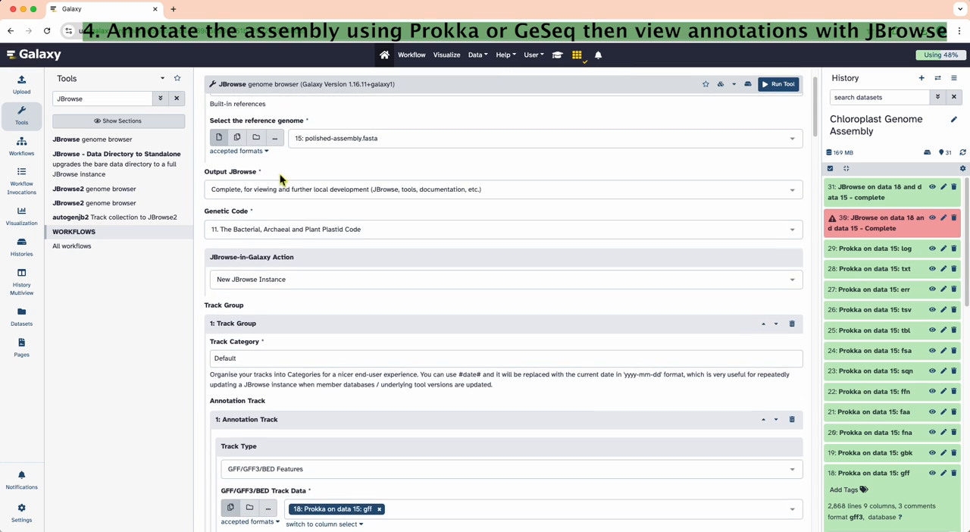
{"action": "scroll", "scroll_direction": "down", "scroll_amount": 3}
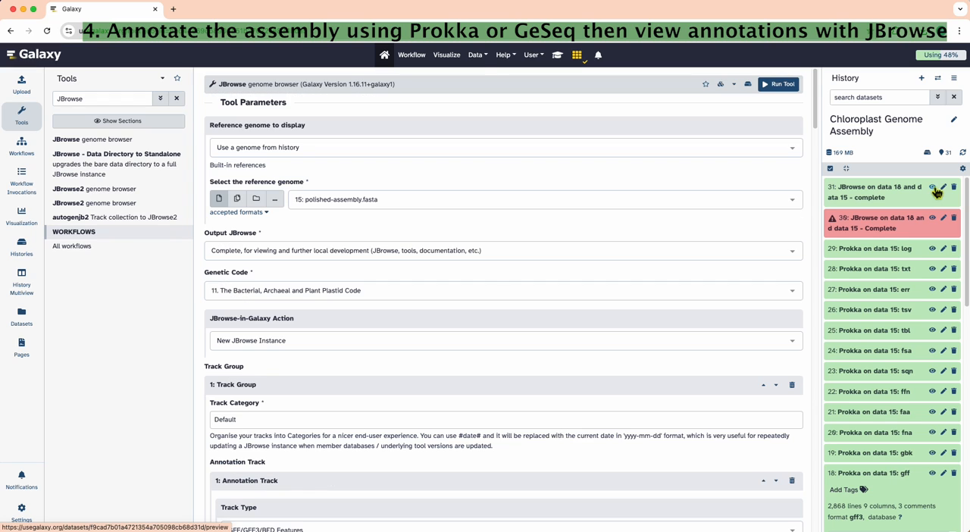
Step: View the JBrowse output with the Prokka gff track shown, zoomed out to the whole contig
{"action": "left_click", "coordinate": [932, 186]}
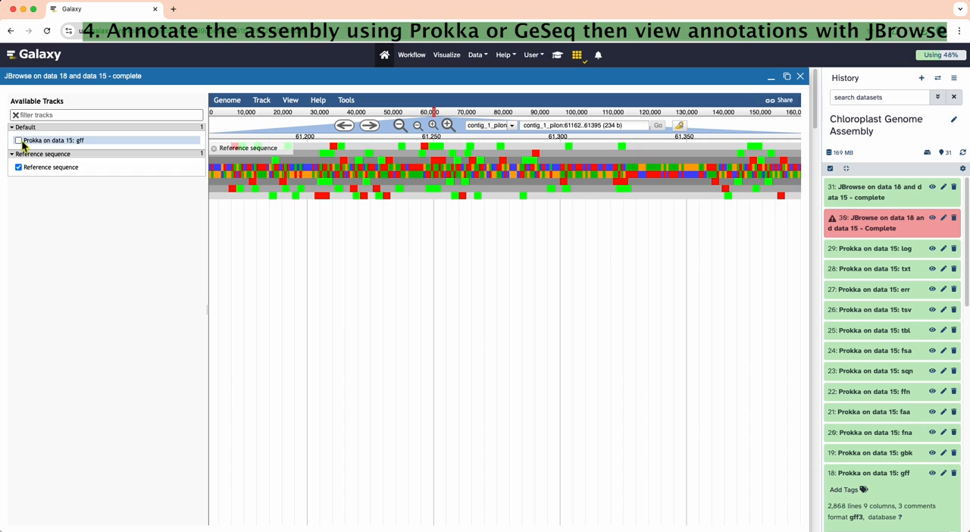
{"action": "left_click", "coordinate": [18, 141]}
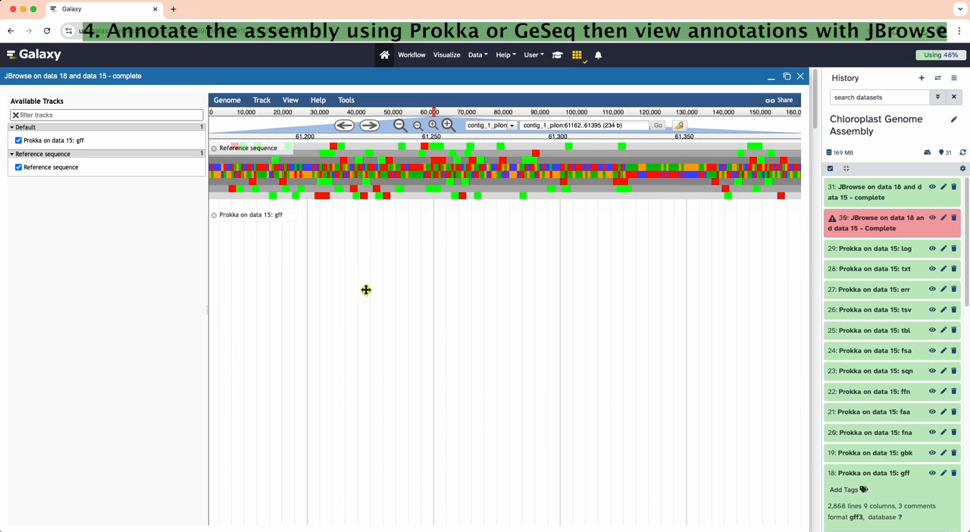
{"action": "left_click", "coordinate": [400, 125]}
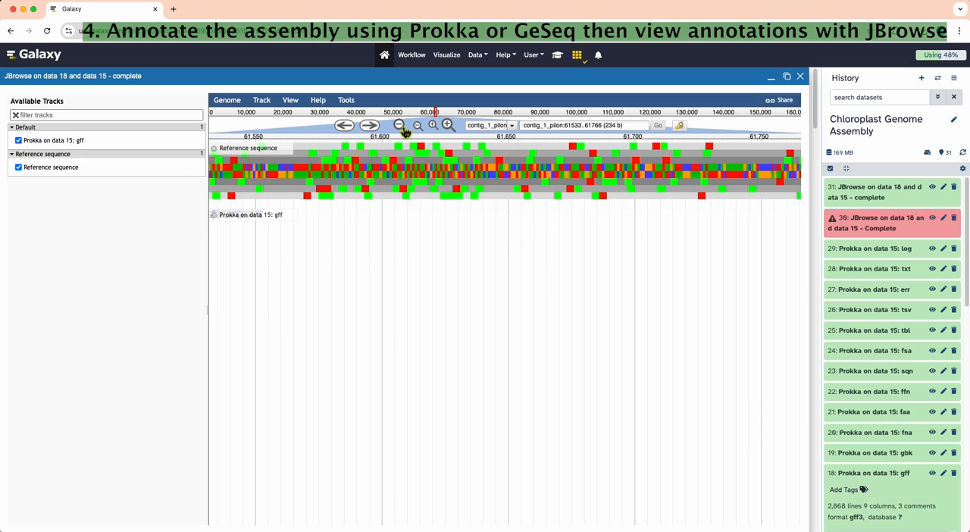
{"action": "left_click", "coordinate": [400, 124]}
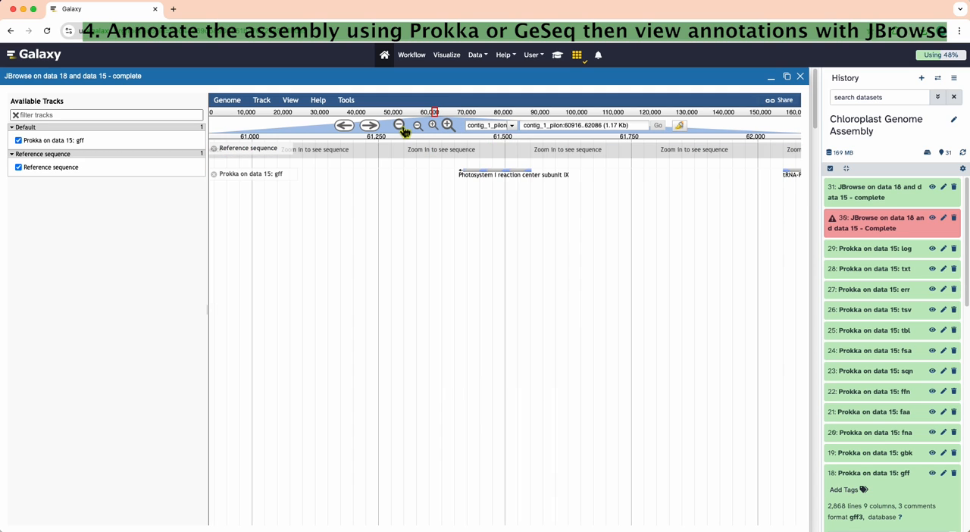
{"action": "left_click", "coordinate": [400, 124]}
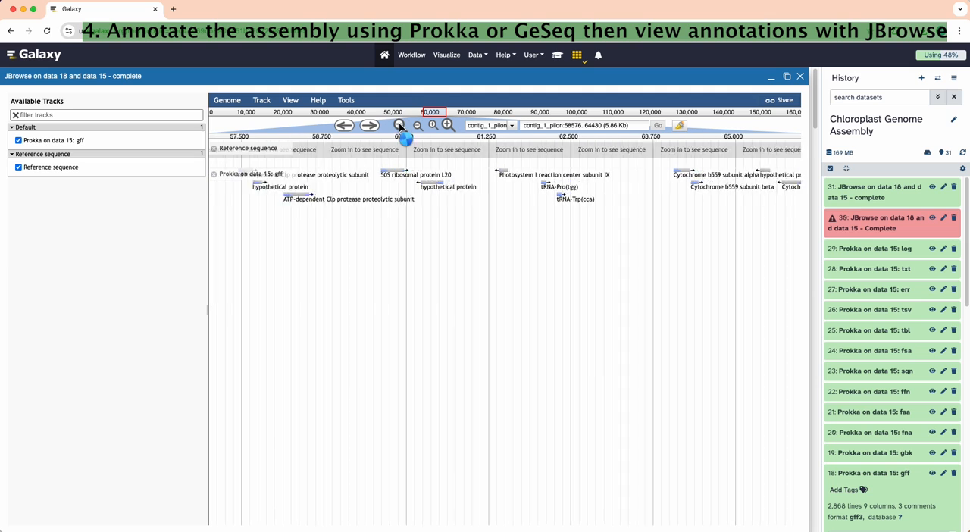
{"action": "left_click", "coordinate": [417, 125]}
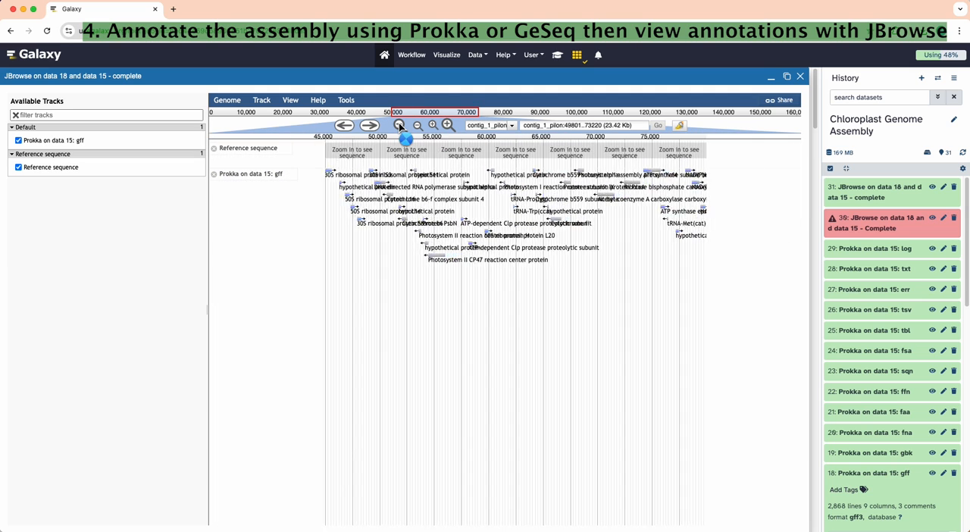
{"action": "left_click", "coordinate": [400, 125]}
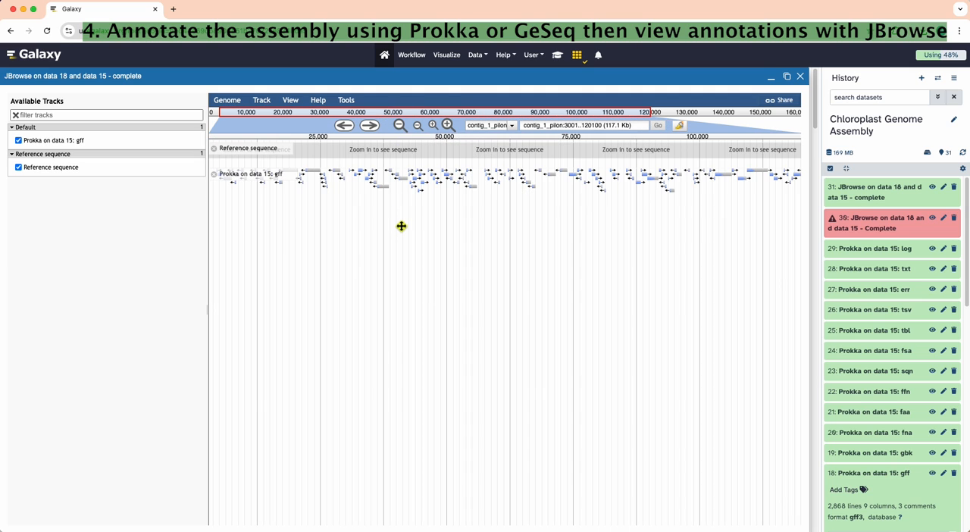
{"action": "mouse_move", "coordinate": [305, 127]}
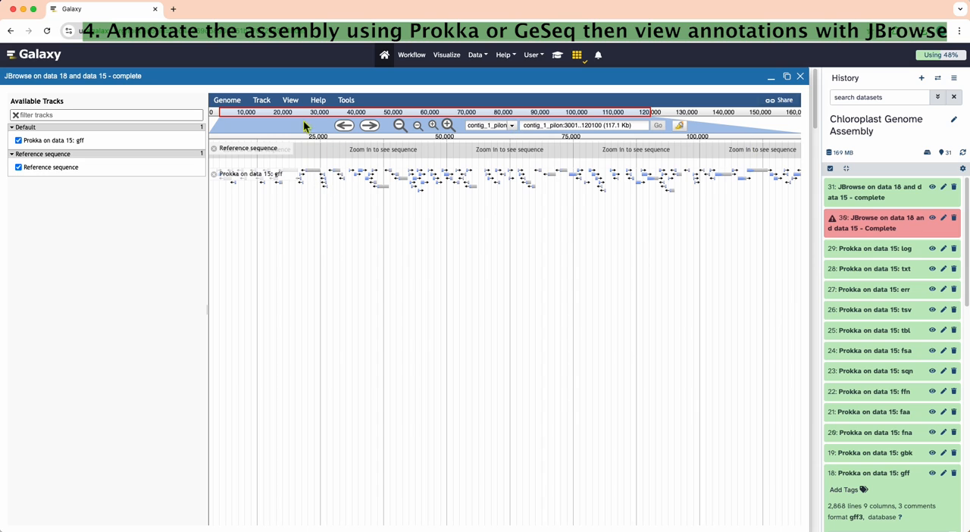
{"action": "left_click", "coordinate": [224, 10]}
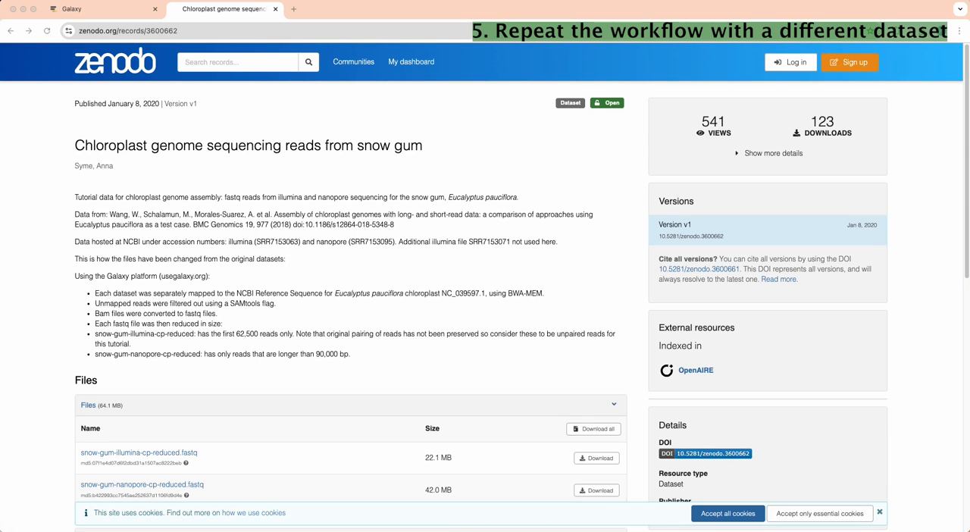
Step: Fetch snow-gum-illumina-cp-reduced.fastq from the Zenodo link and rename a copied dataset Snow Gum Nanopore
{"action": "left_click", "coordinate": [127, 31]}
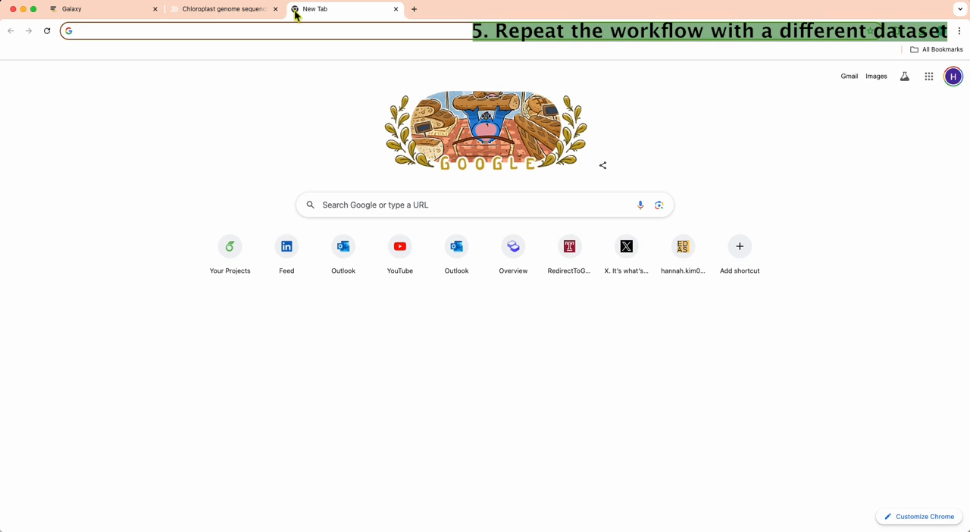
{"action": "type", "text": "https://zenodo.org/records/3600662/files/snow-gum-illumina-cp-reduced.fastq"}
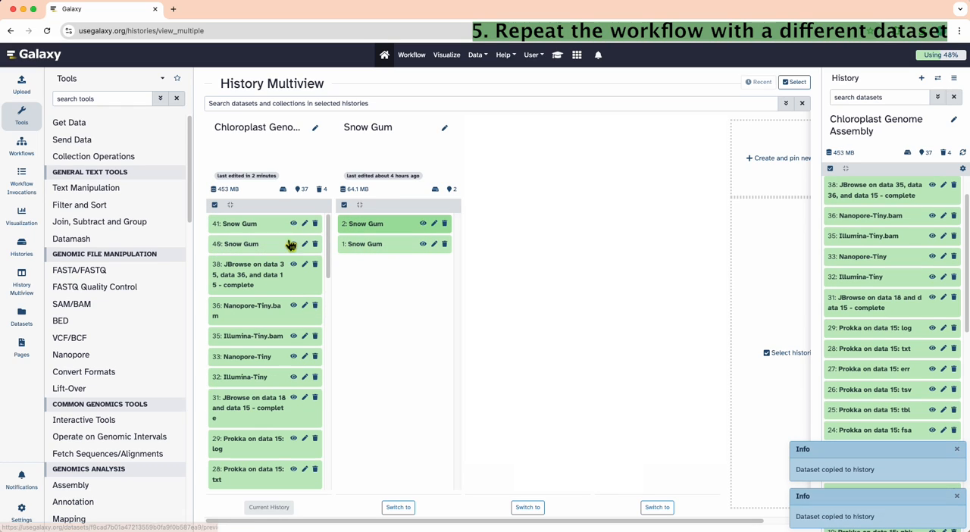
{"action": "left_click", "coordinate": [304, 243]}
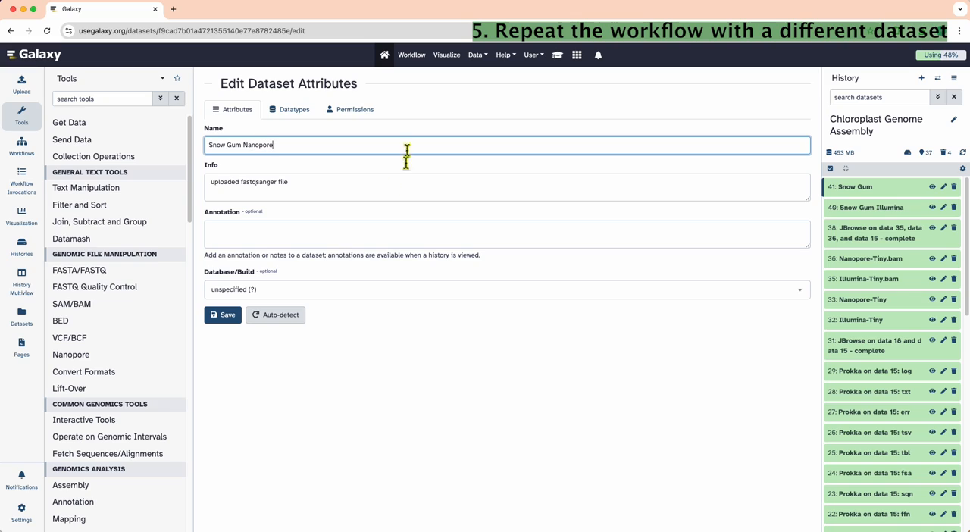
{"action": "left_click", "coordinate": [221, 315]}
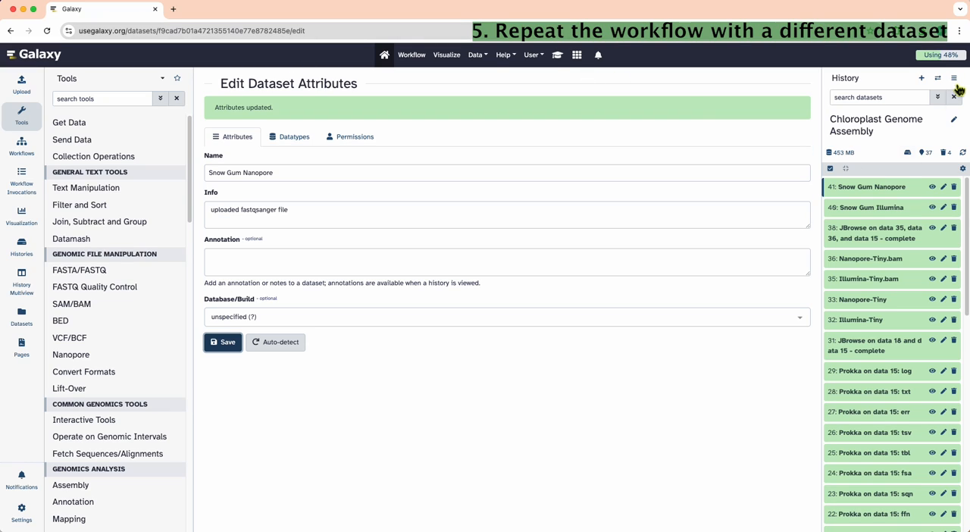
Step: Extract a workflow from the history named Chloroplast Genome Assembly Workflow and create it
{"action": "left_click", "coordinate": [955, 77]}
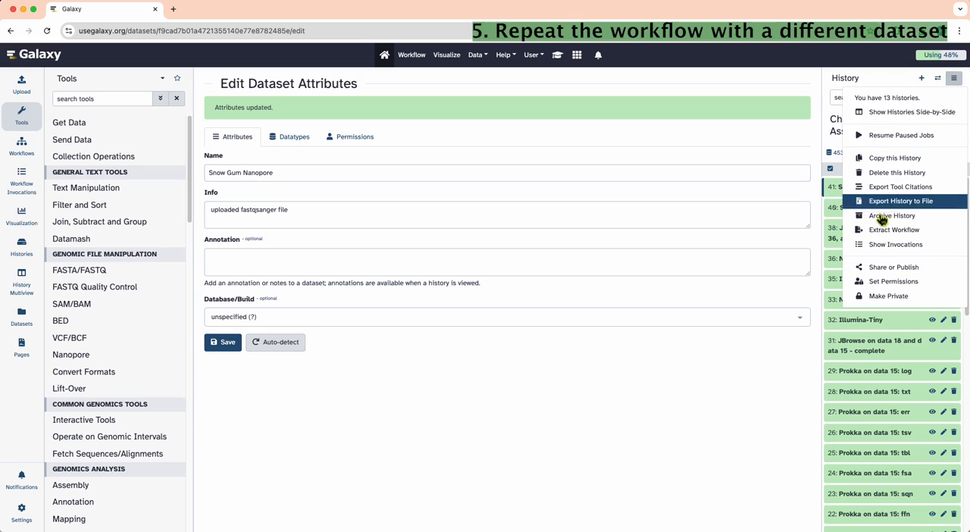
{"action": "left_click", "coordinate": [894, 230]}
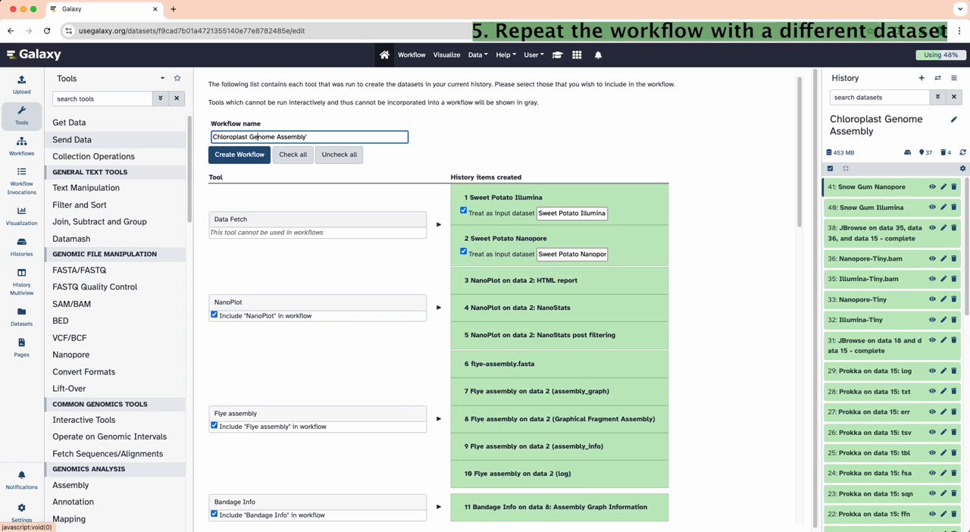
{"action": "type", "text": "Workflow"}
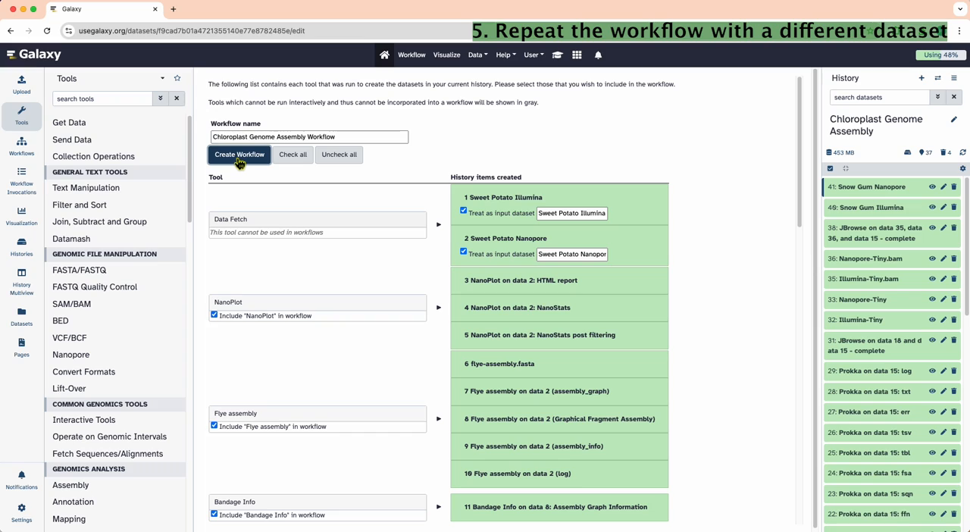
{"action": "left_click", "coordinate": [239, 155]}
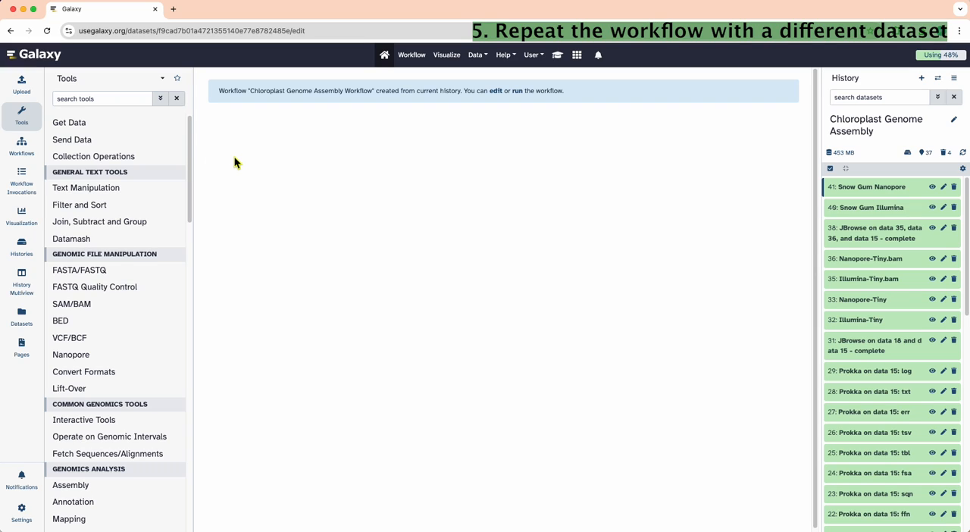
{"action": "mouse_move", "coordinate": [530, 55]}
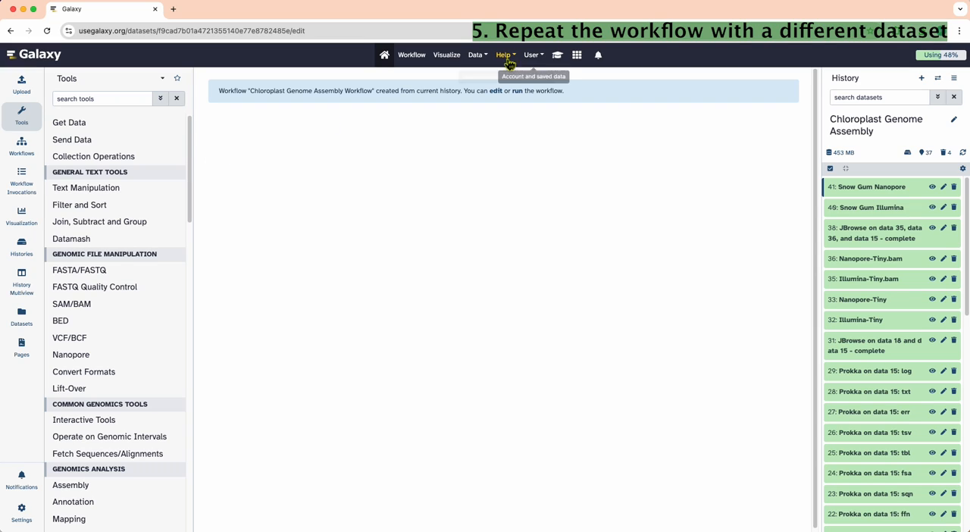
Step: Edit the new workflow, start running it and save the workflow changes
{"action": "left_click", "coordinate": [496, 91]}
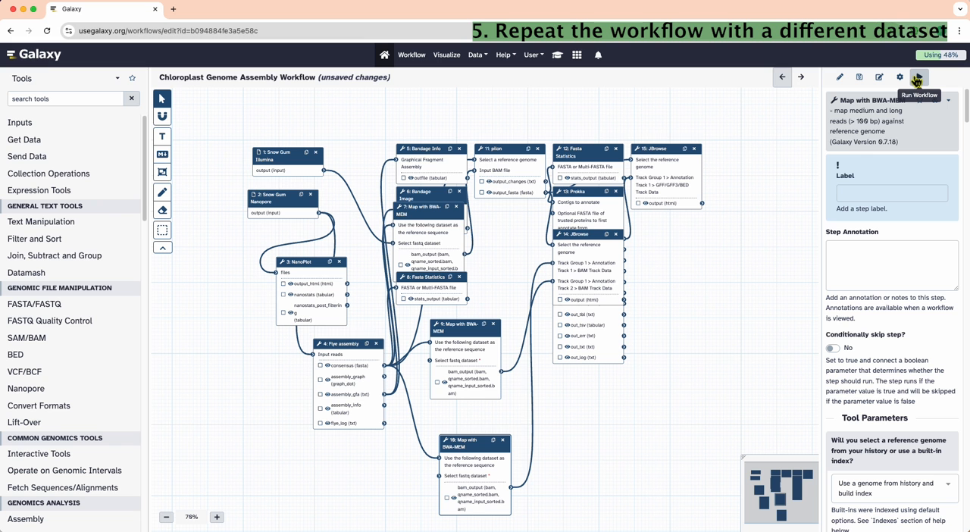
{"action": "left_click", "coordinate": [919, 76]}
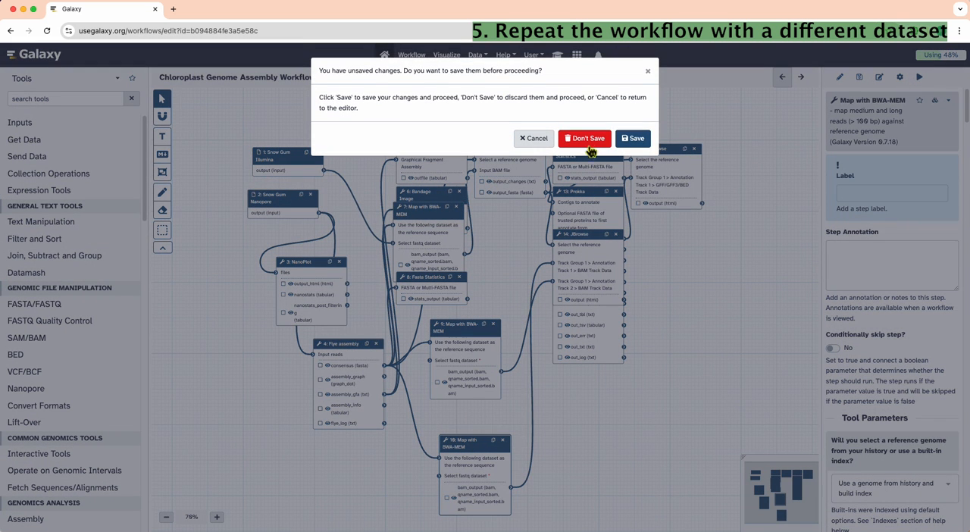
{"action": "mouse_move", "coordinate": [633, 138]}
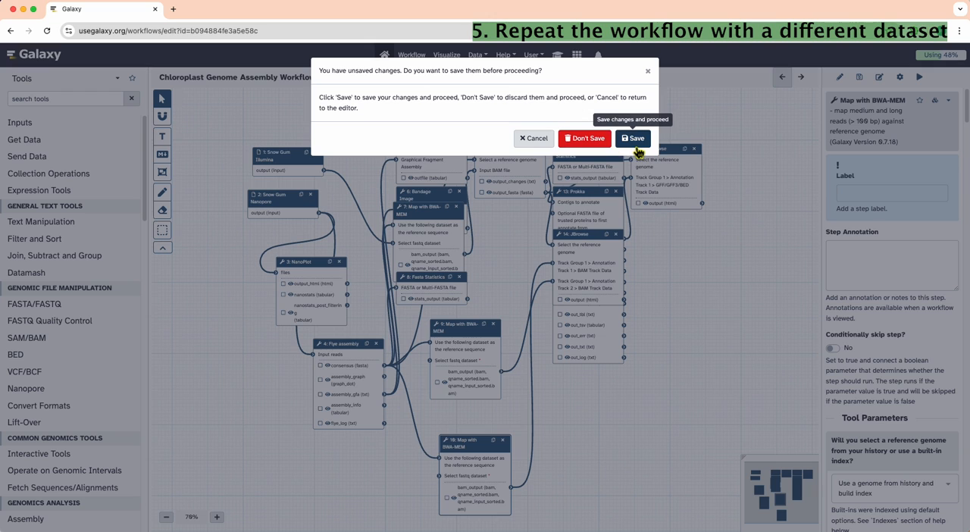
{"action": "left_click", "coordinate": [634, 138]}
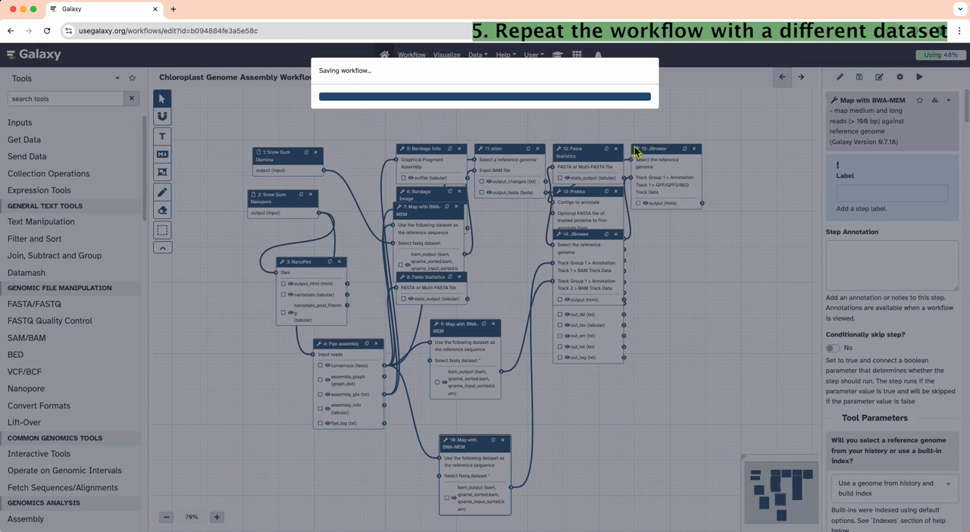
Step: Run the workflow on the Snow Gum Illumina and Nanopore reads into a new Snow Gum history
{"action": "left_click", "coordinate": [919, 76]}
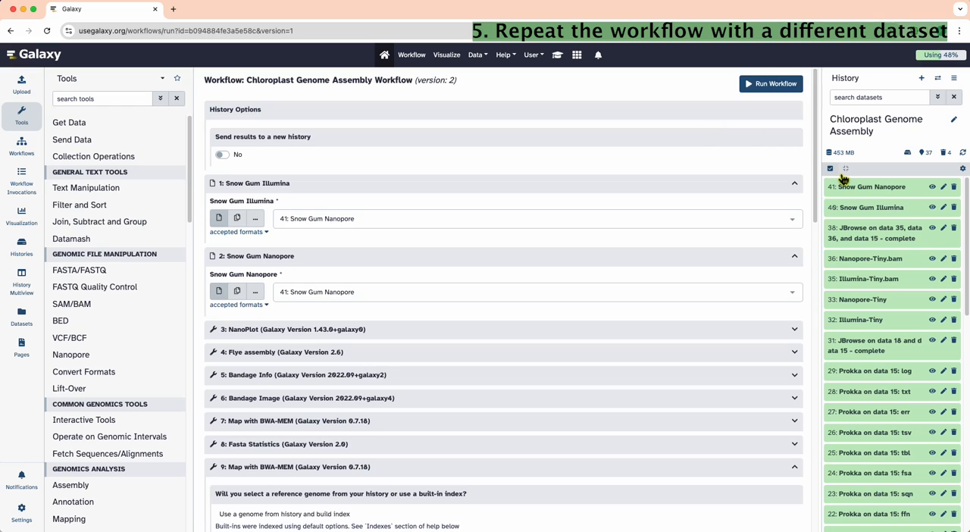
{"action": "mouse_move", "coordinate": [794, 191]}
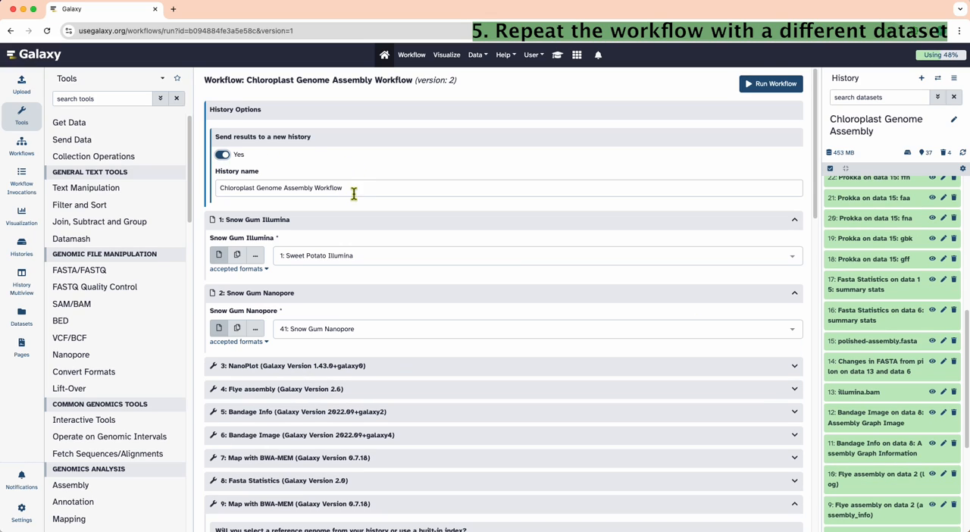
{"action": "type", "text": "wi"}
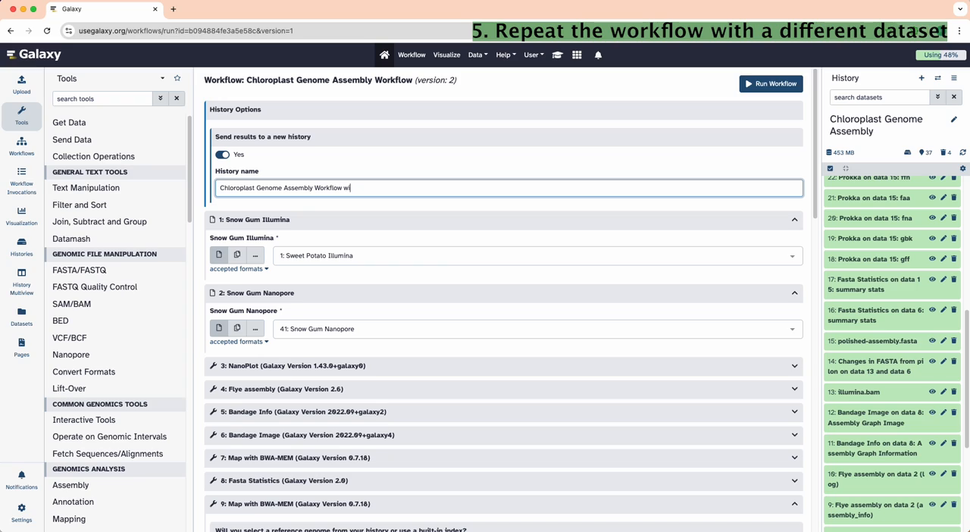
{"action": "type", "text": "ith Snow Gum"}
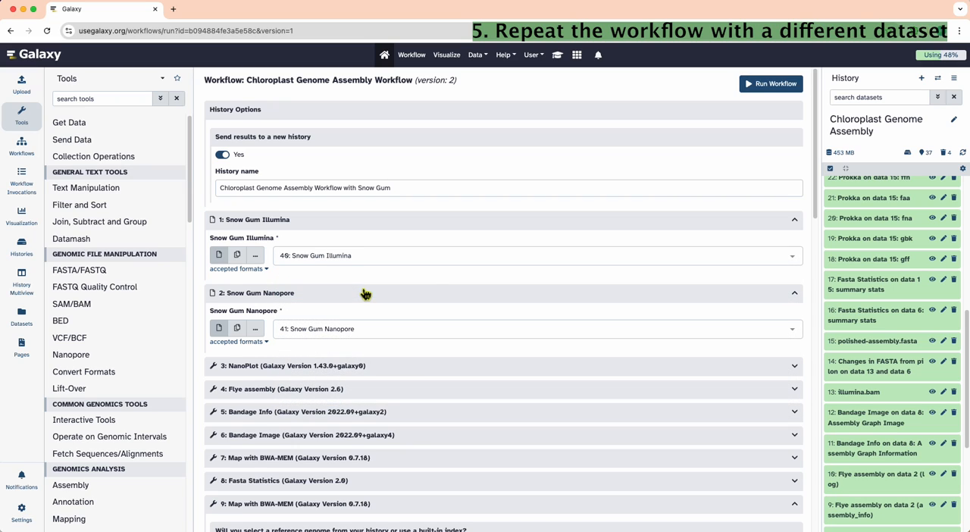
{"action": "mouse_move", "coordinate": [770, 83]}
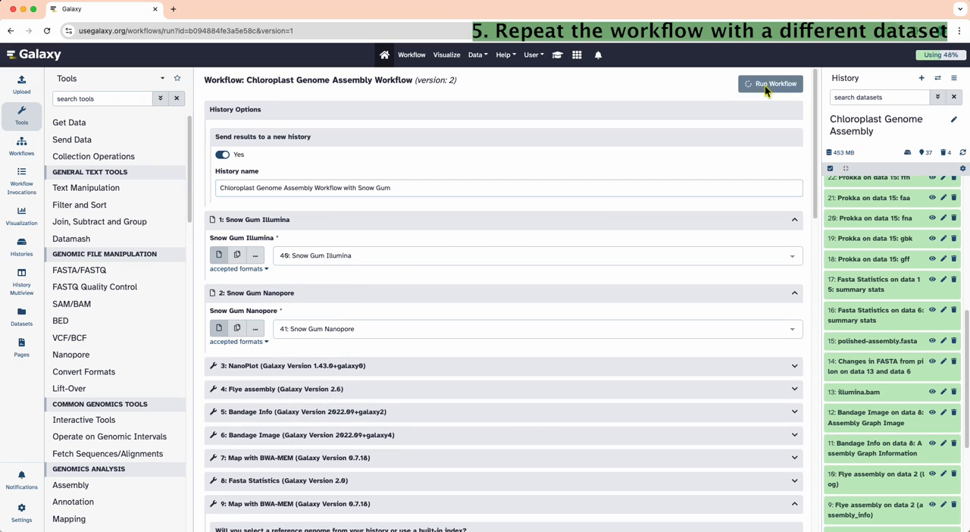
{"action": "left_click", "coordinate": [770, 83]}
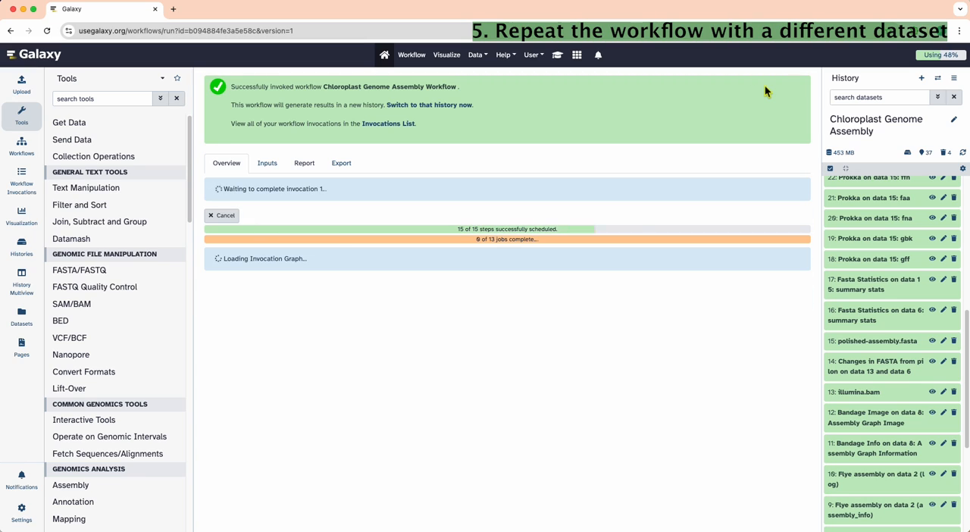
Step: Switch to the new Snow Gum results history
{"action": "left_click", "coordinate": [429, 104]}
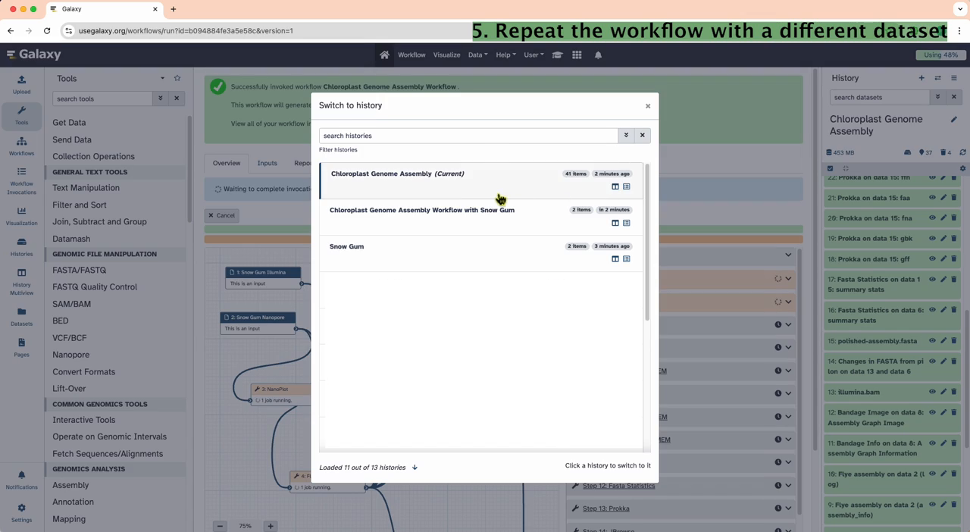
{"action": "left_click", "coordinate": [421, 209]}
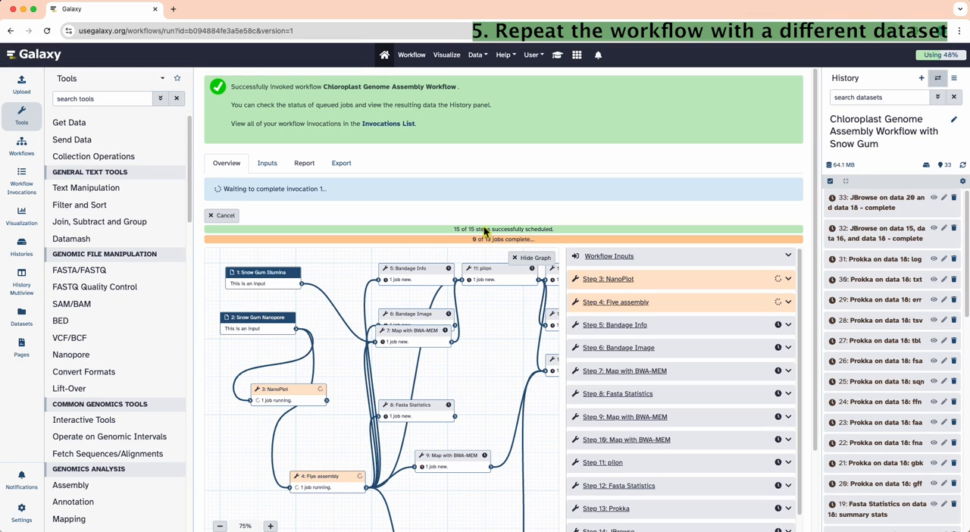